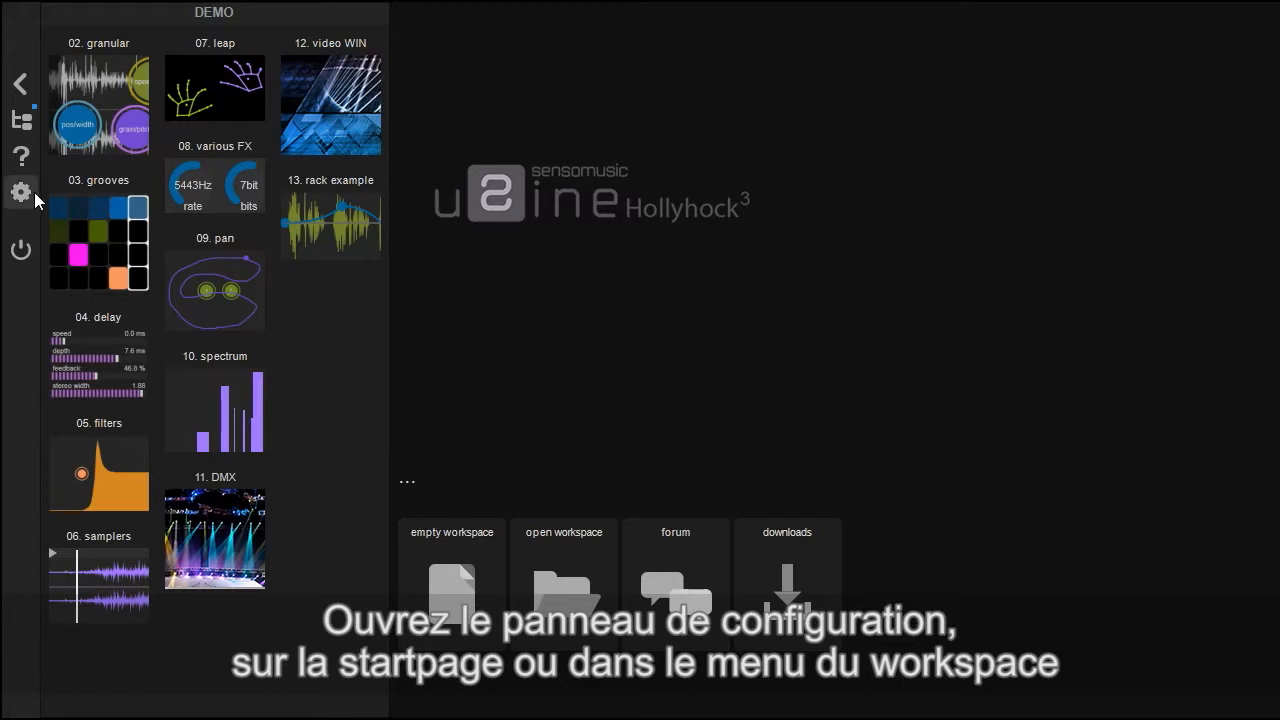
Step: Go from the start page to the setup's AUDIO tab showing the MOTU Audio ASIO device
click(20, 83)
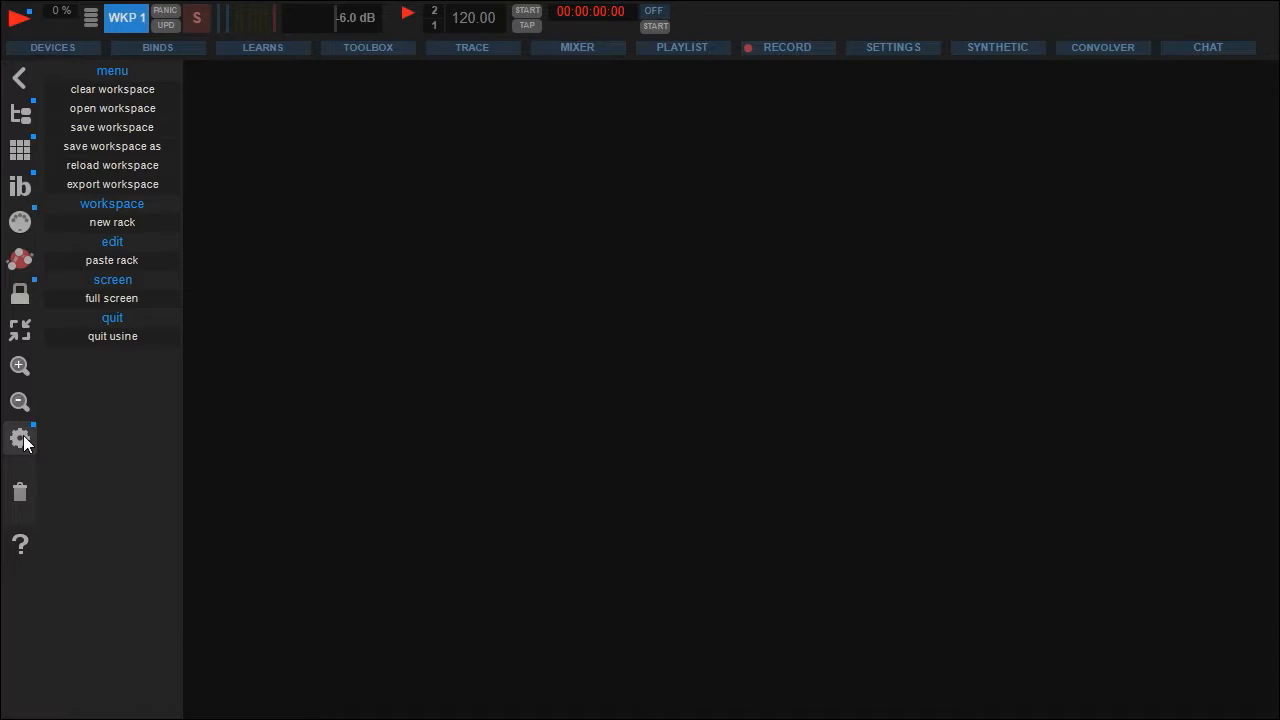
click(20, 437)
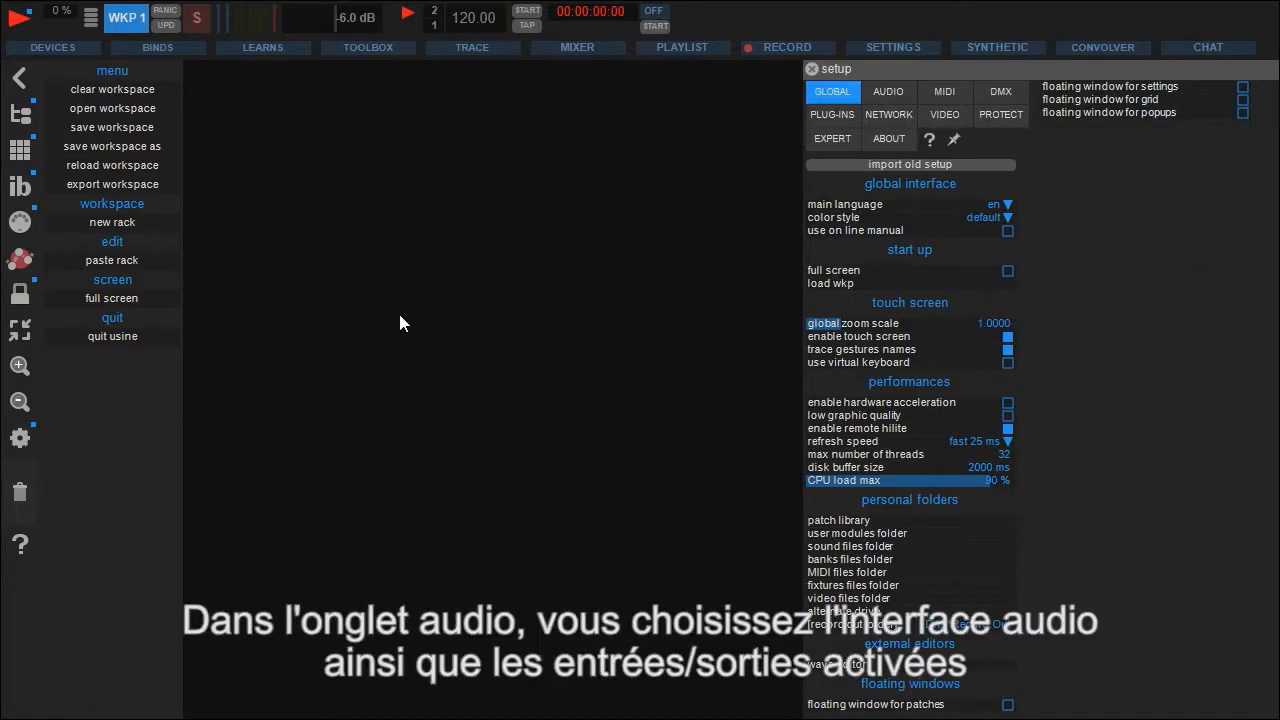
click(887, 91)
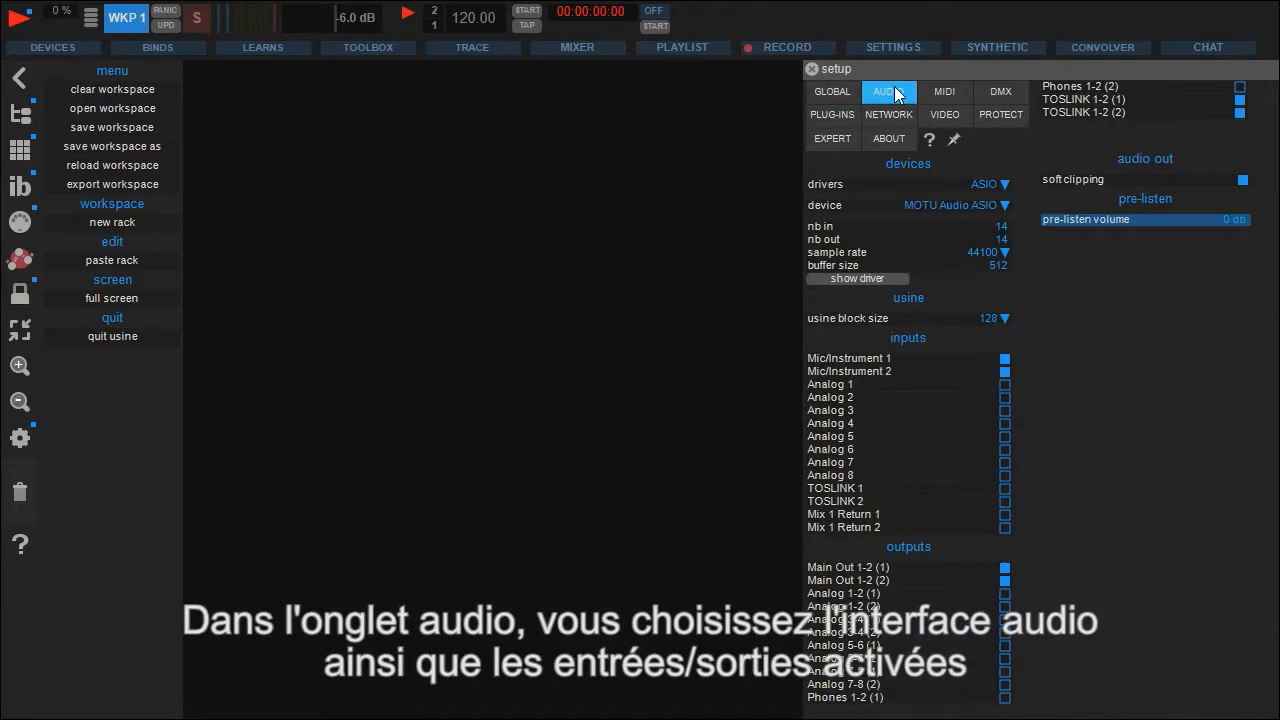
click(888, 91)
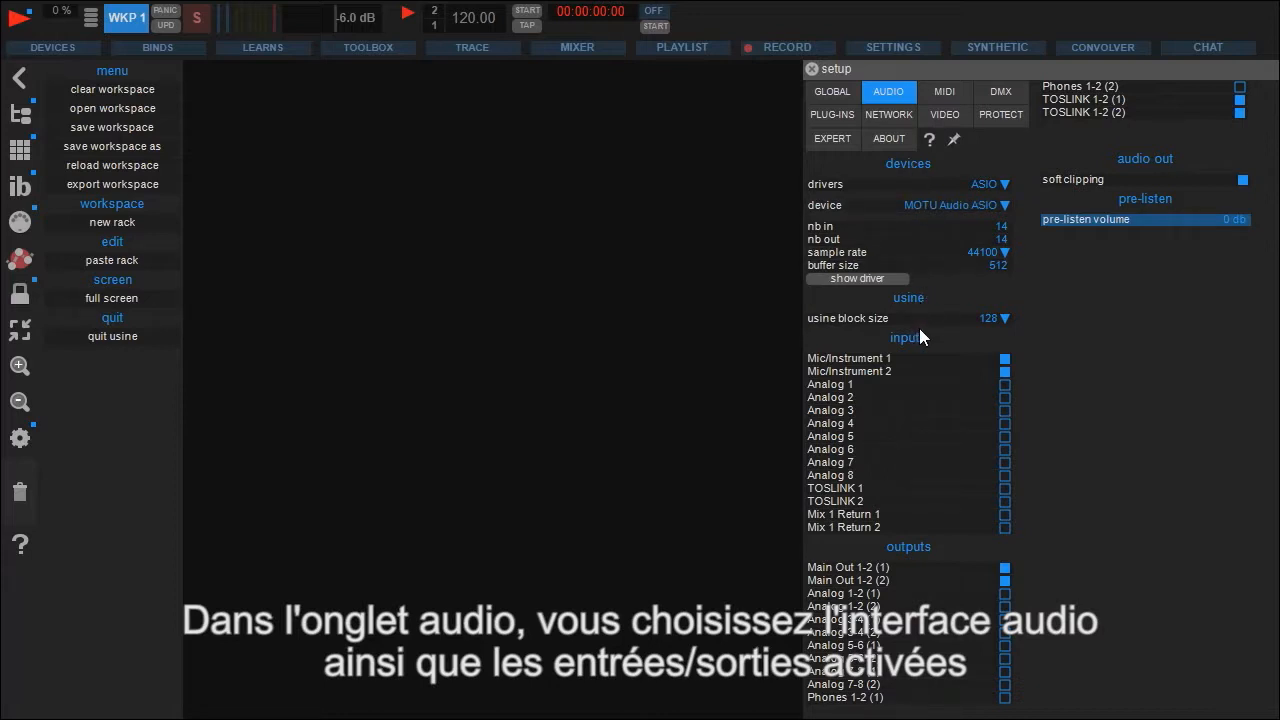
mouse_move(910, 345)
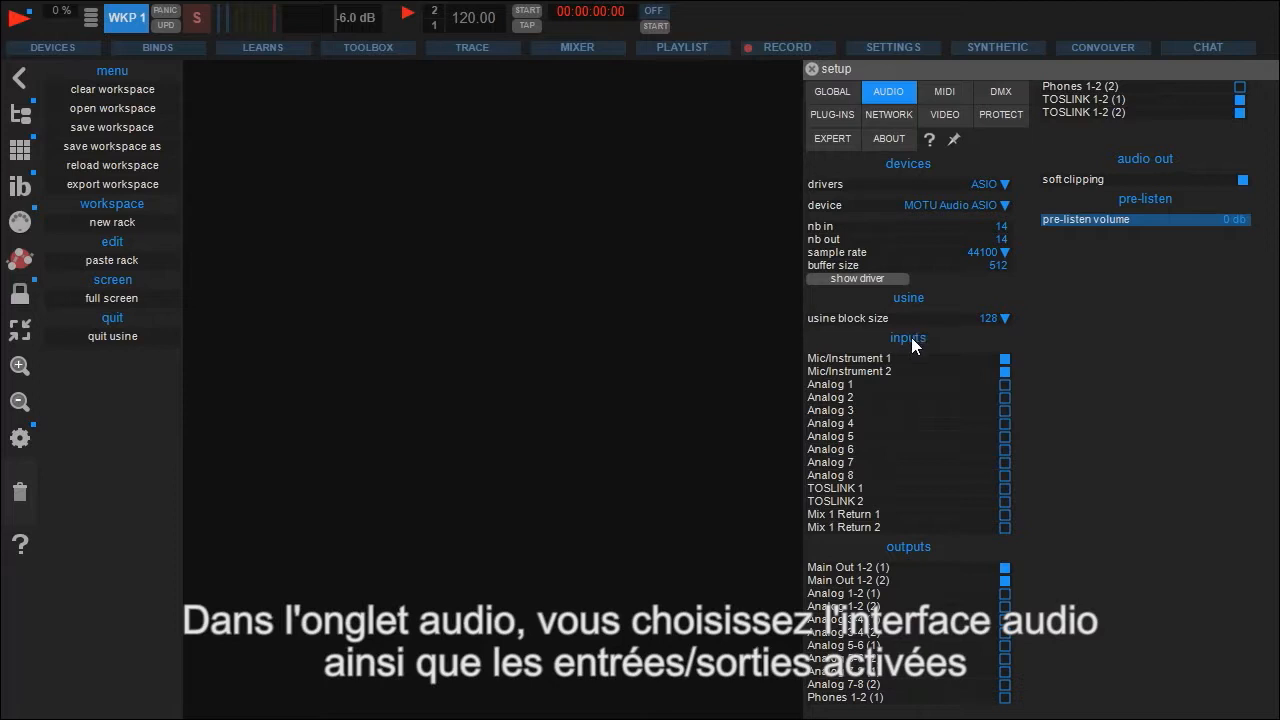
mouse_move(916, 348)
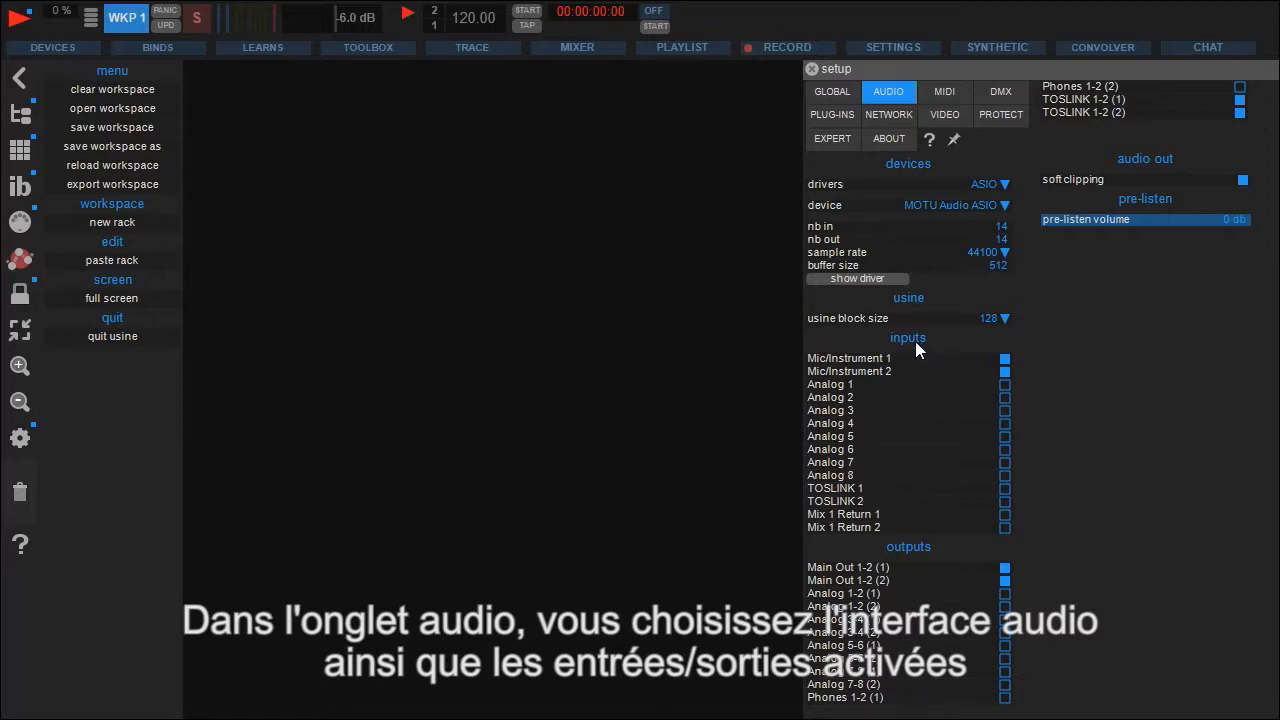
Step: Toggle the Mic/Instrument 2 input, then switch Analog 1 on and back off
click(1005, 371)
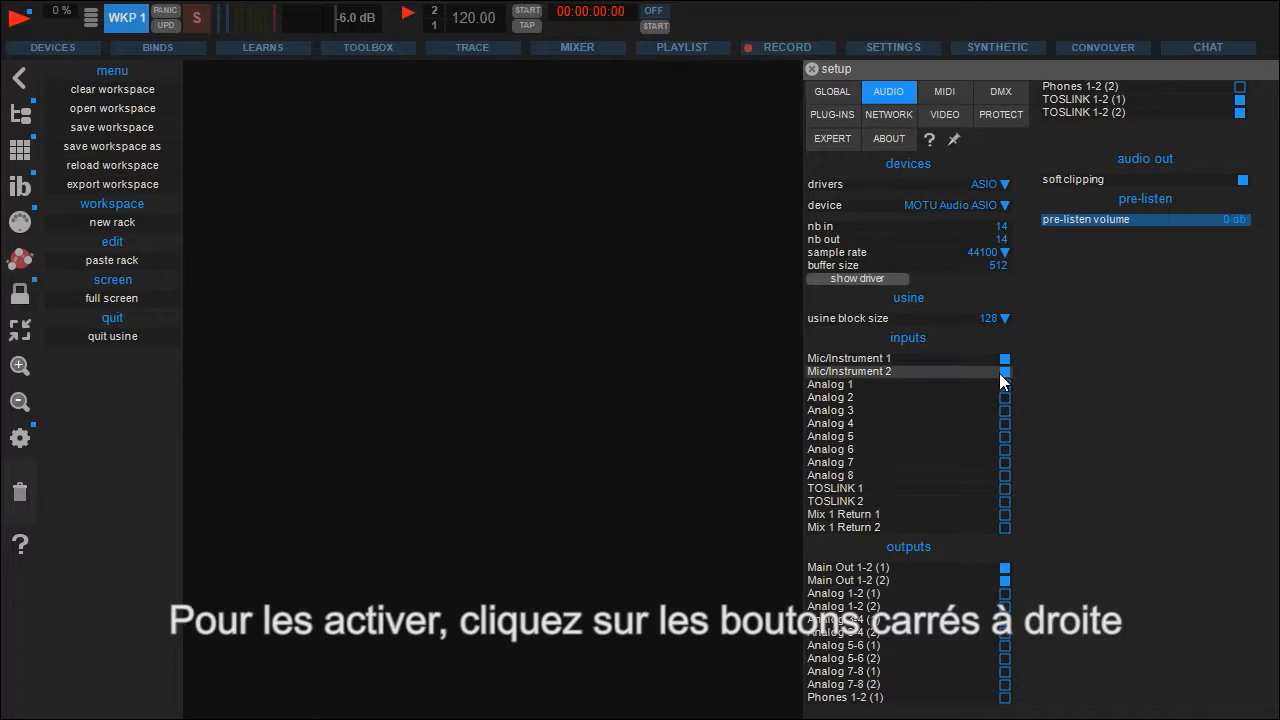
click(1005, 384)
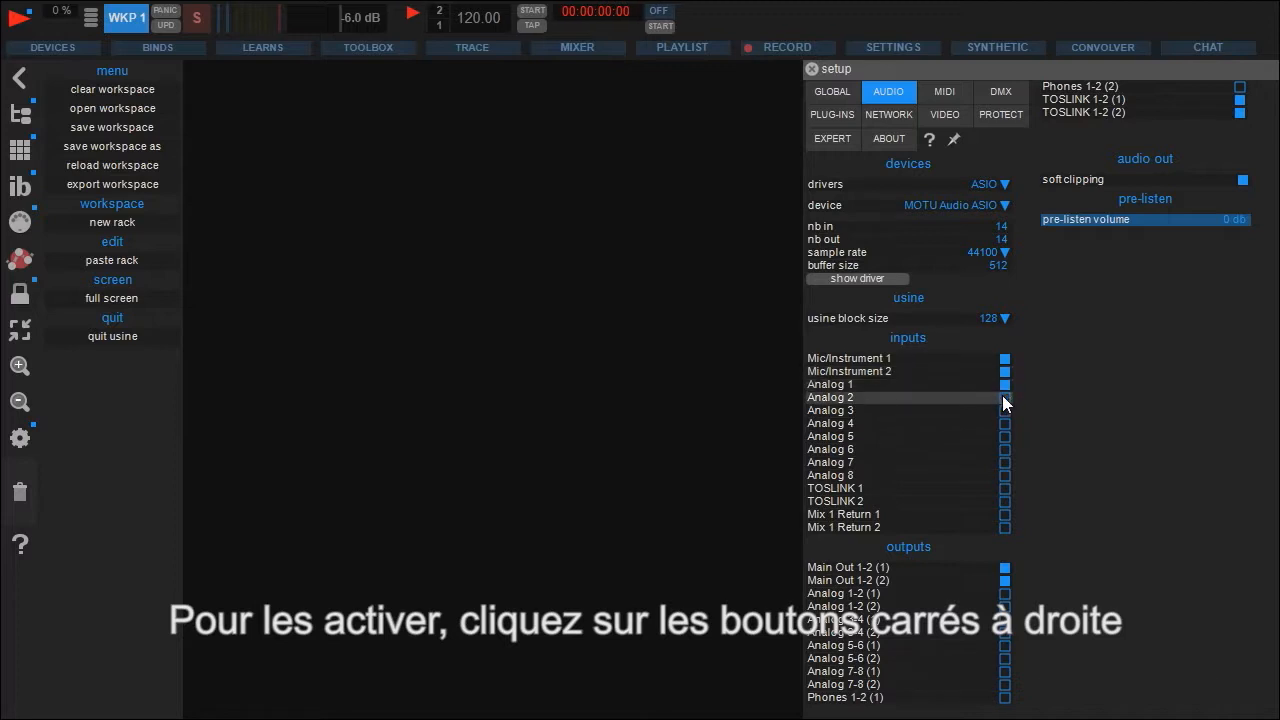
click(1004, 397)
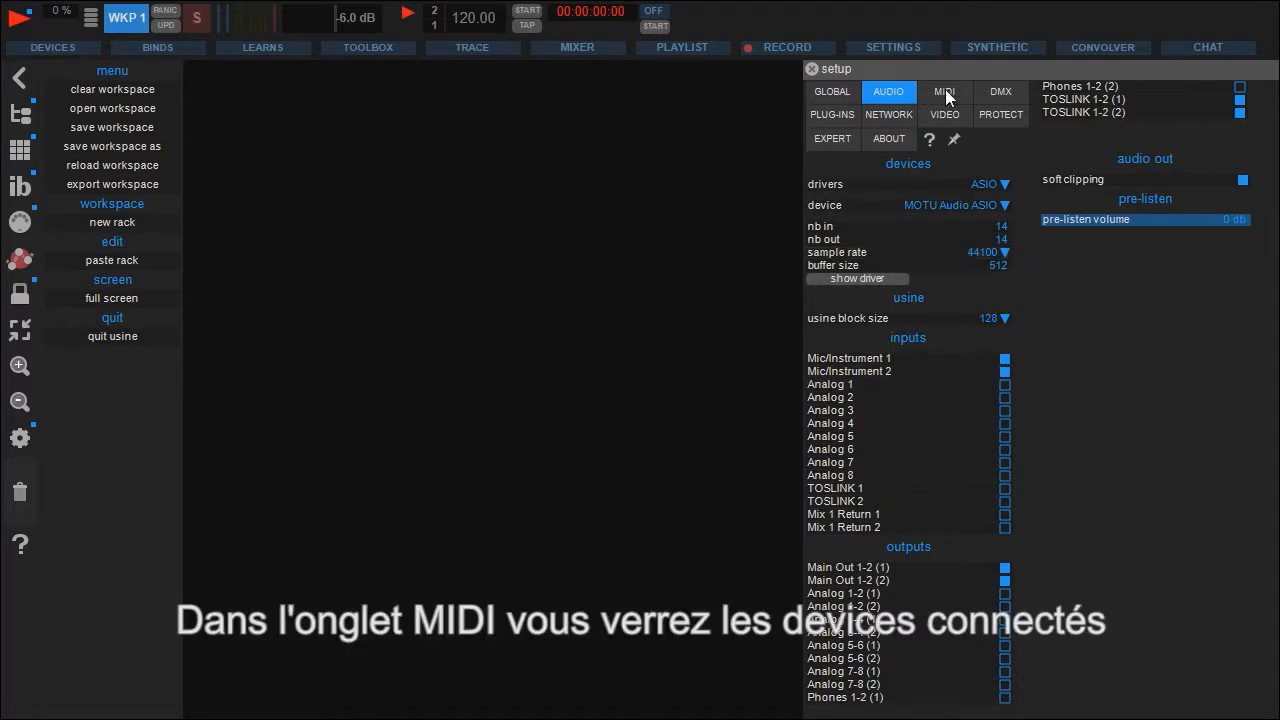
Step: Enable 828mkII as MIDI input and output, then rescan MIDI devices
click(944, 91)
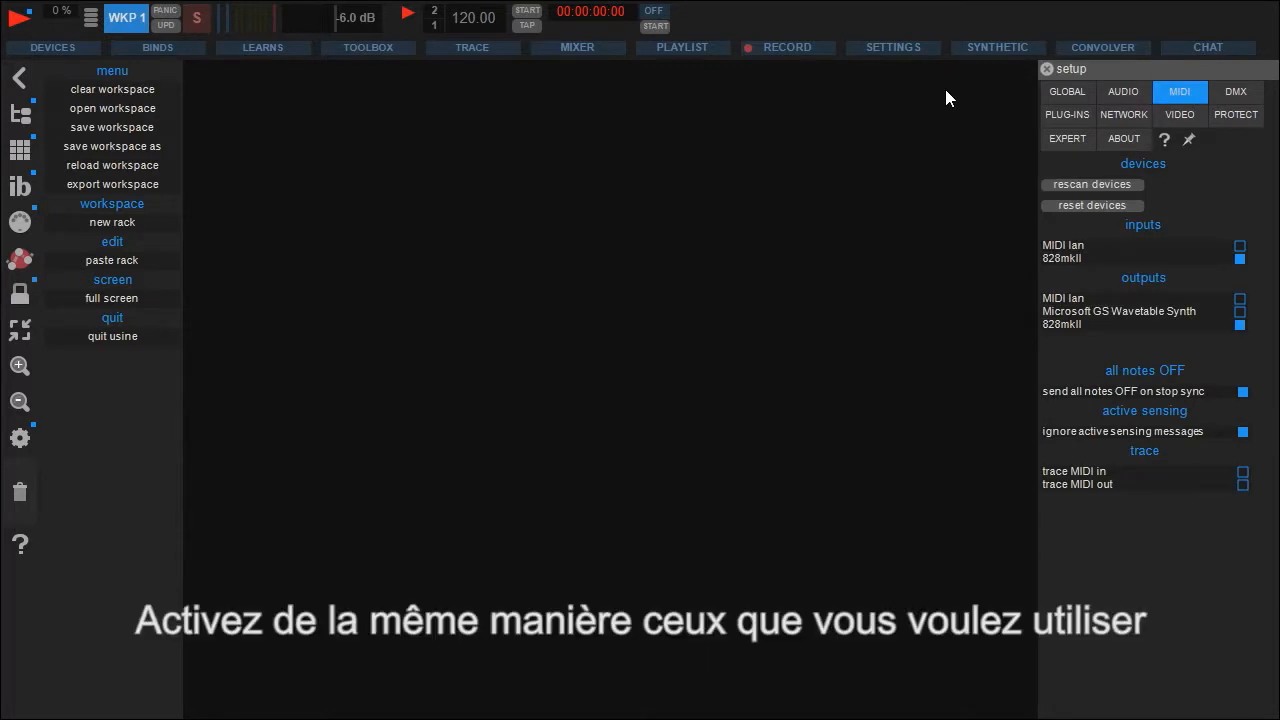
click(1240, 246)
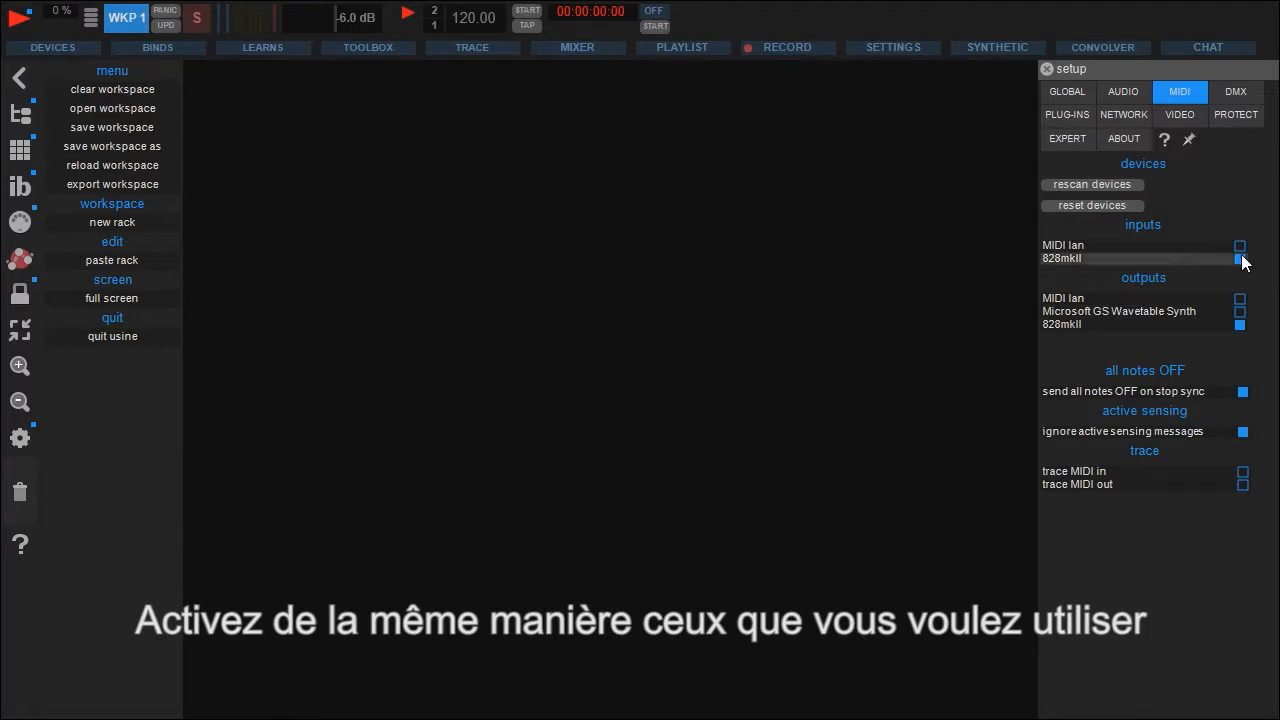
click(1240, 258)
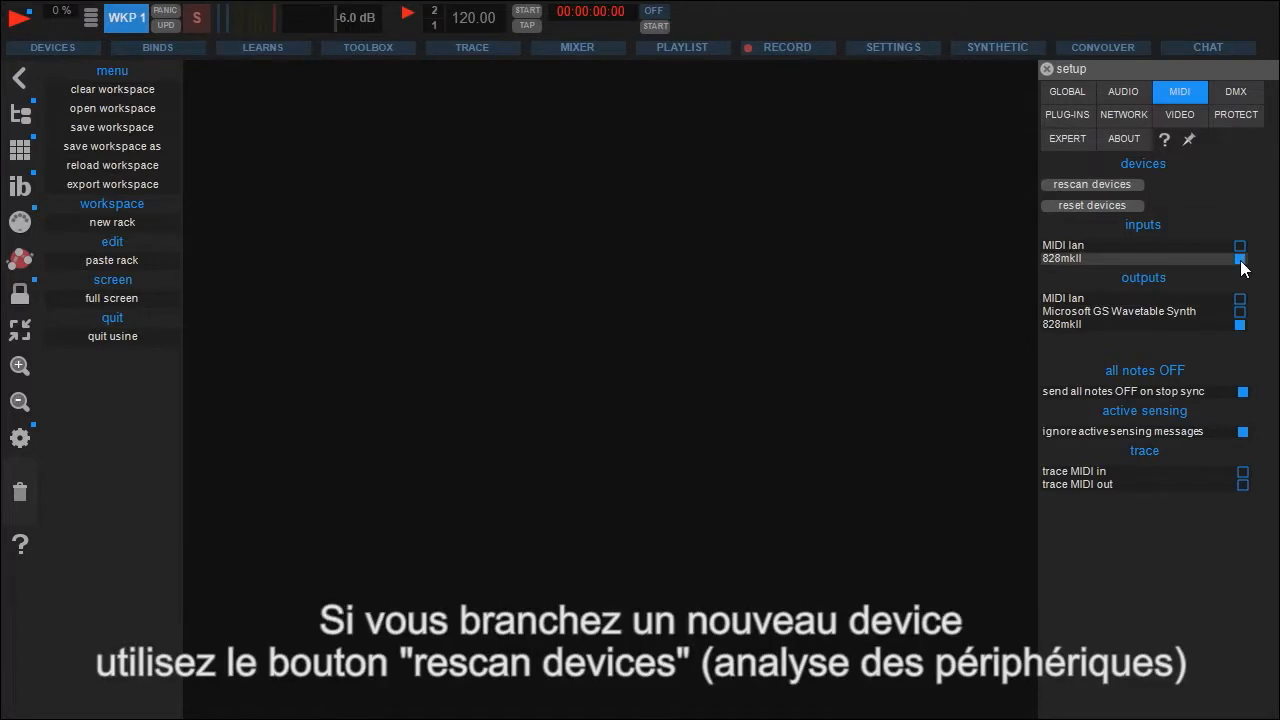
click(1240, 246)
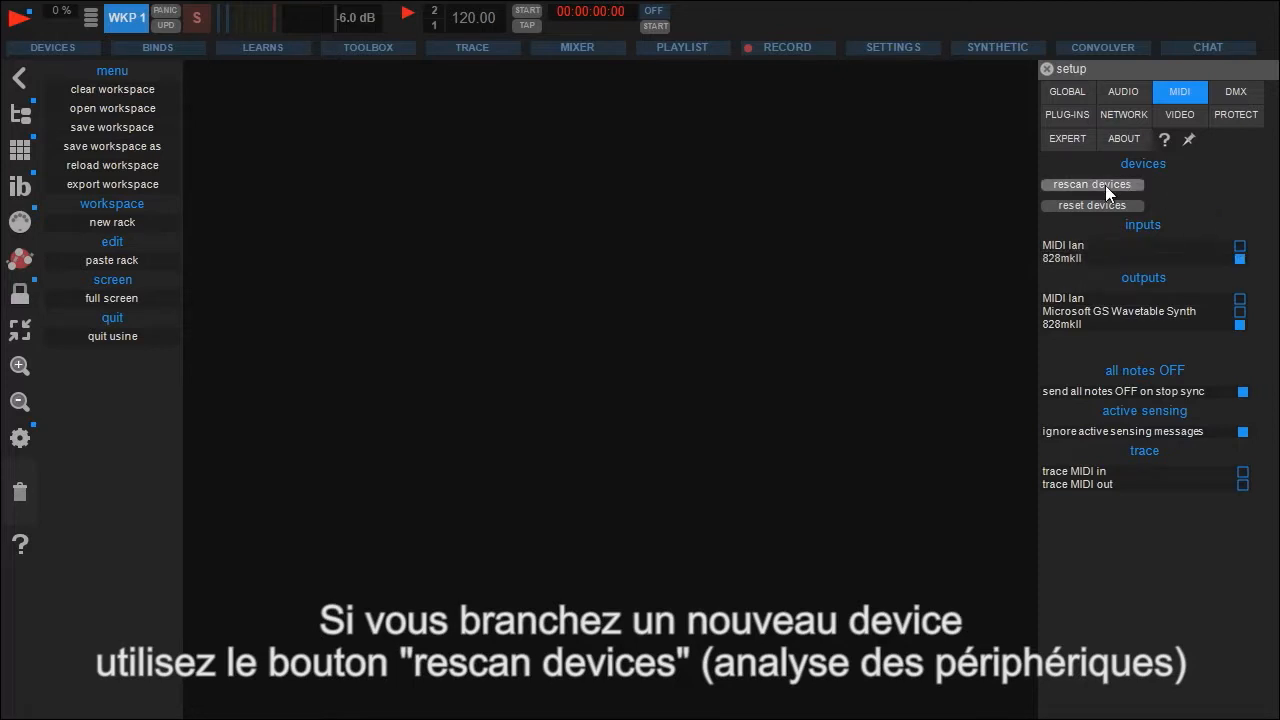
click(832, 91)
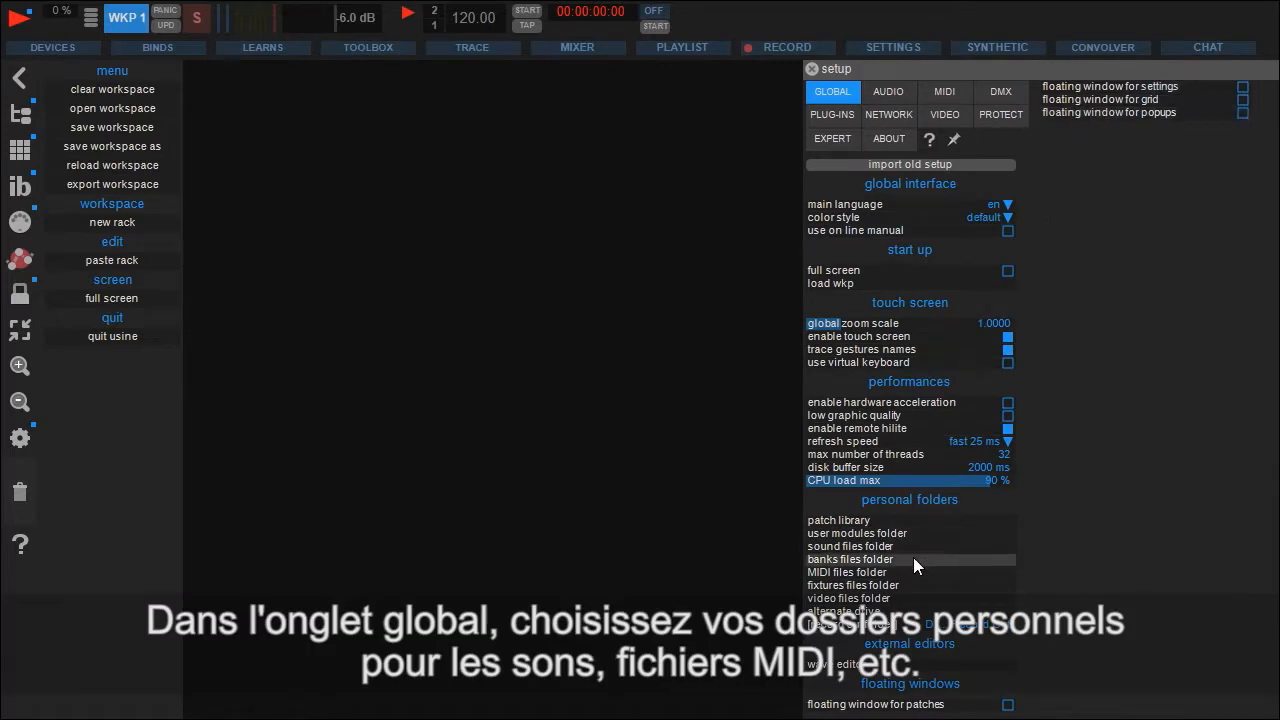
mouse_move(862, 548)
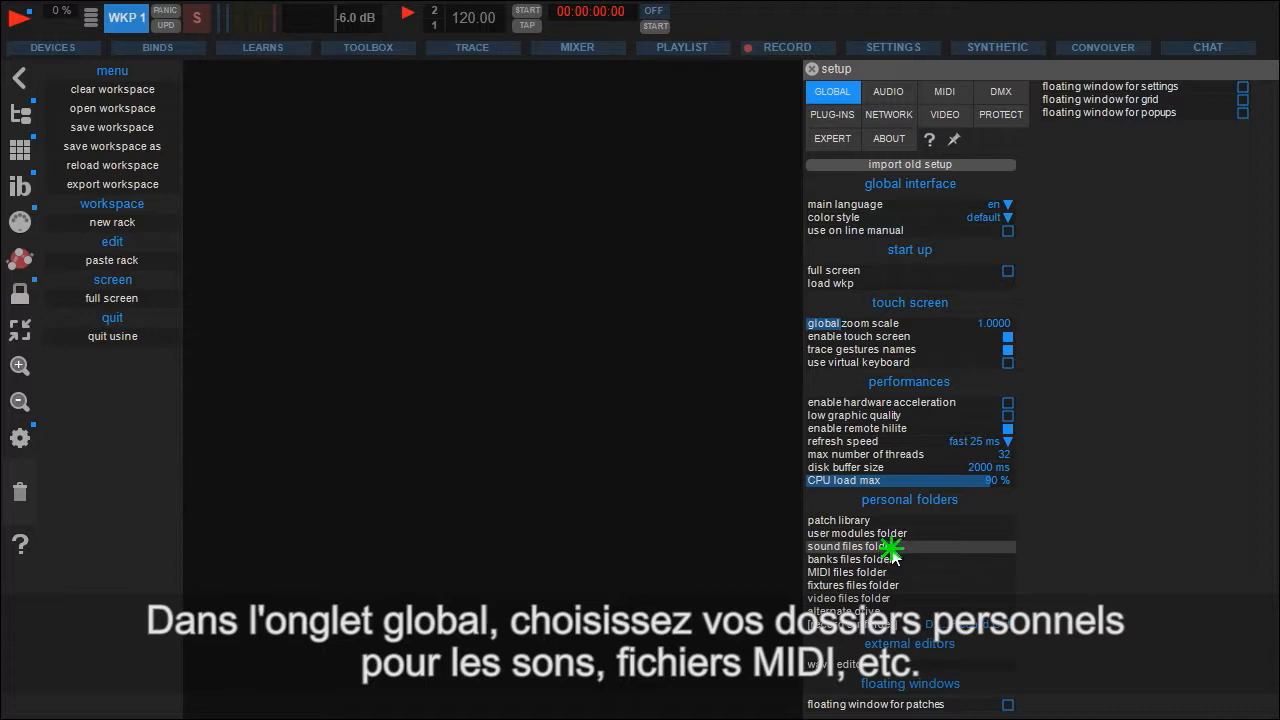
Step: Select the sound files entry under personal folders in the global settings
click(857, 546)
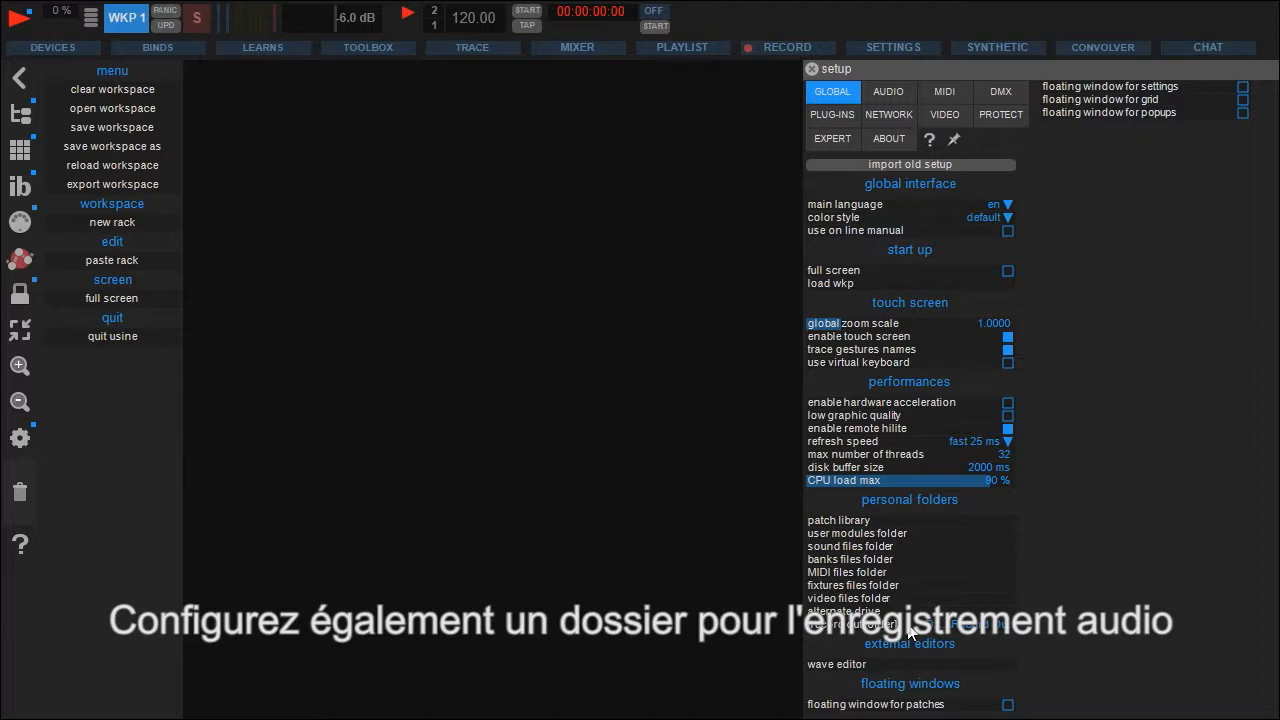
mouse_move(912, 636)
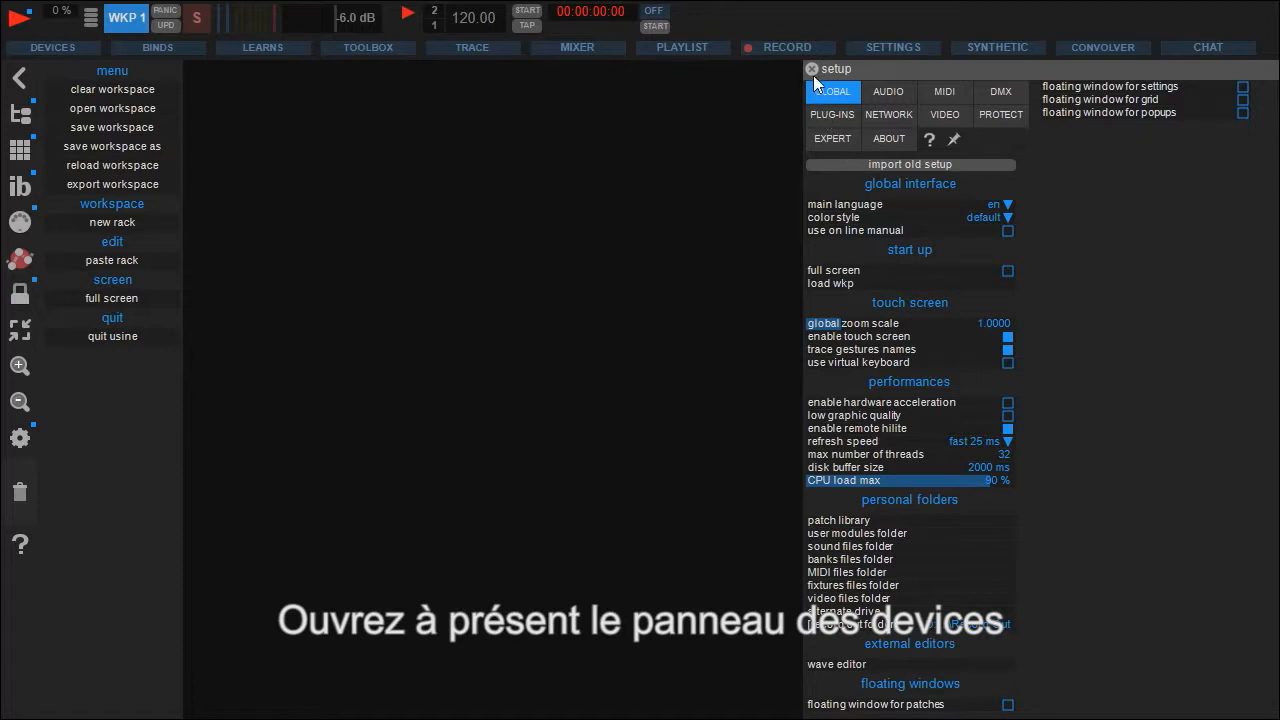
Step: Close the setup panel and bring up the Devices panel listing inputs, outputs and 828MKII
click(810, 69)
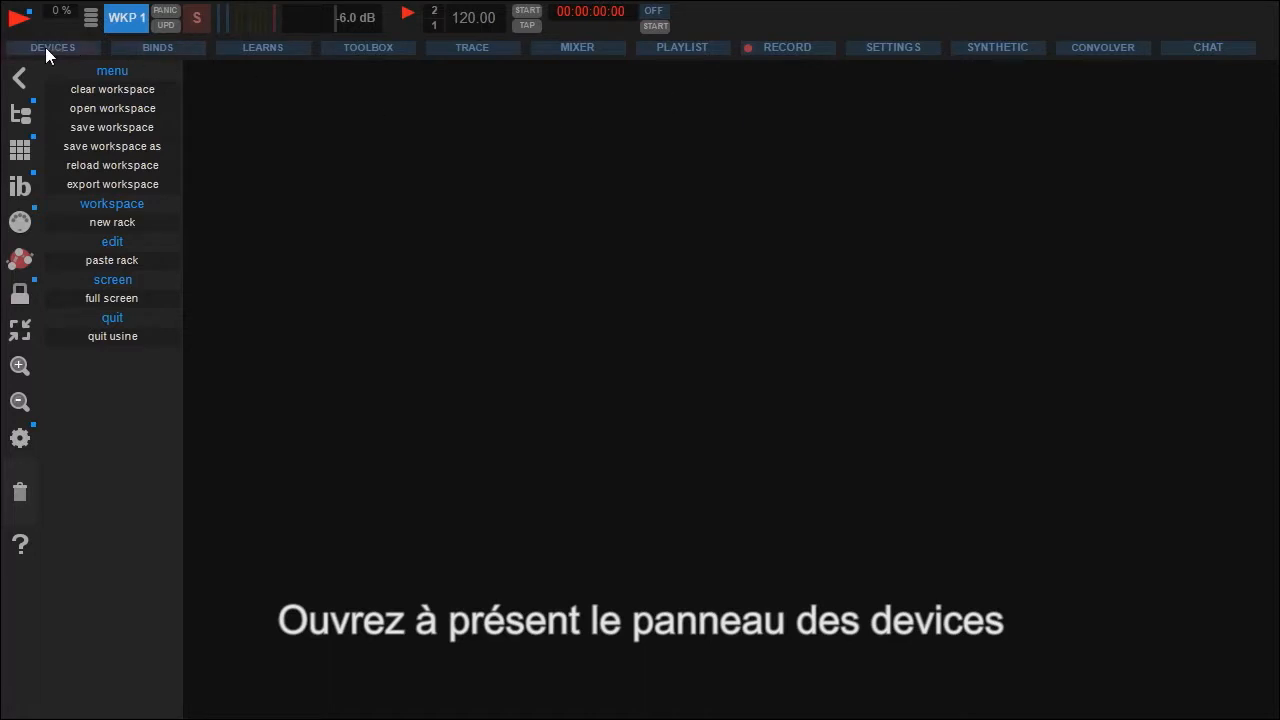
click(52, 47)
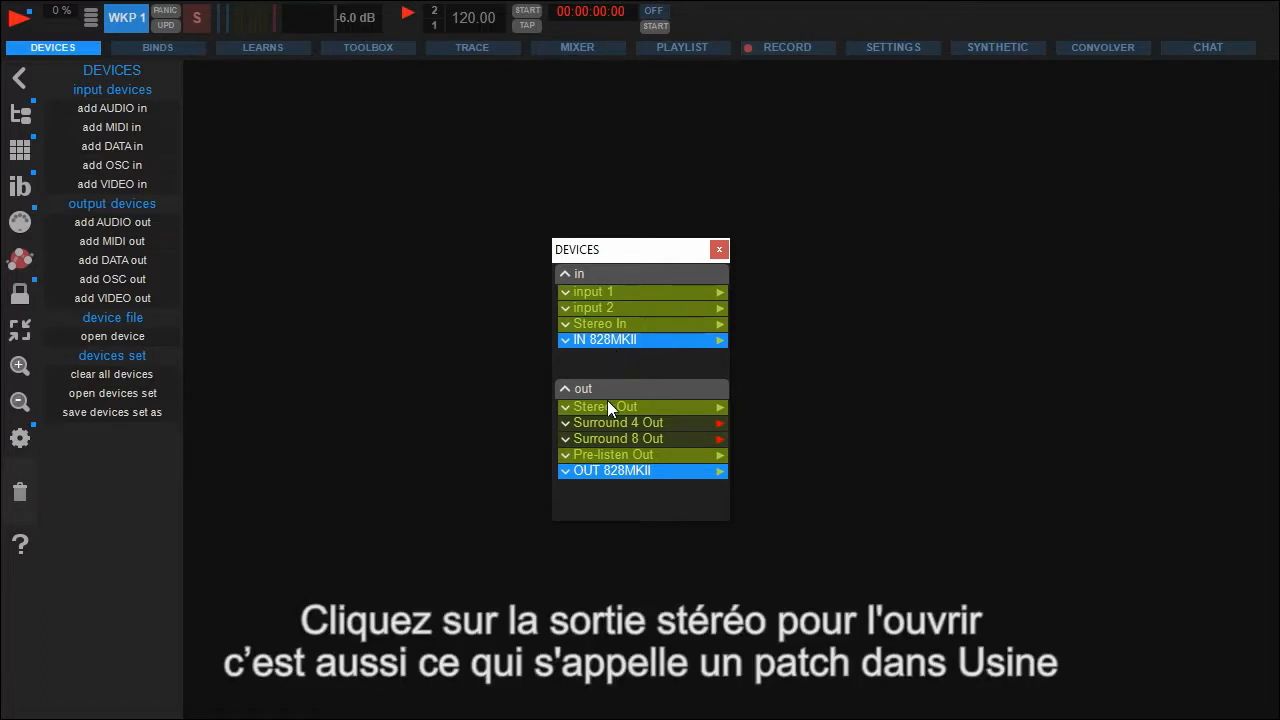
Step: Open the Stereo Out patch from the Devices panel's outputs
click(604, 406)
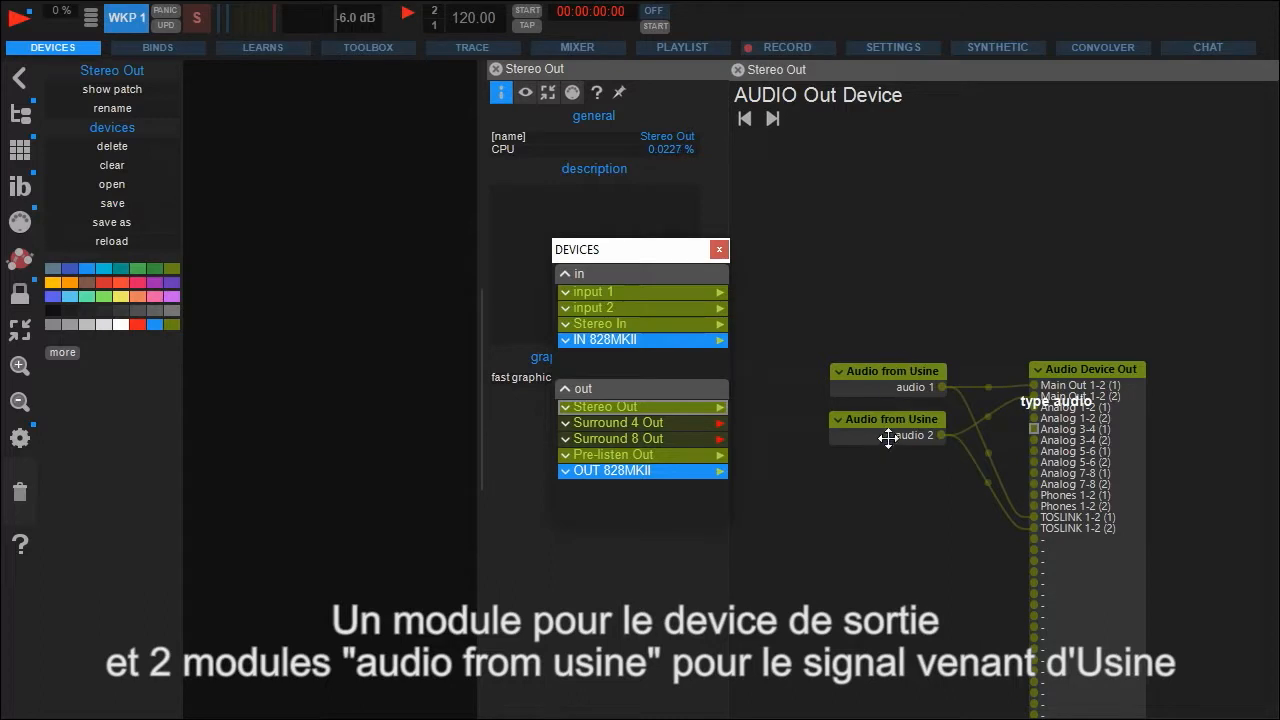
mouse_move(903, 375)
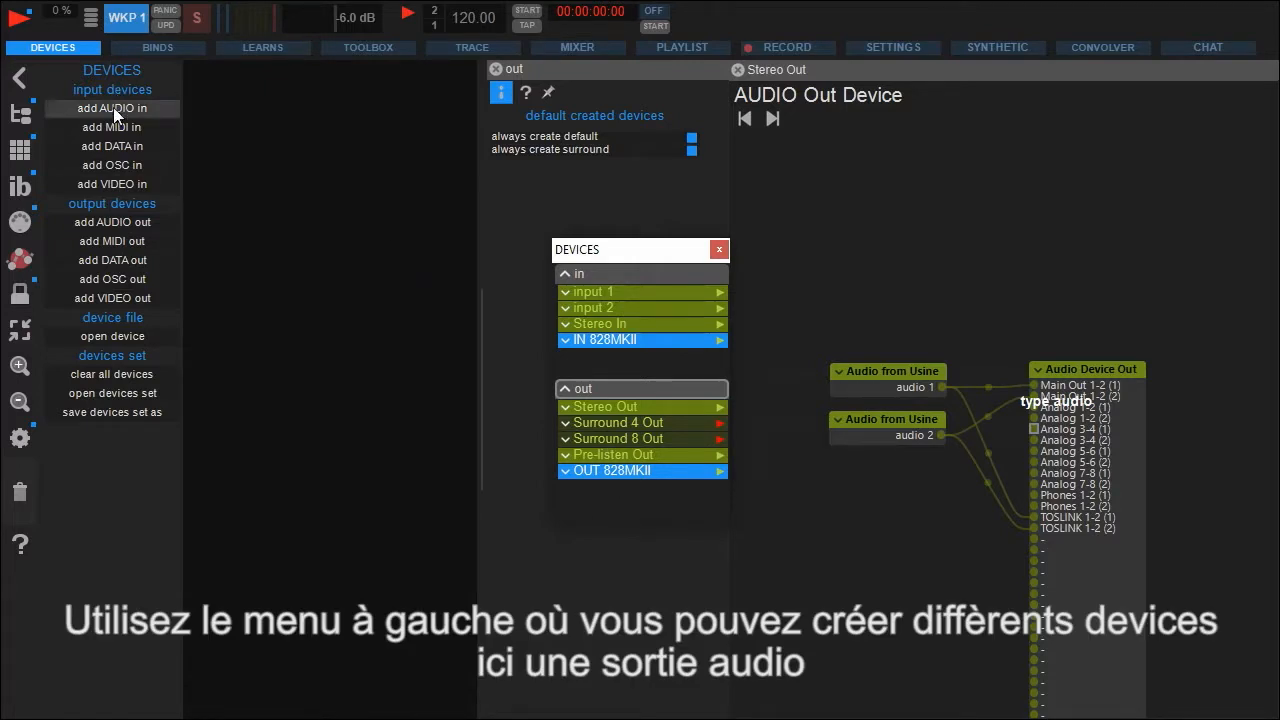
mouse_move(157, 217)
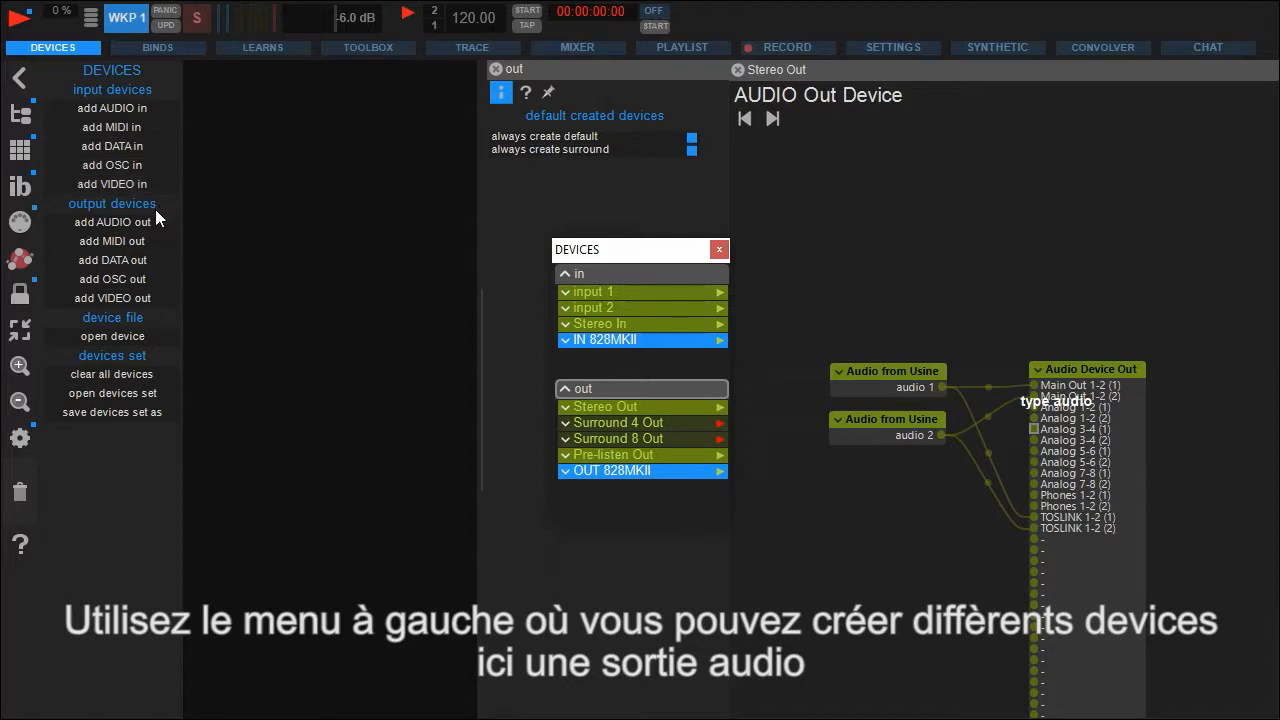
Step: Add a new audio out device, open its patch, colour it purple and name it StageMonitor
click(112, 222)
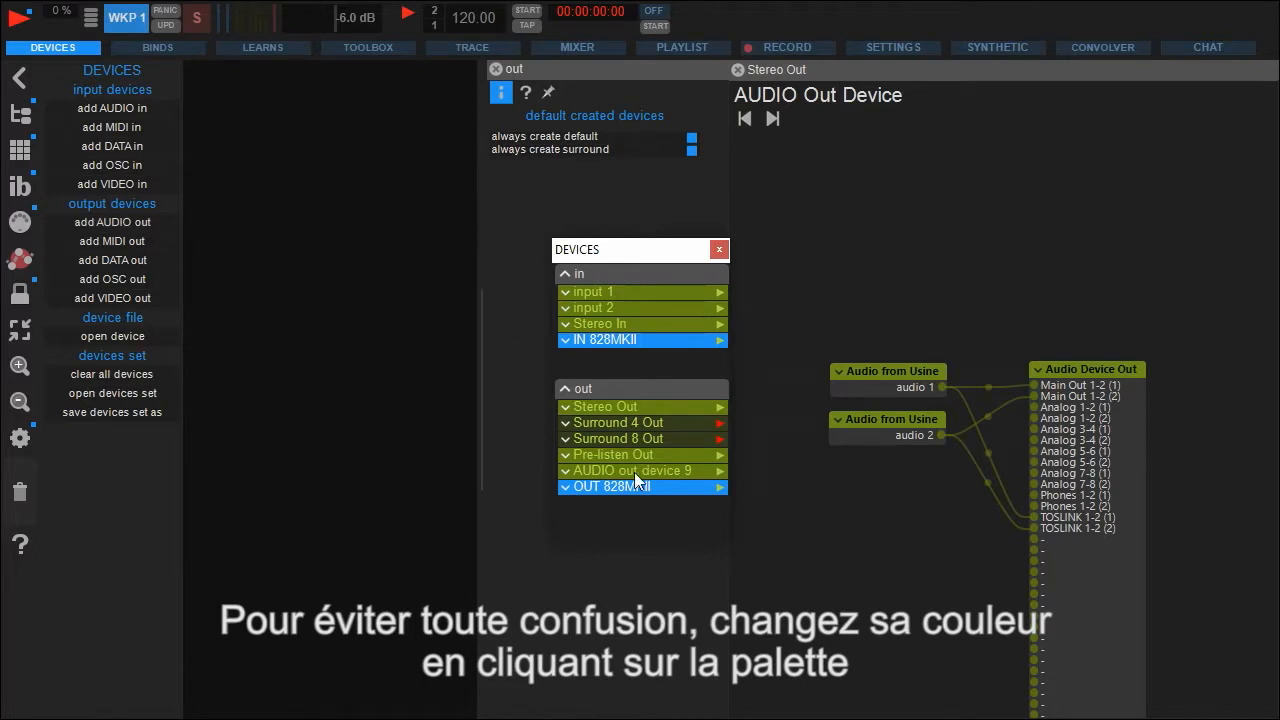
click(631, 470)
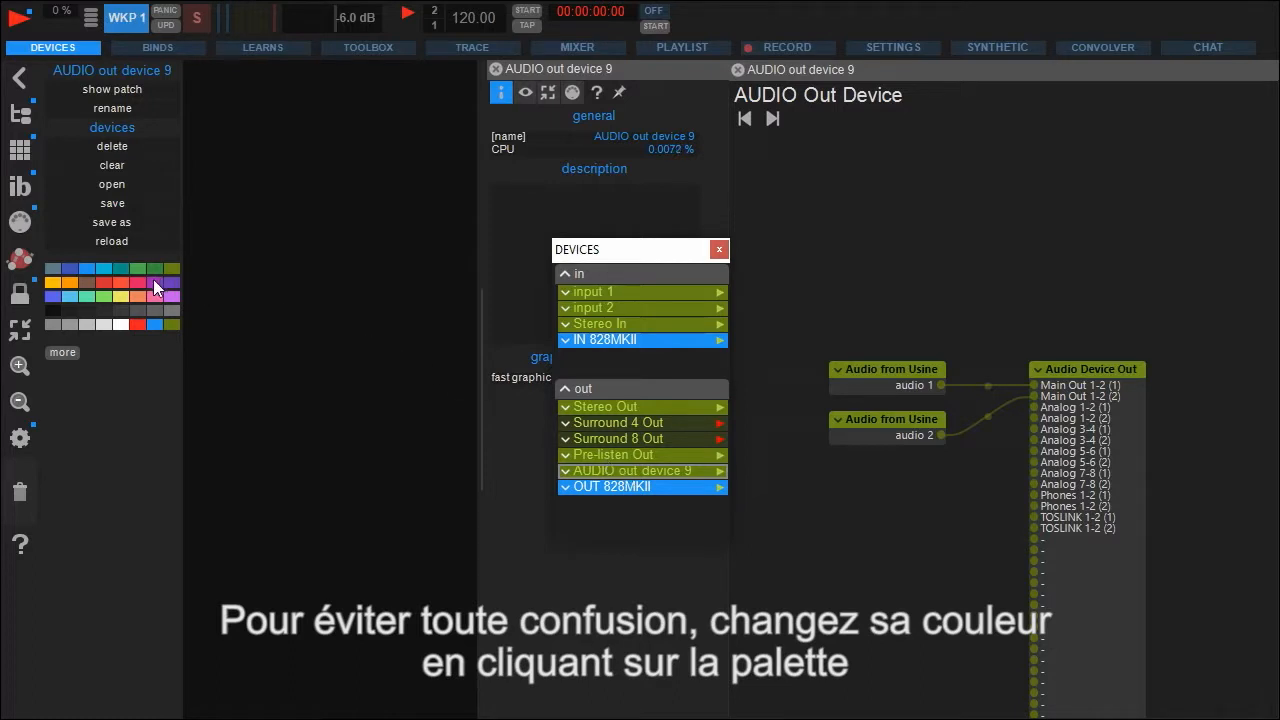
click(155, 288)
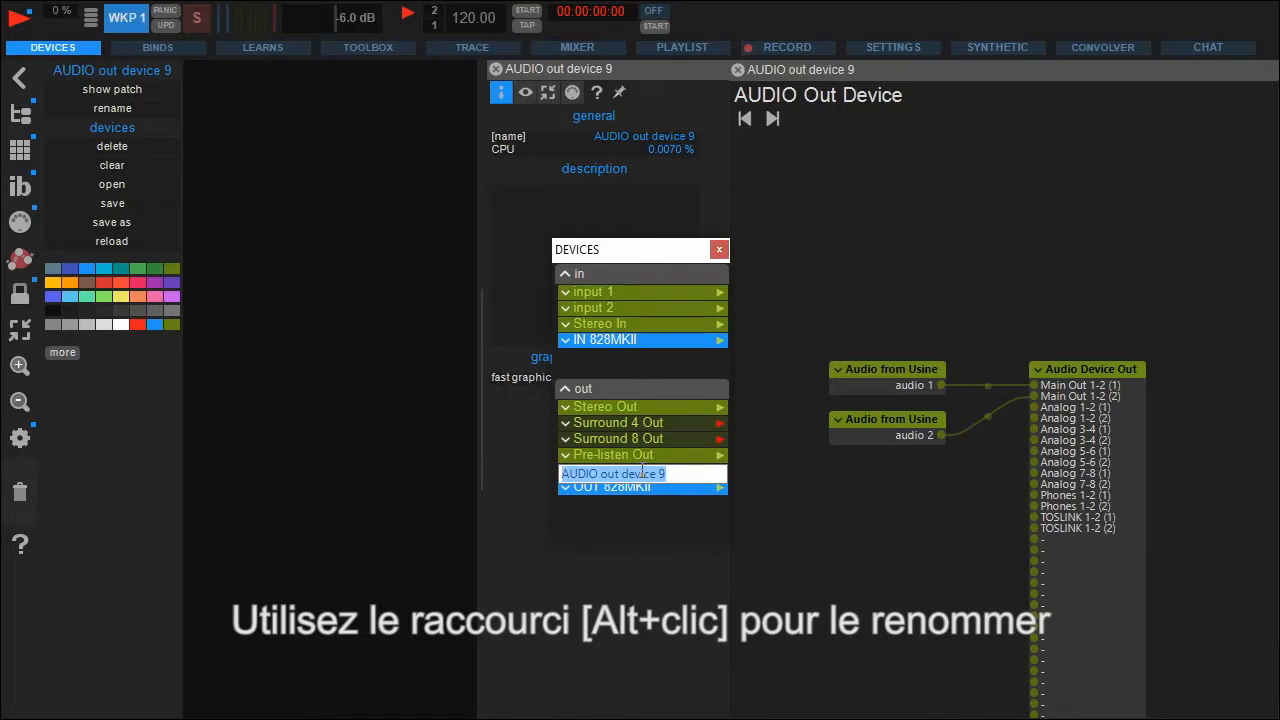
text(StageMonitor)
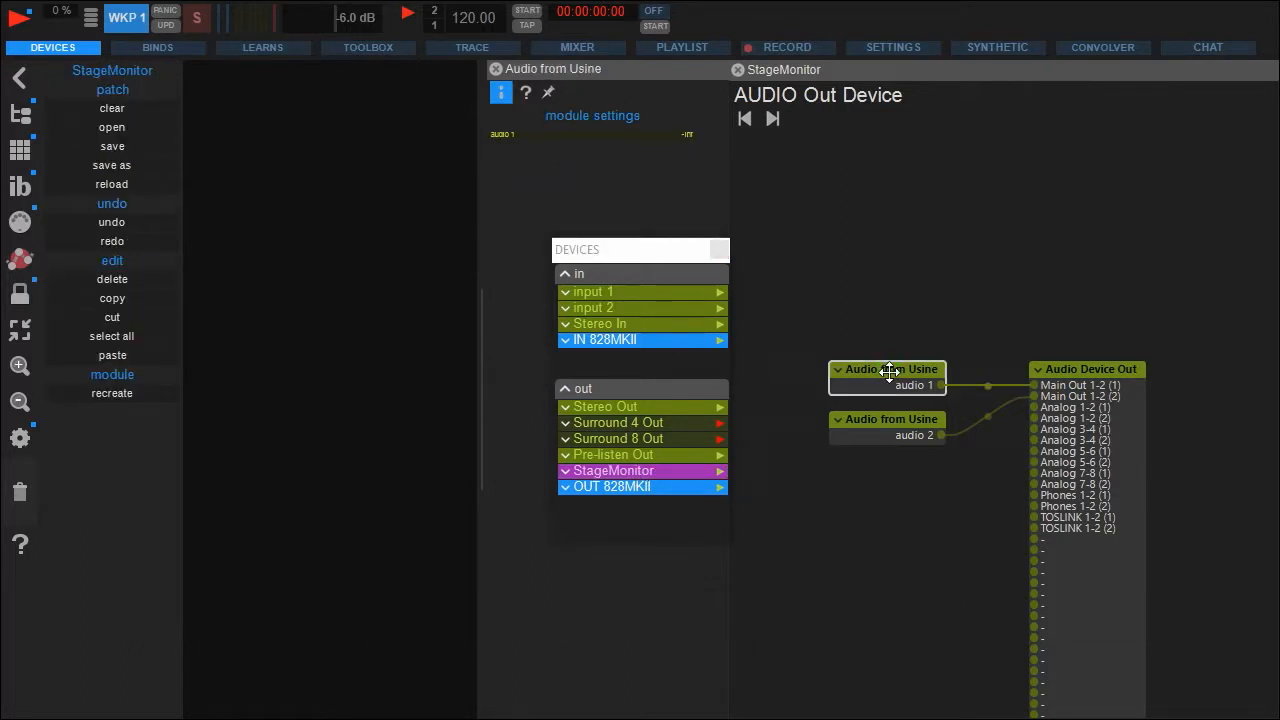
Step: Reduce StageMonitor's patch to one Audio from Usine module feeding Analog 1-2, then close it
click(112, 279)
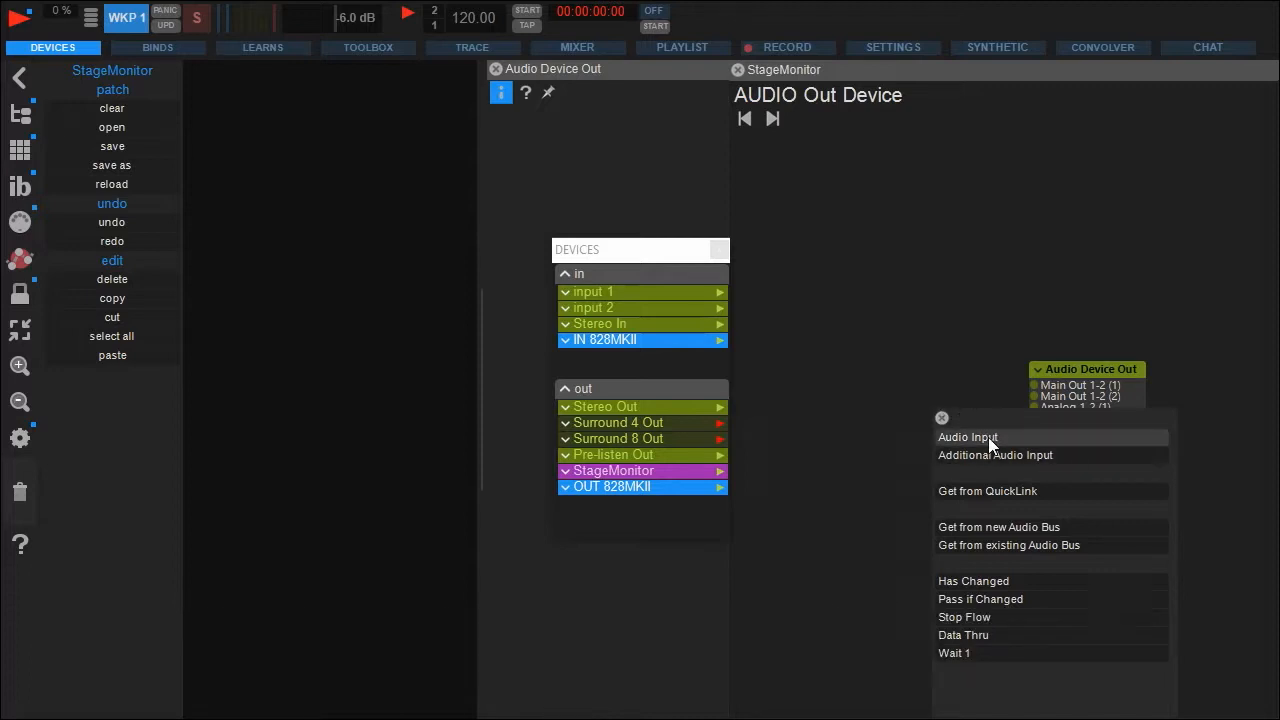
click(967, 437)
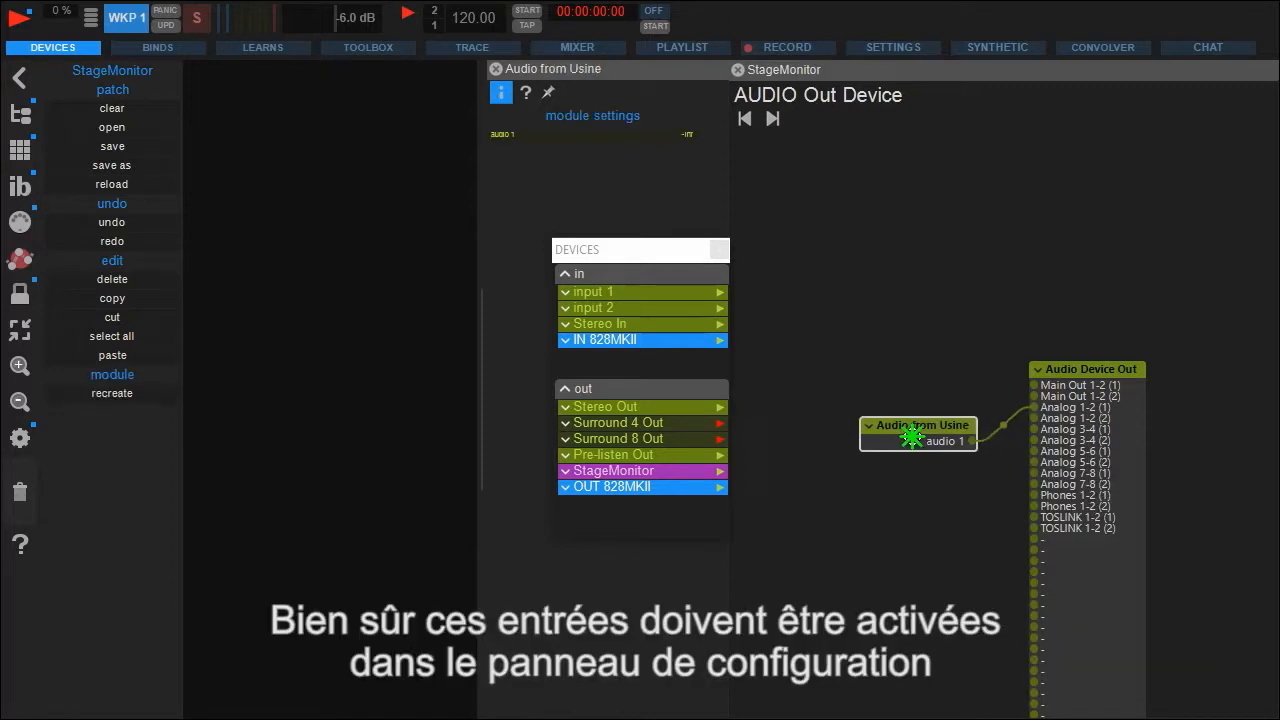
drag(918, 433, 908, 398)
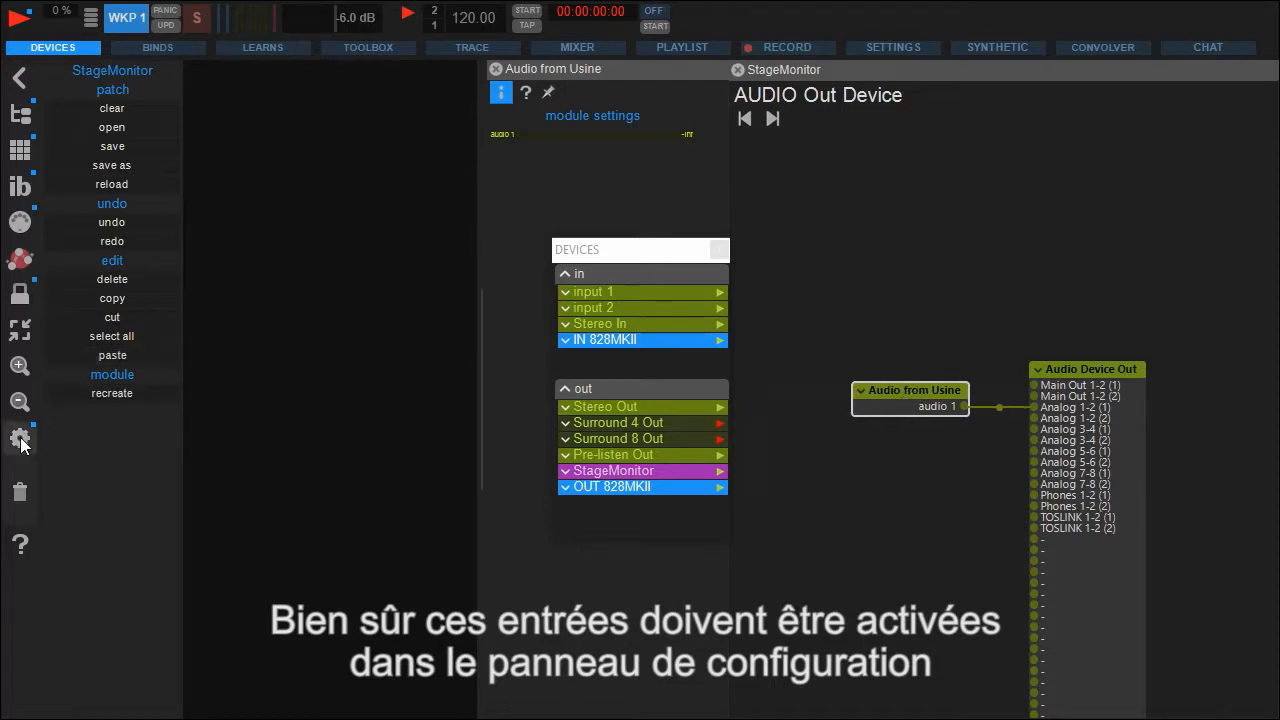
click(20, 438)
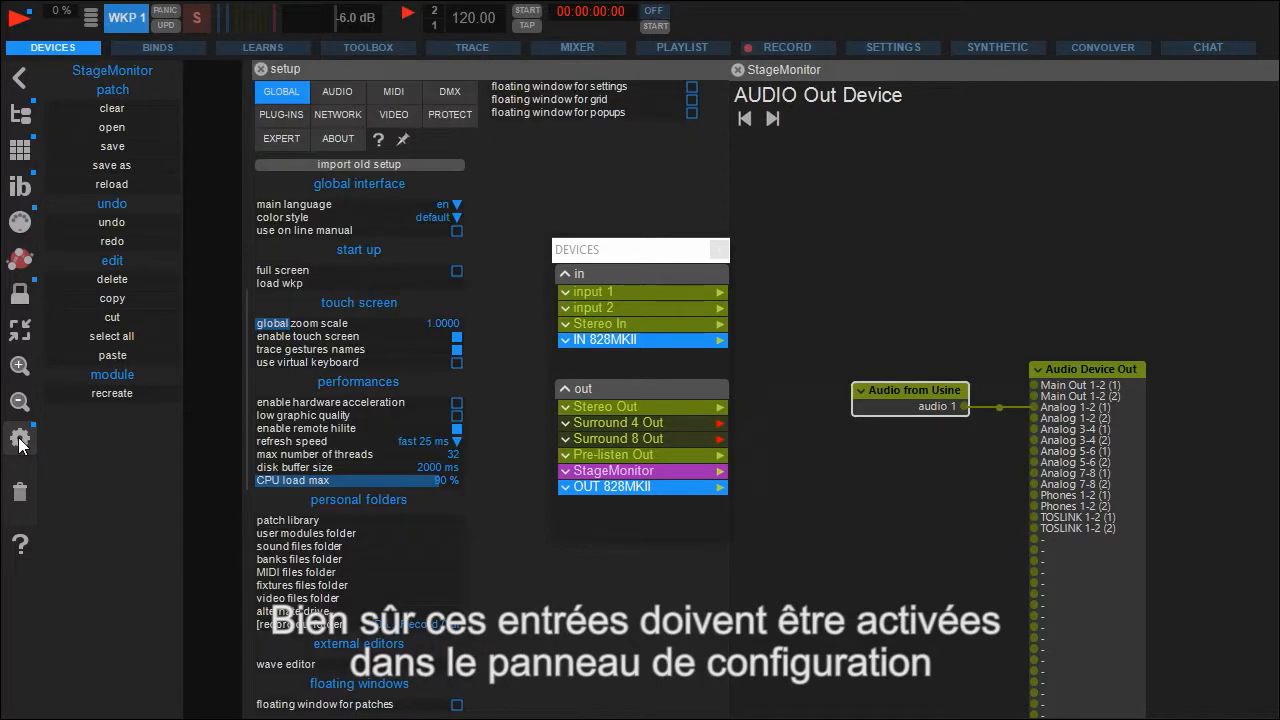
click(337, 92)
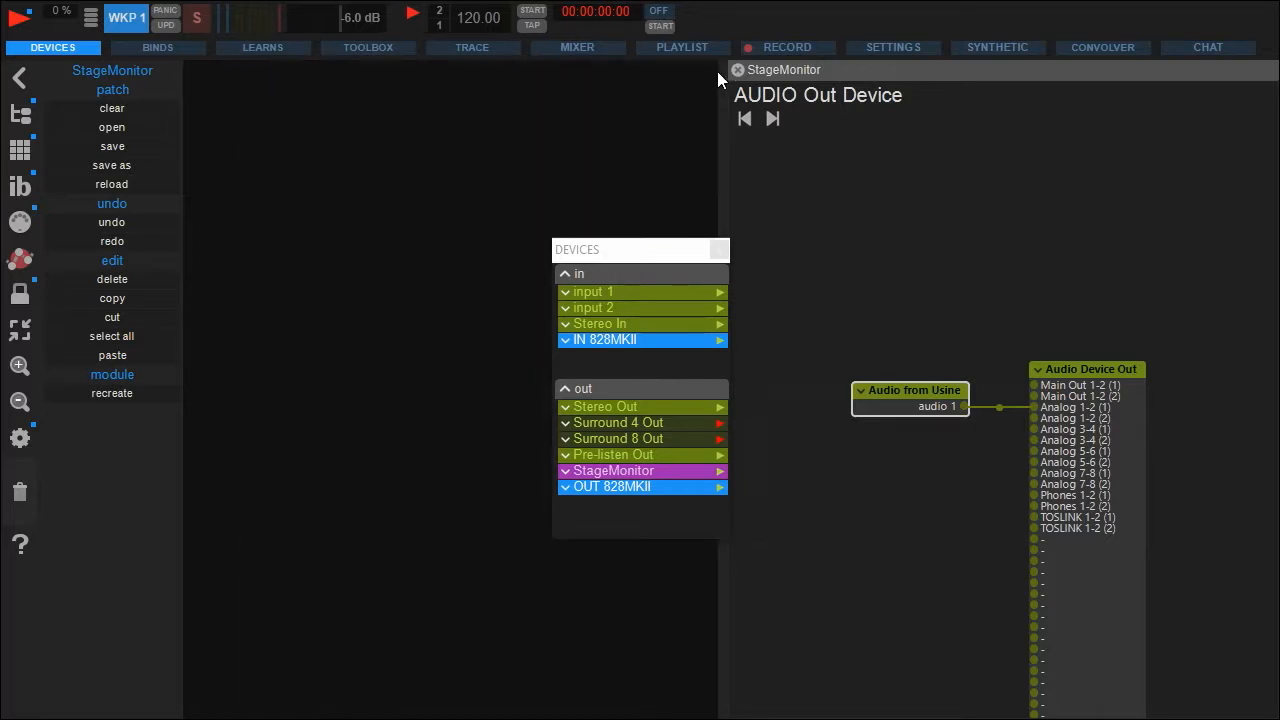
click(738, 70)
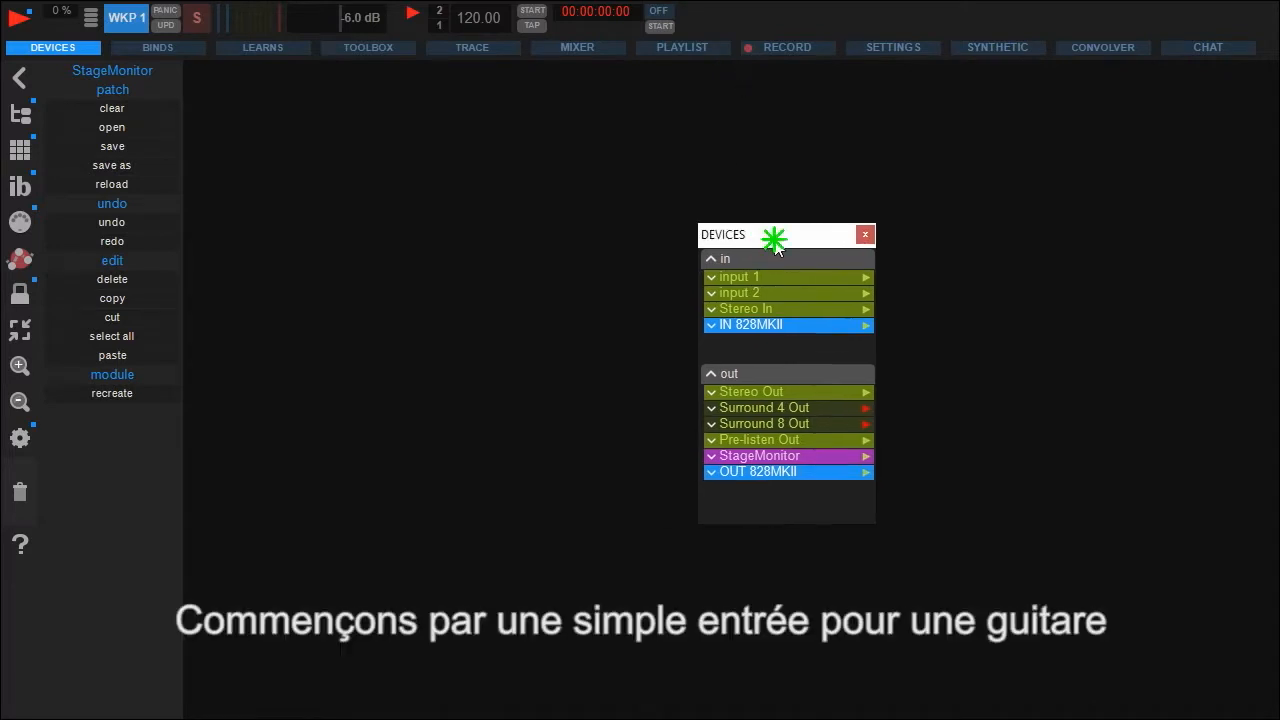
Step: Move the Devices panel aside and add an empty rack, 1-rack, to the workspace
drag(760, 235, 1065, 245)
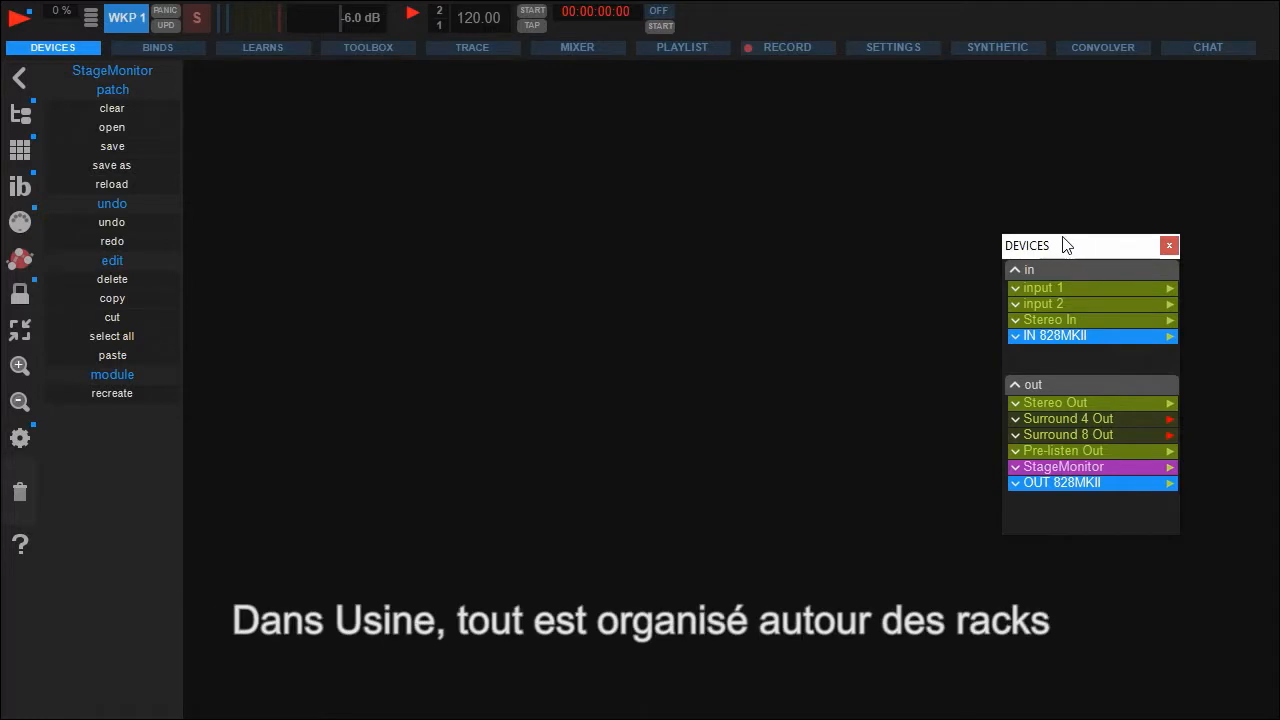
mouse_move(585, 354)
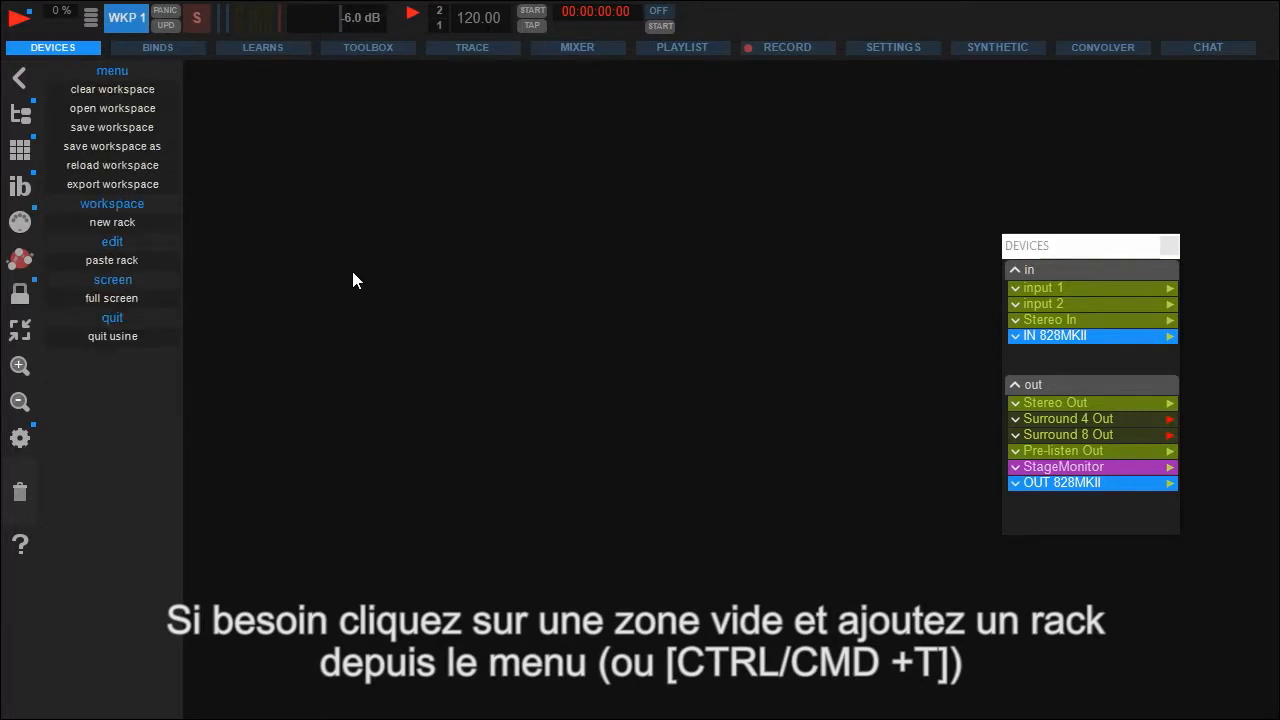
mouse_move(112, 222)
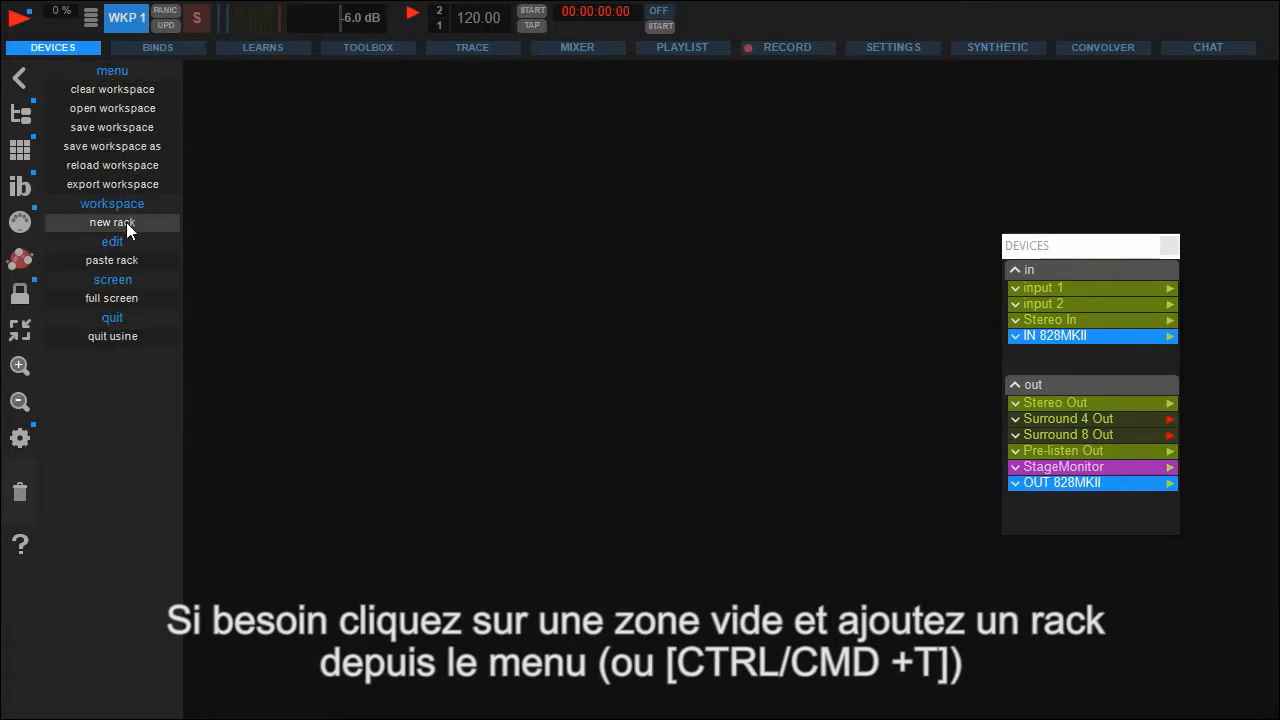
click(112, 222)
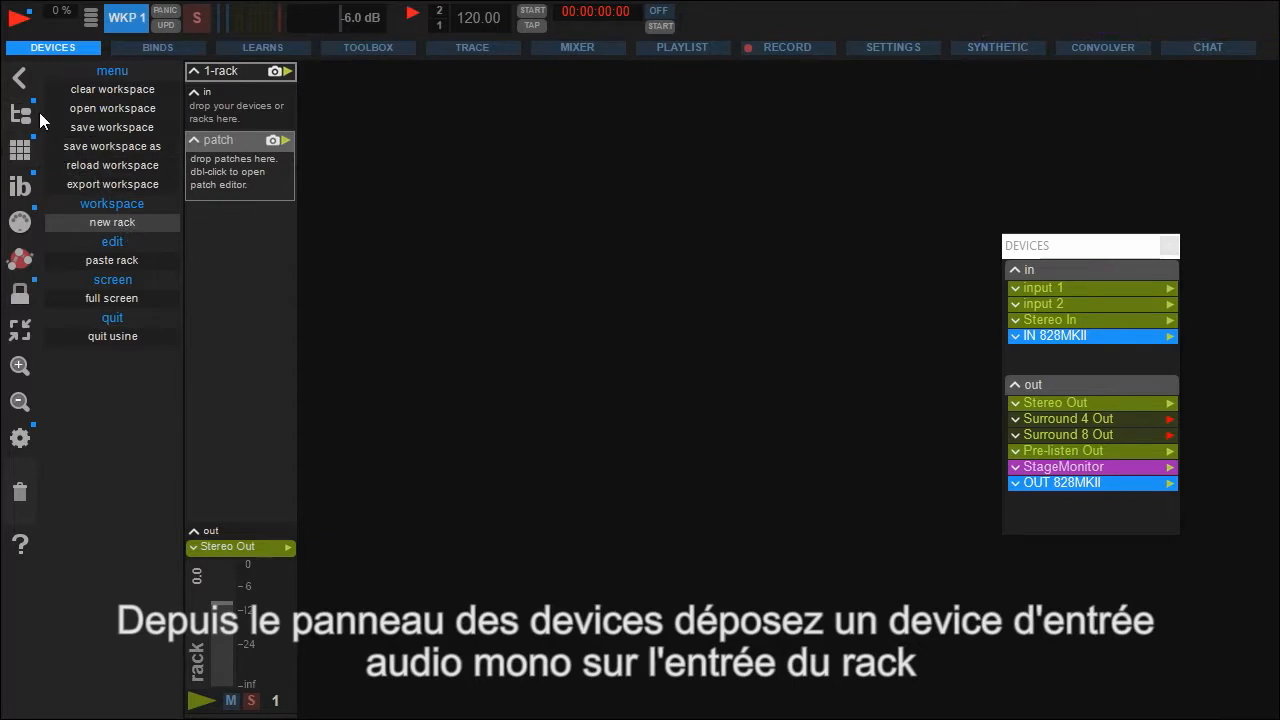
mouse_move(1100, 297)
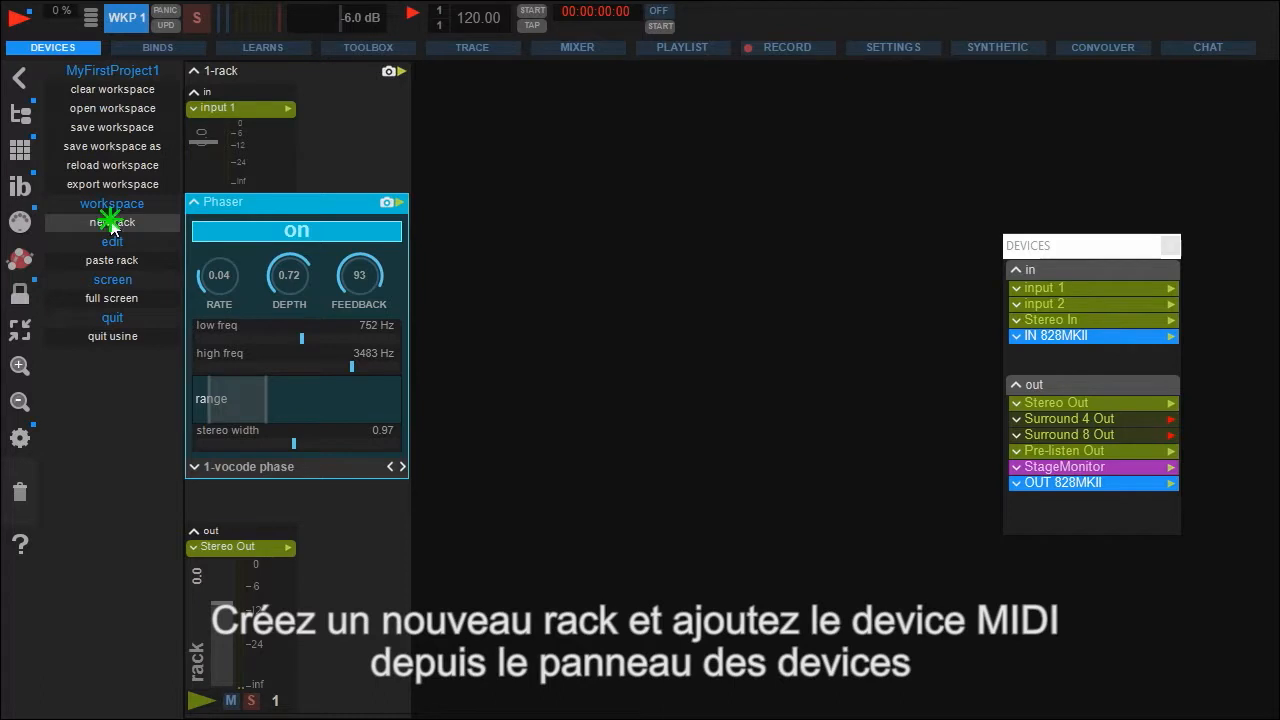
Step: Add 2-rack, feed it from IN 828MKII, and load the Guitar Alembic Mid bank
click(111, 222)
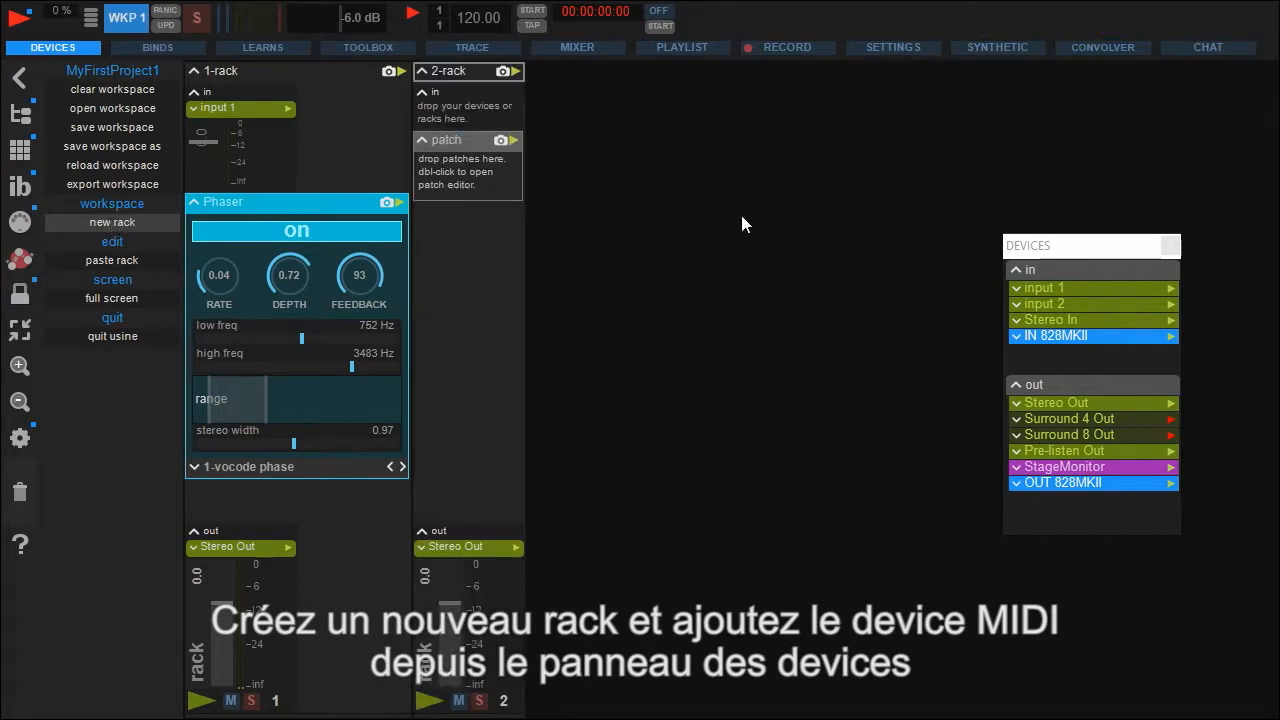
drag(1056, 335, 467, 103)
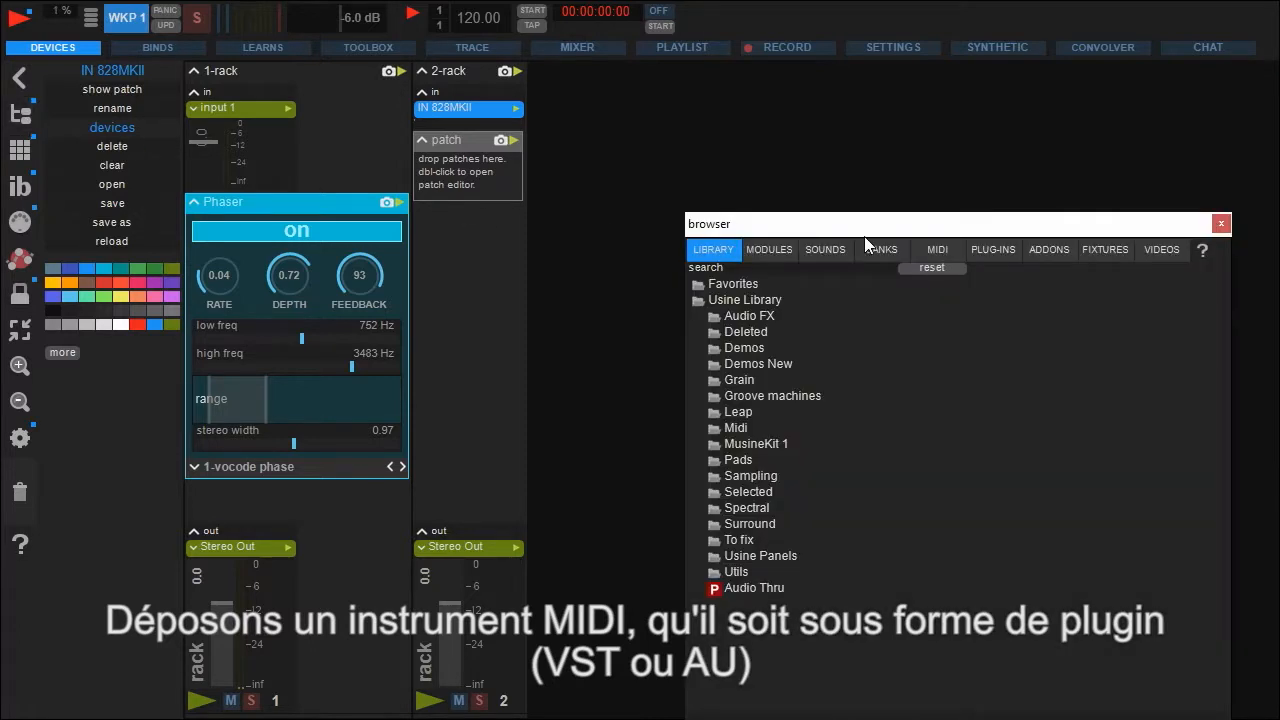
click(881, 249)
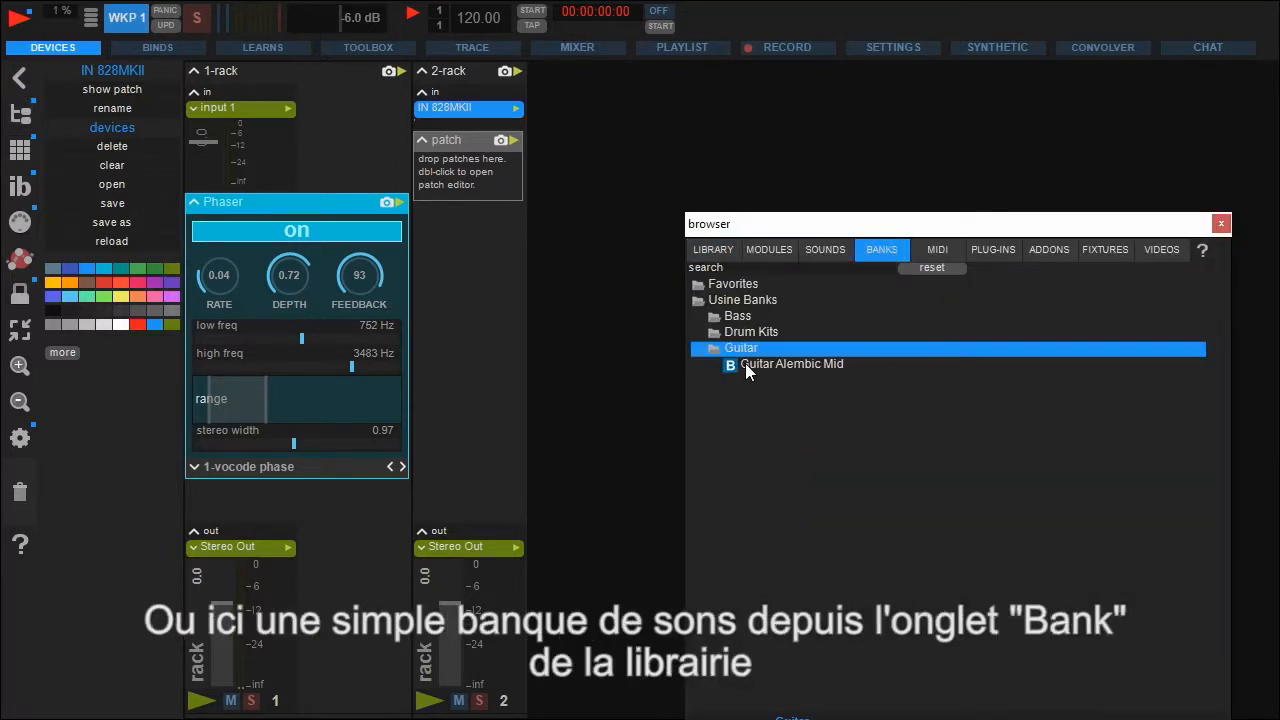
double_click(791, 363)
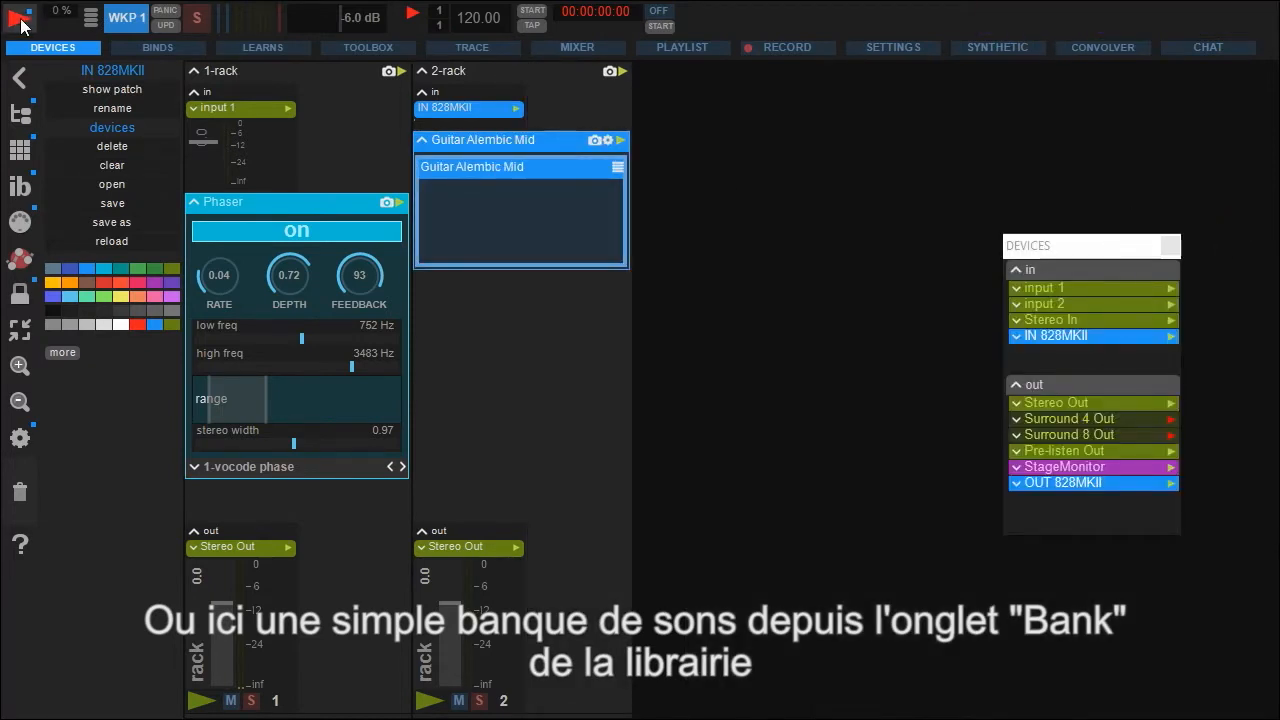
Step: Hide the Devices panel and bring up the workspace menu for adding racks
click(411, 13)
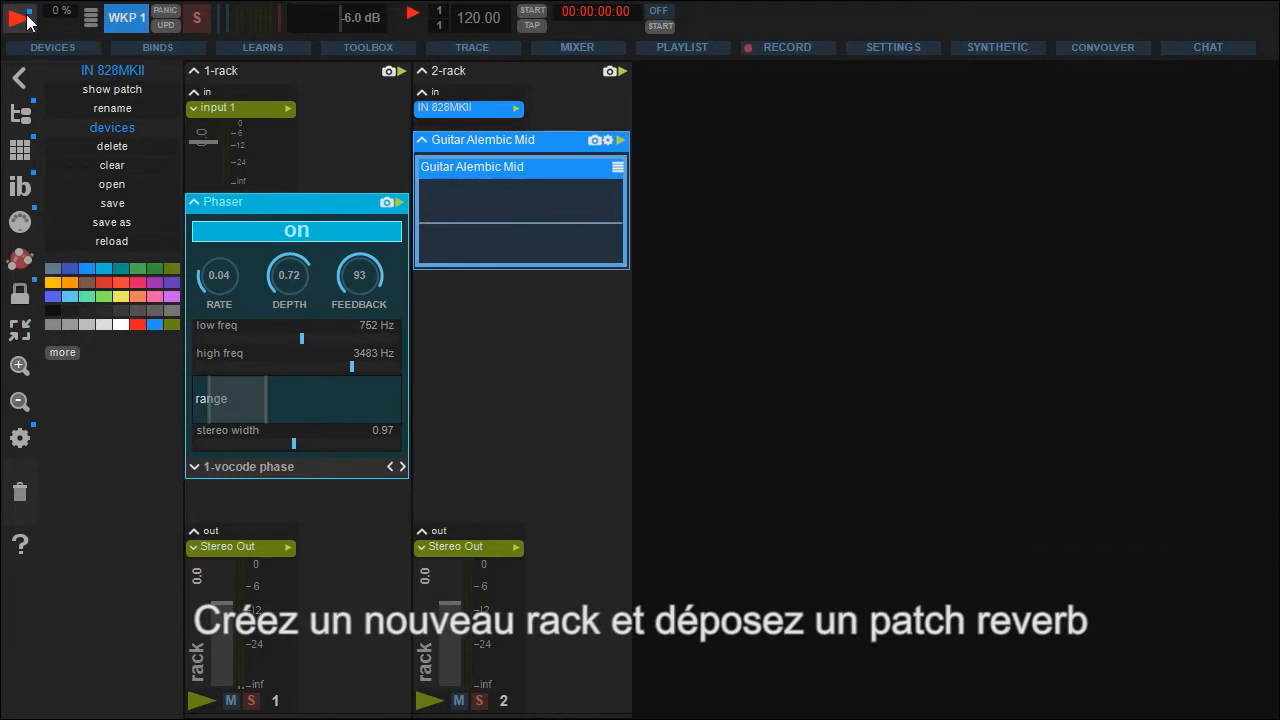
click(20, 18)
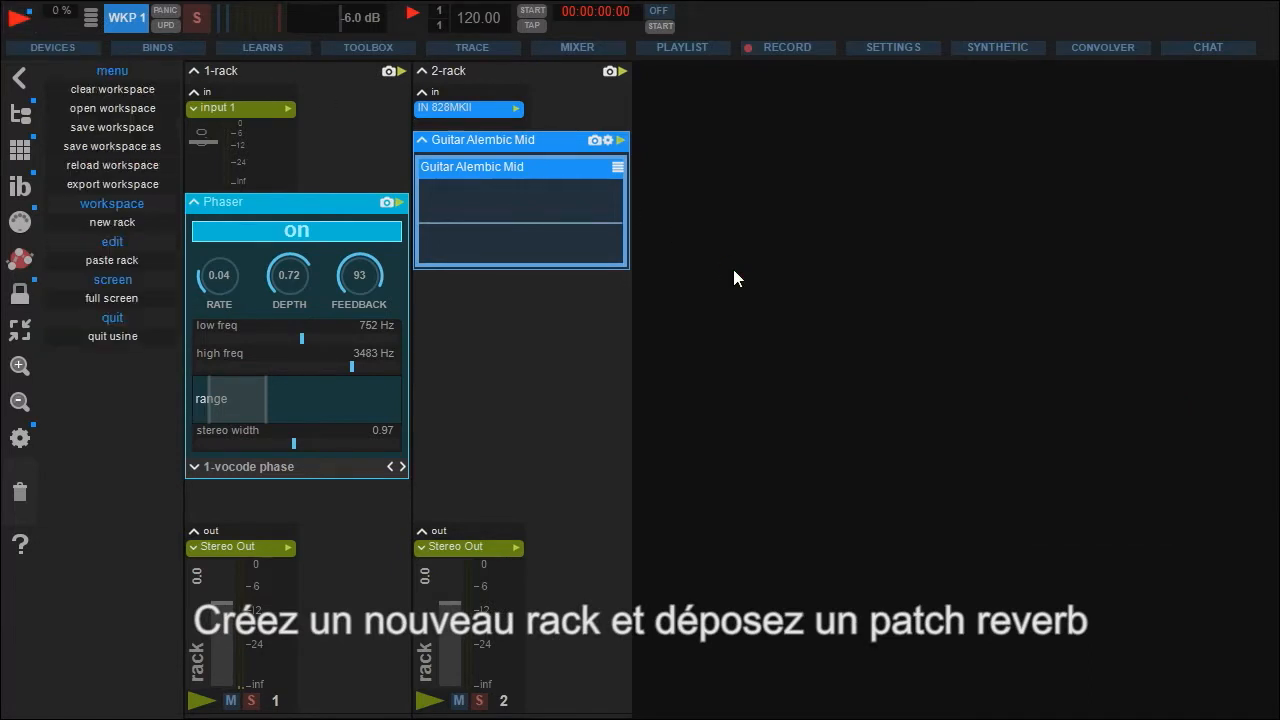
Step: Add a third rack and load the library's Audio FX Reverb patch into it
click(111, 222)
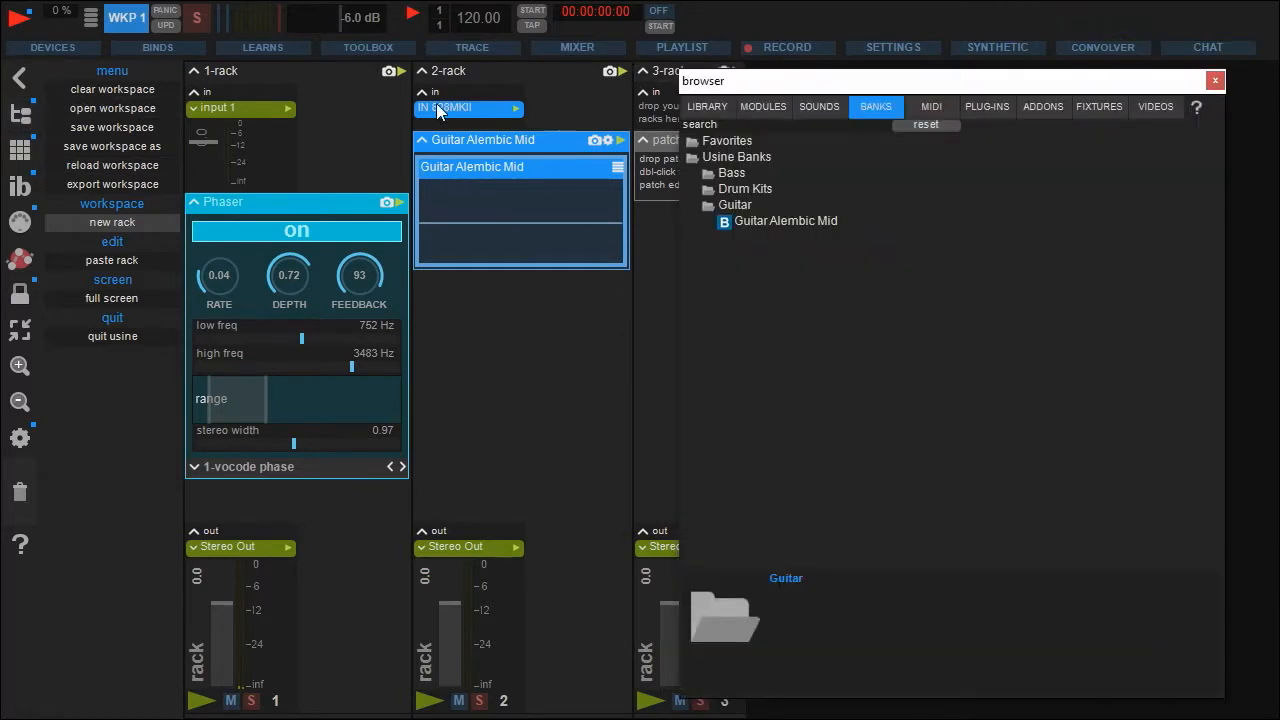
click(707, 106)
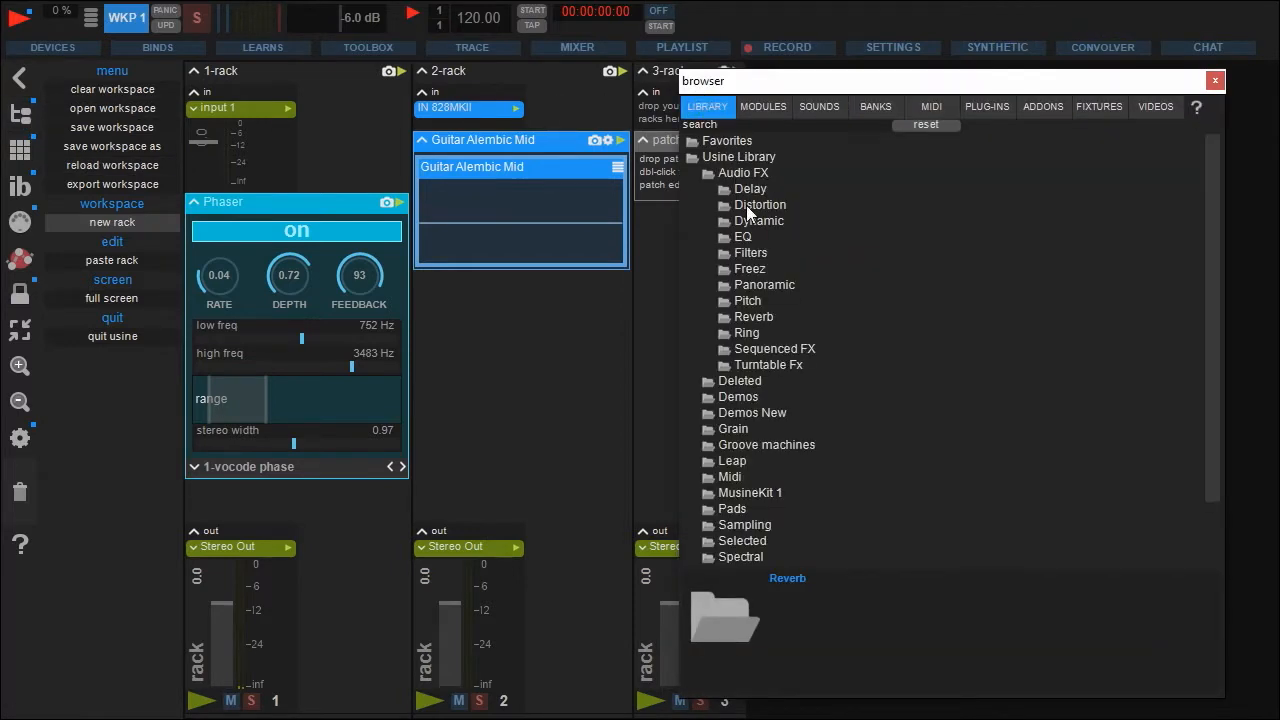
click(754, 316)
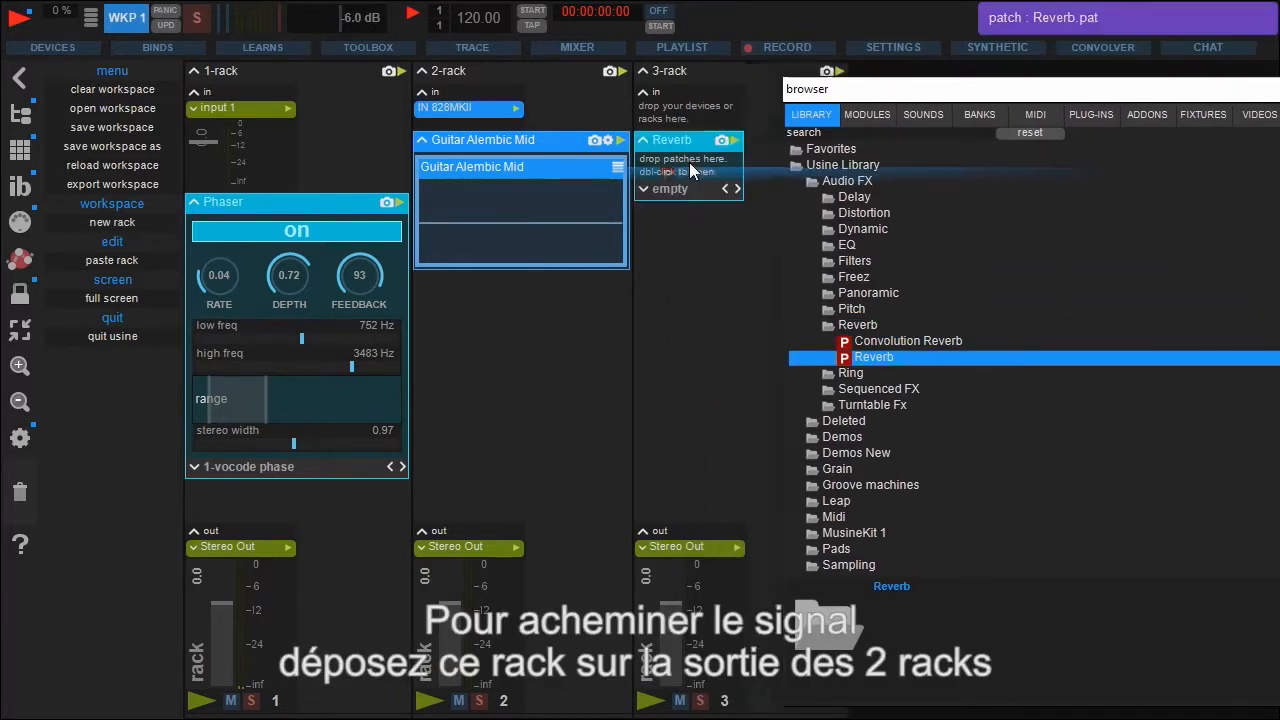
double_click(873, 357)
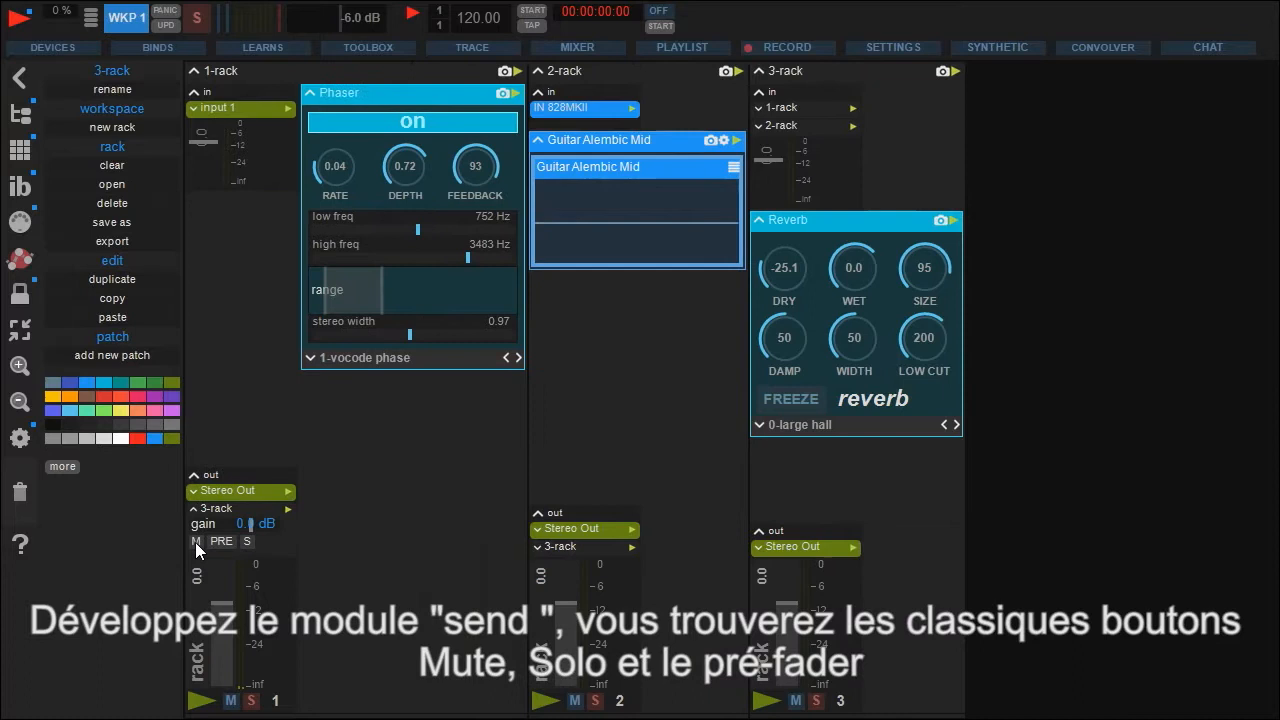
Step: Try the mute (M) and pre-fader (PRE) buttons on the phaser rack's 3-rack reverb send
click(196, 541)
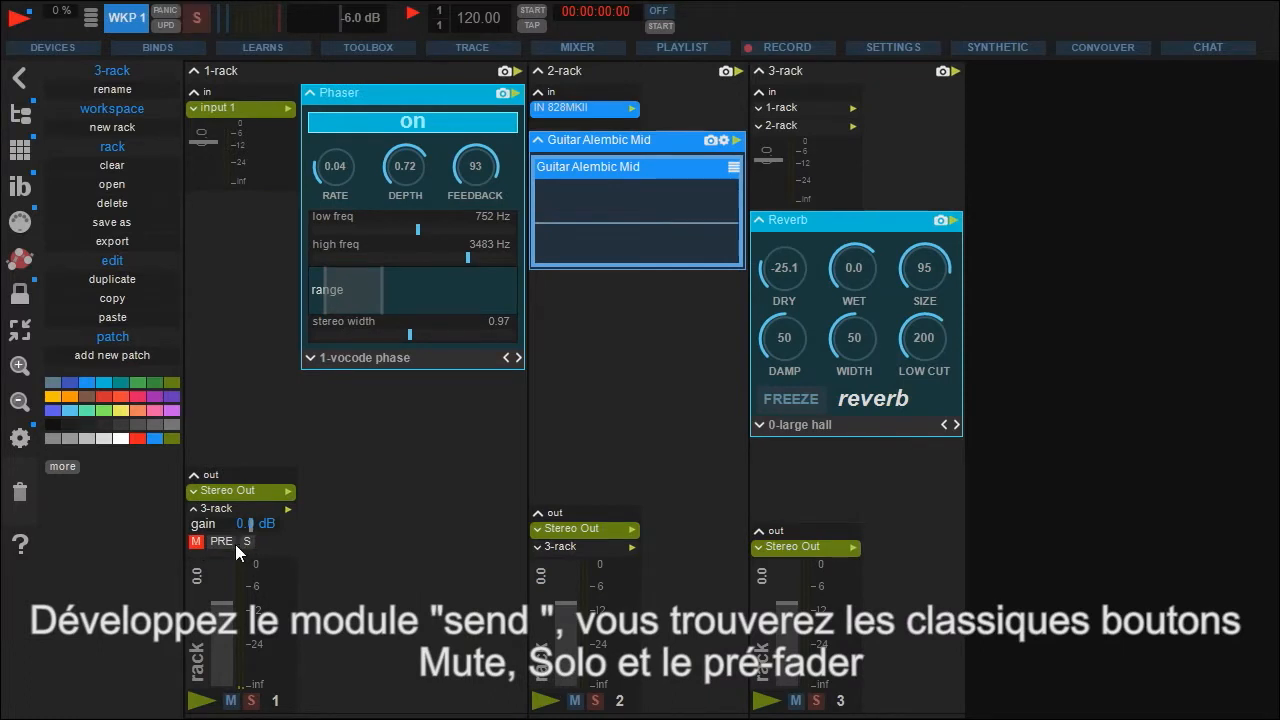
click(221, 541)
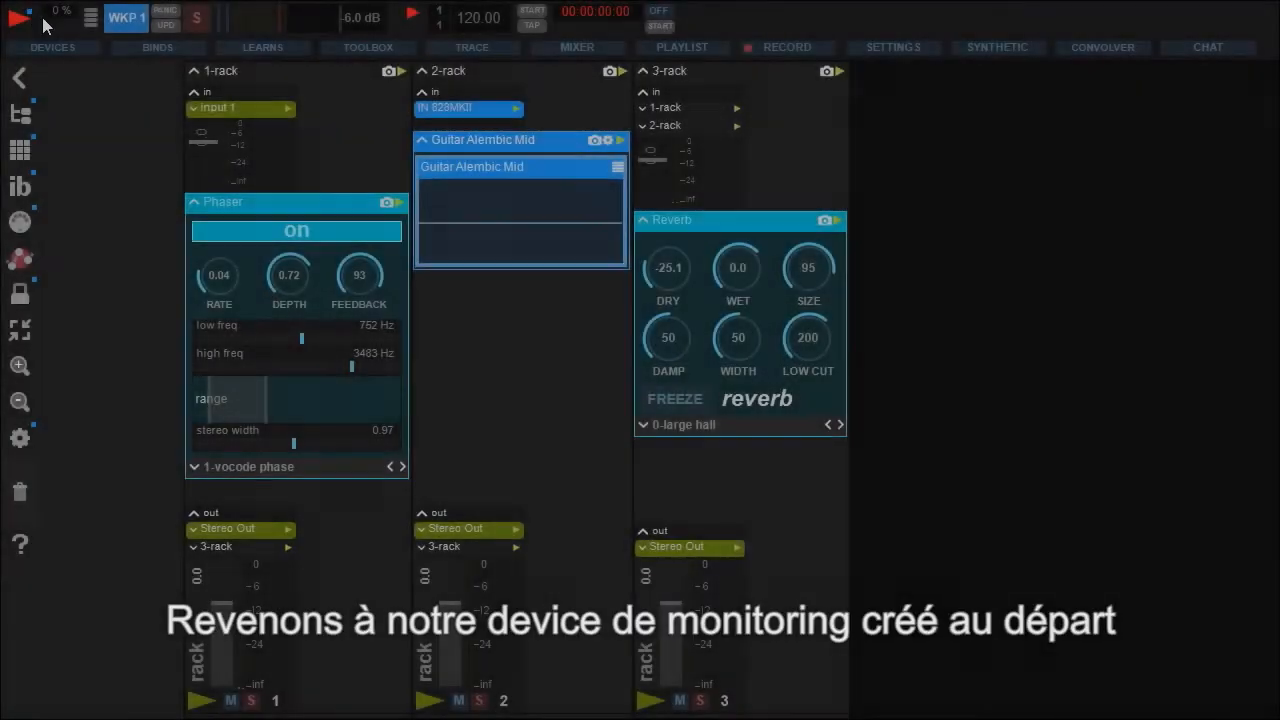
Step: Route the phaser rack's output to StageMonitor and adjust the guitar rack's StageMonitor output
click(52, 47)
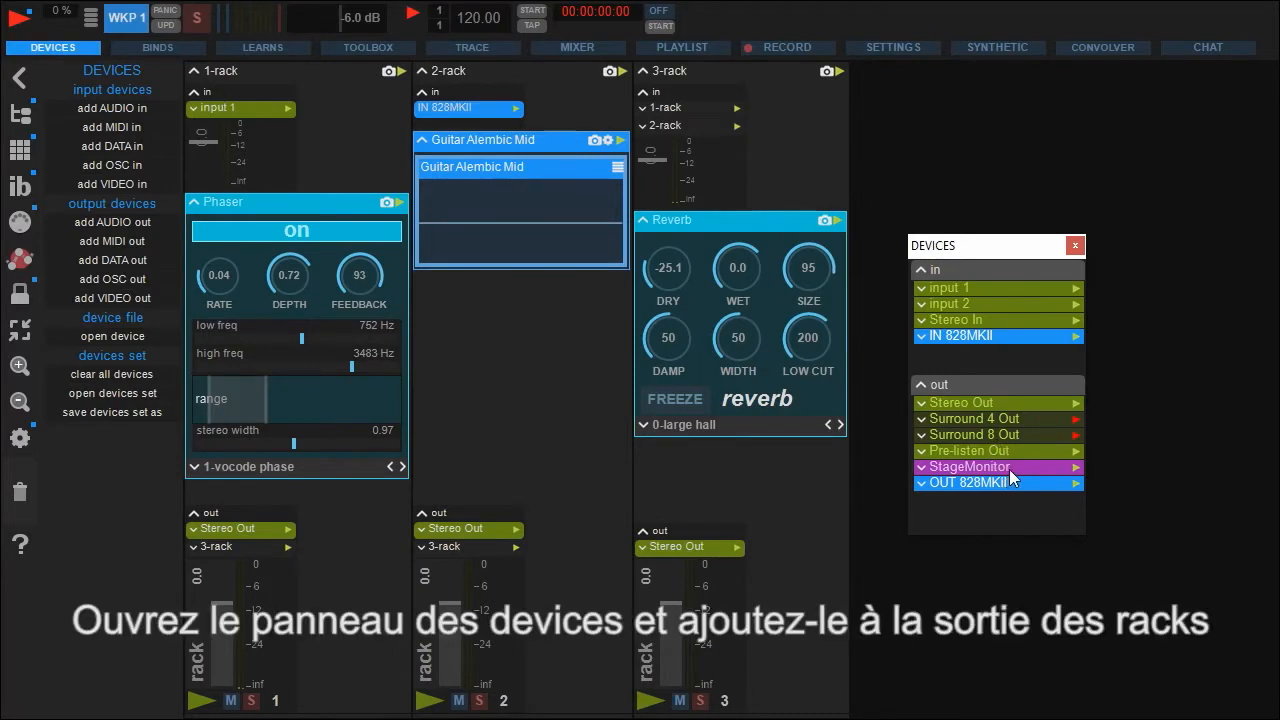
drag(997, 467, 265, 540)
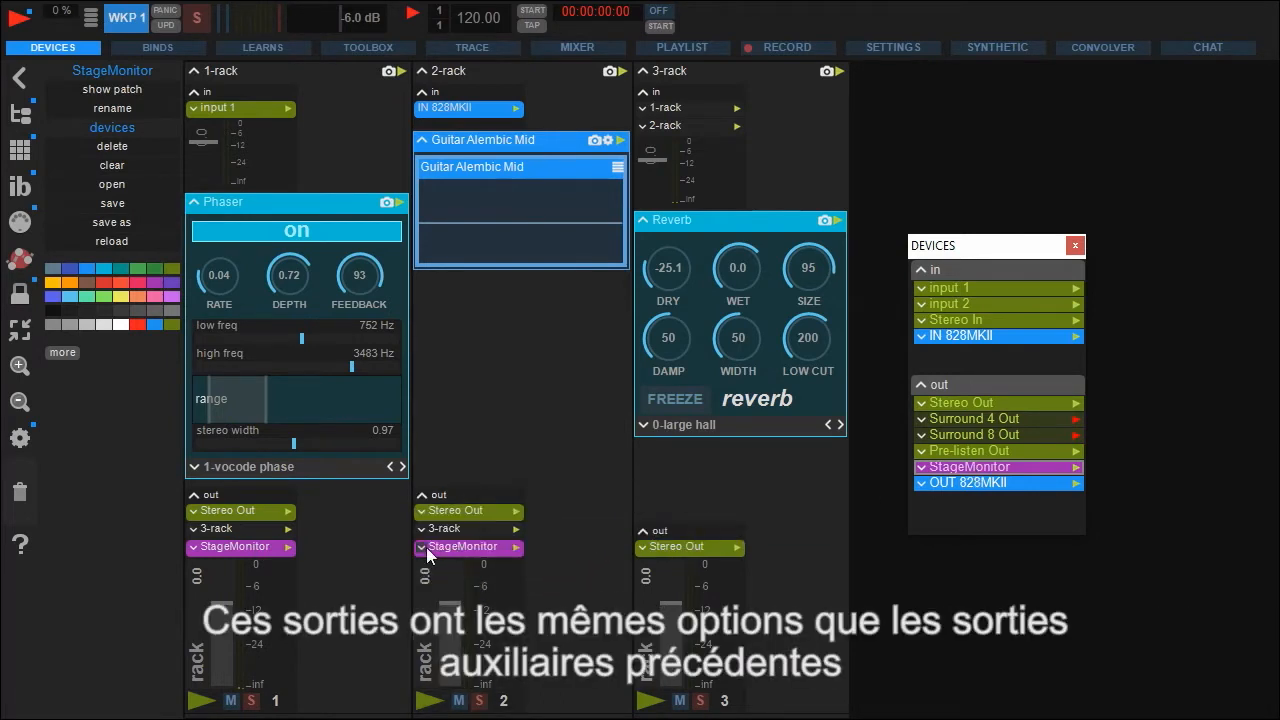
click(421, 546)
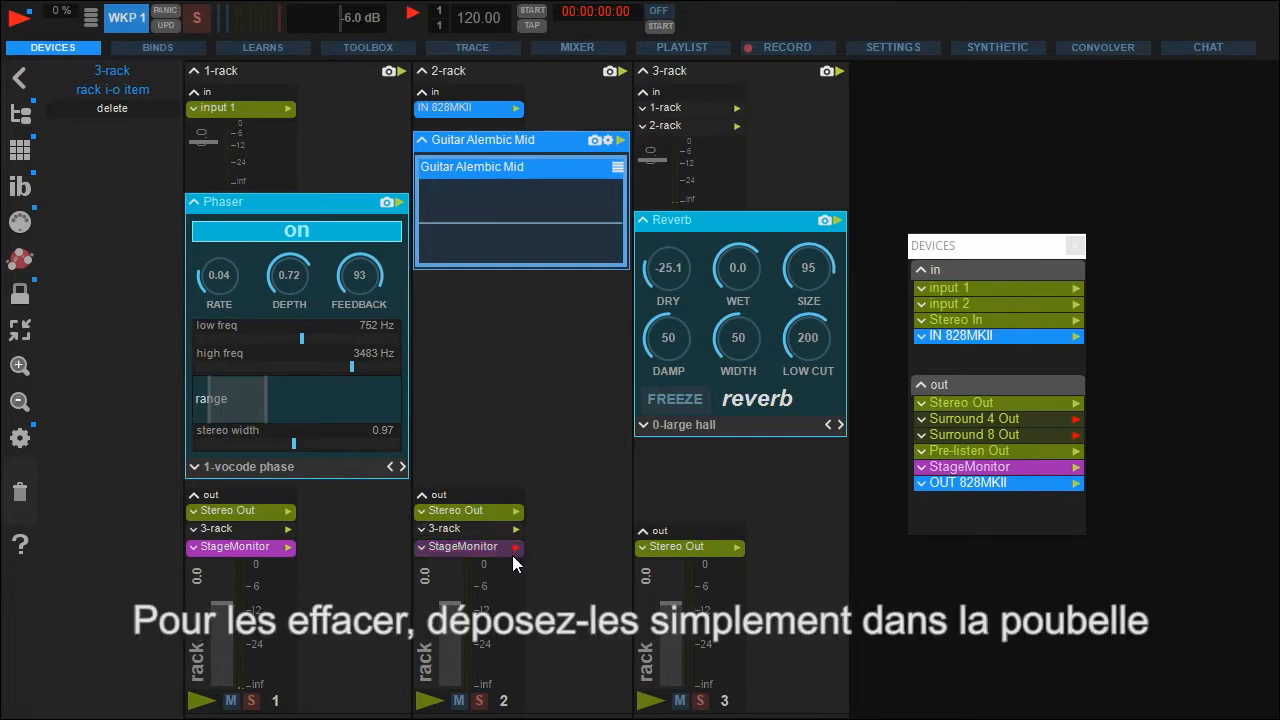
click(462, 546)
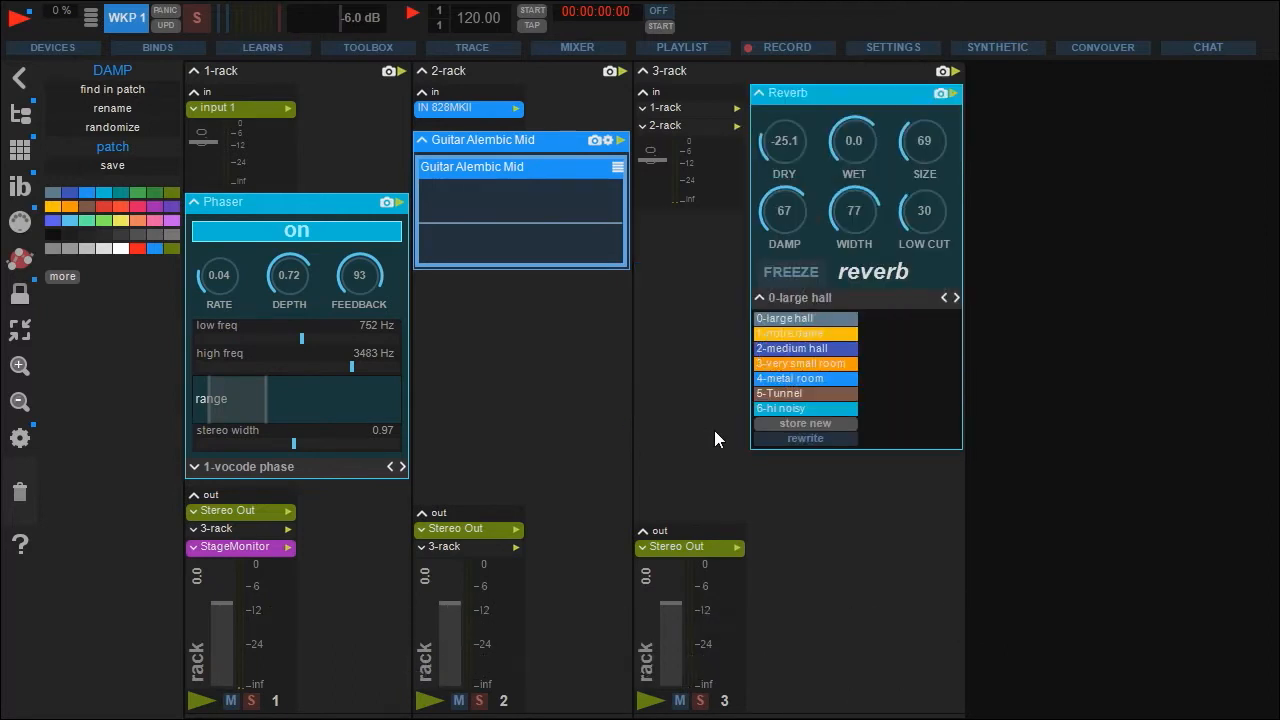
Step: Store the reverb settings in the seventh preset slot and rename it MyFirstPreset
click(805, 423)
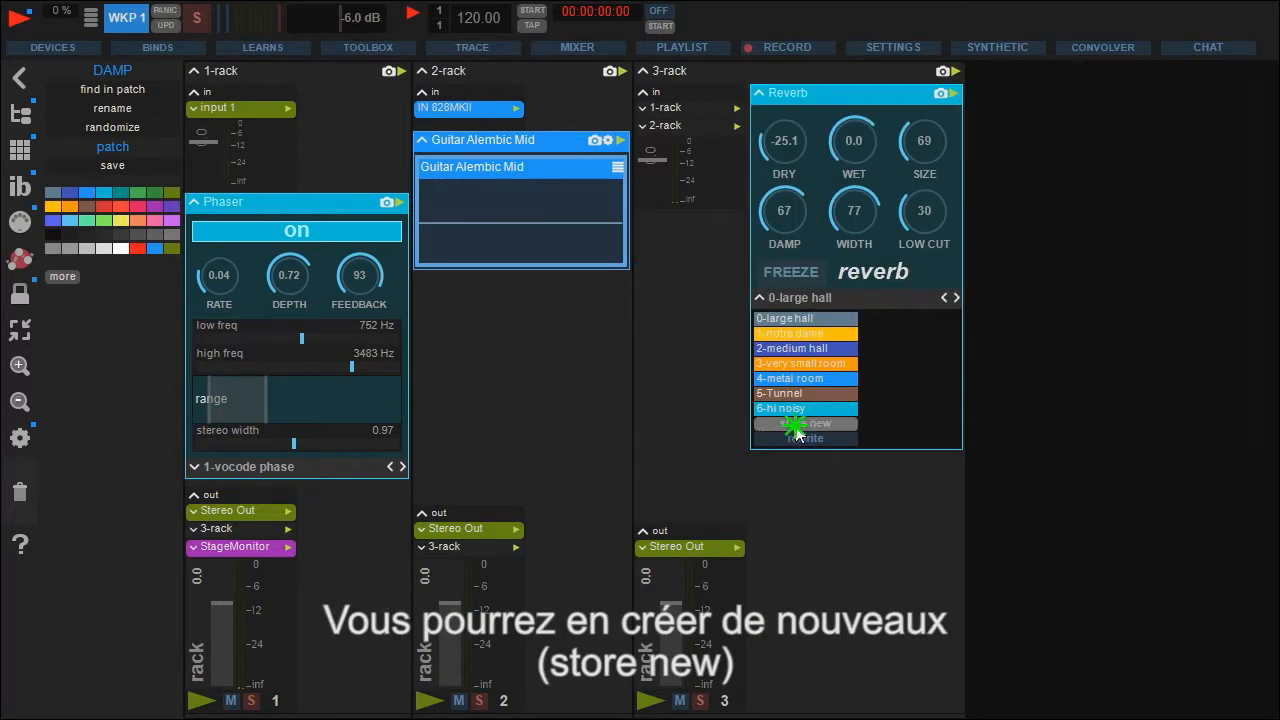
click(805, 423)
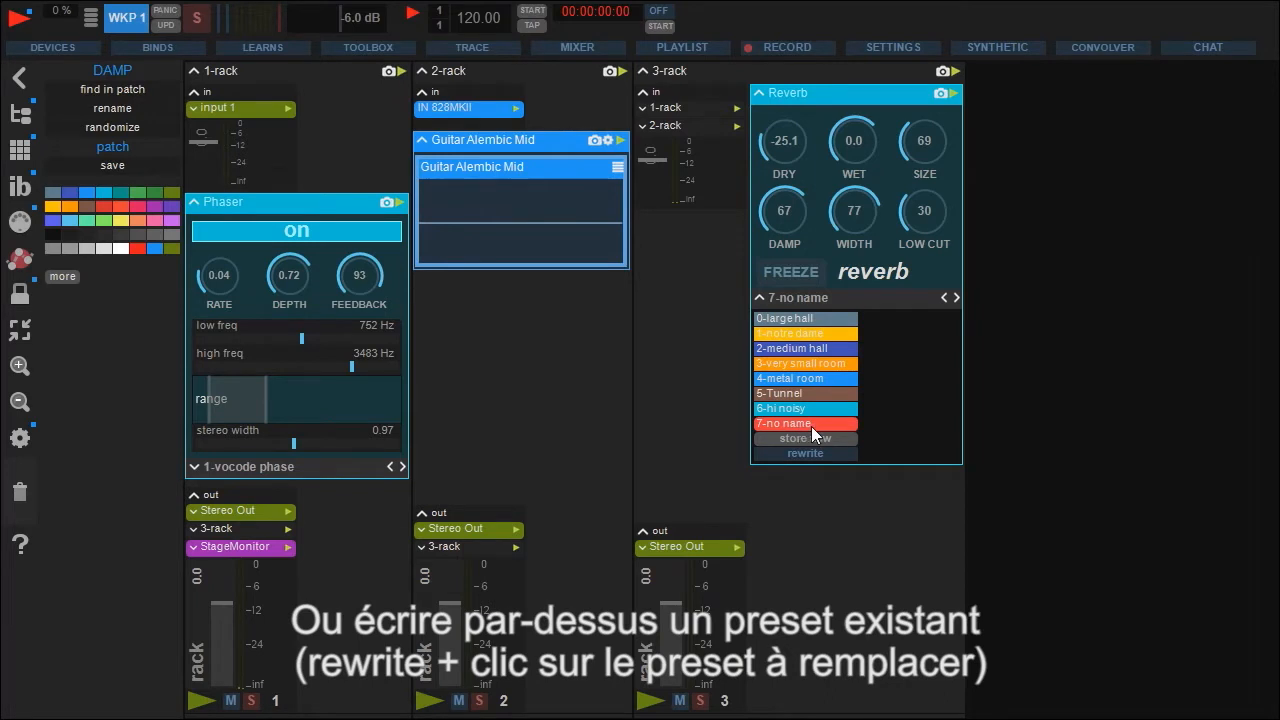
mouse_move(845, 430)
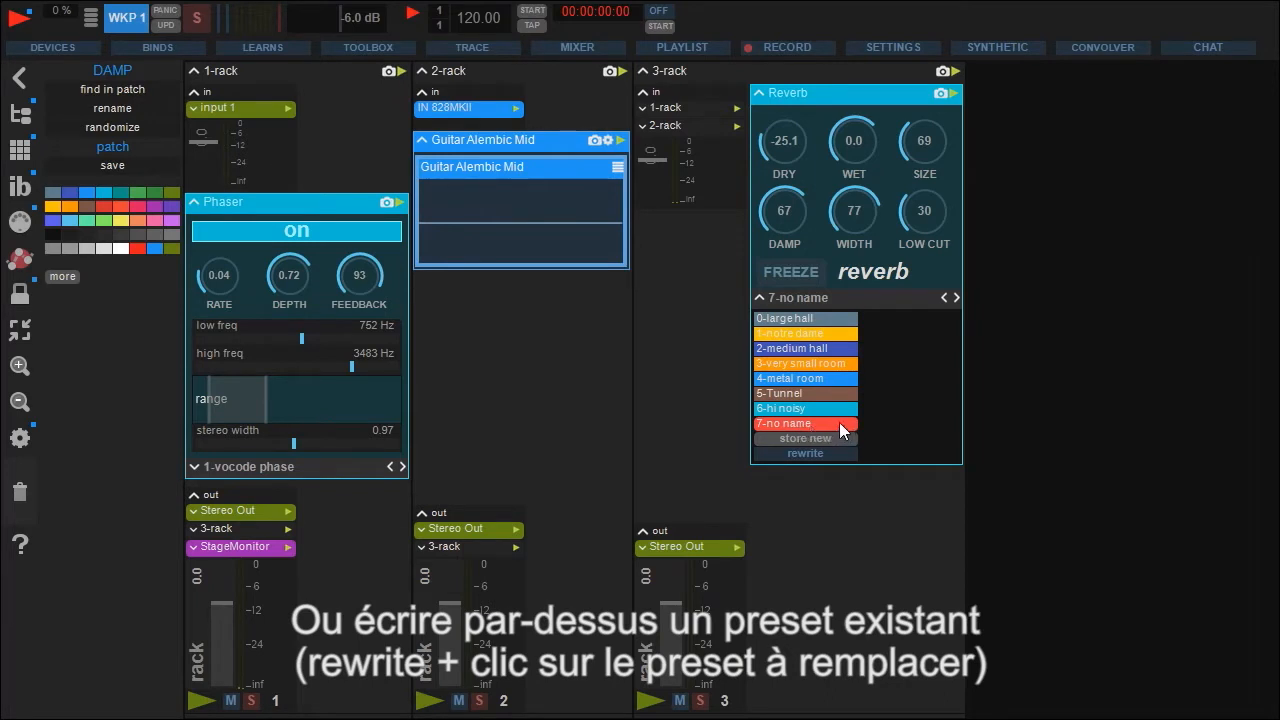
click(805, 453)
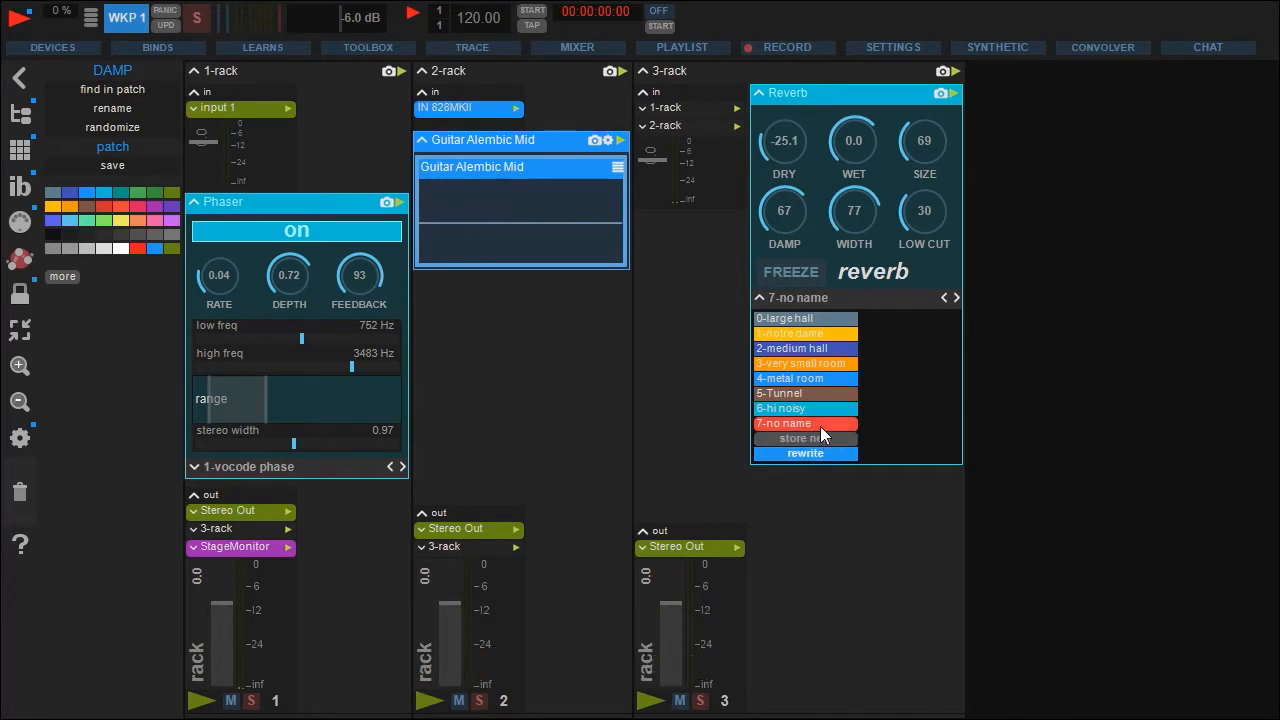
click(783, 423)
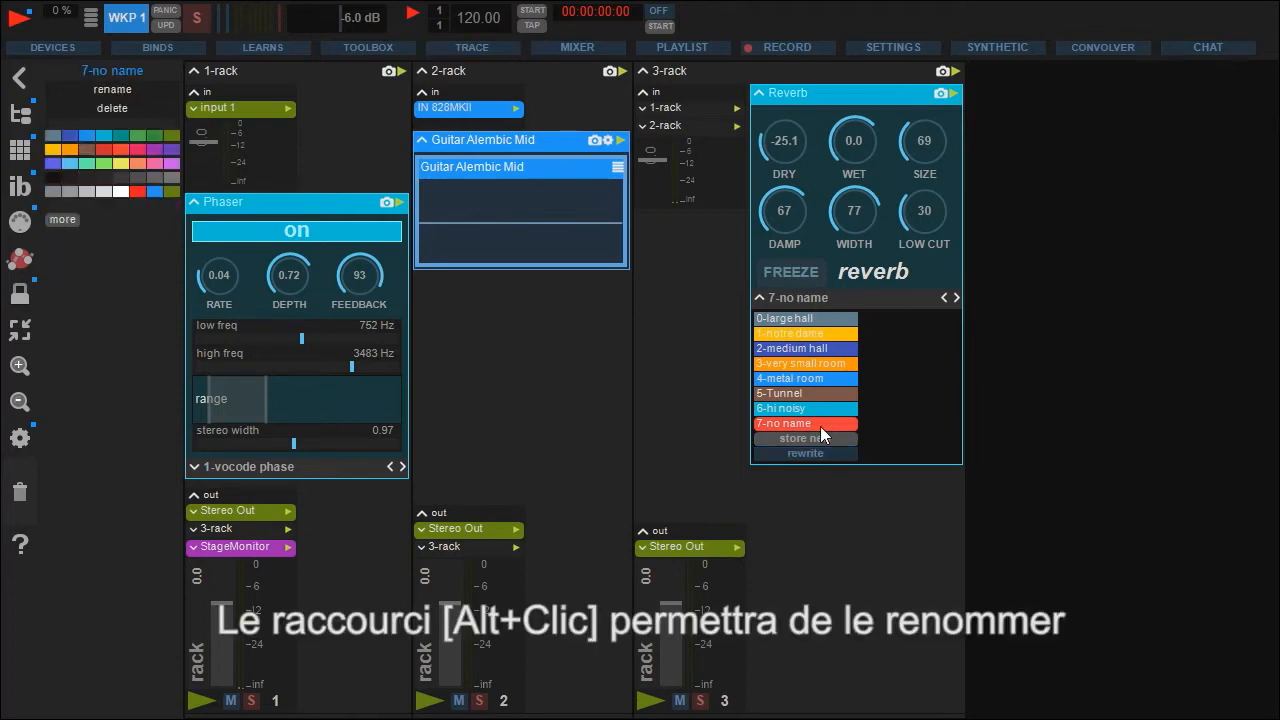
text(My)
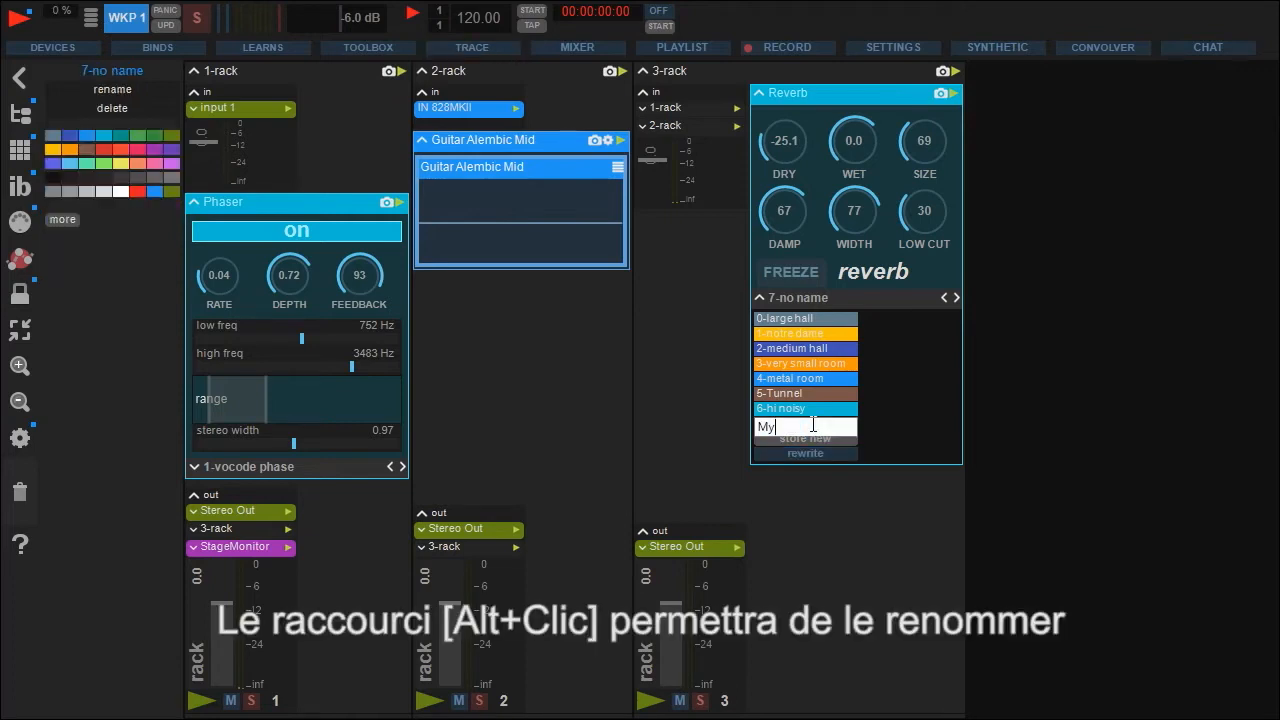
text(FirstPre)
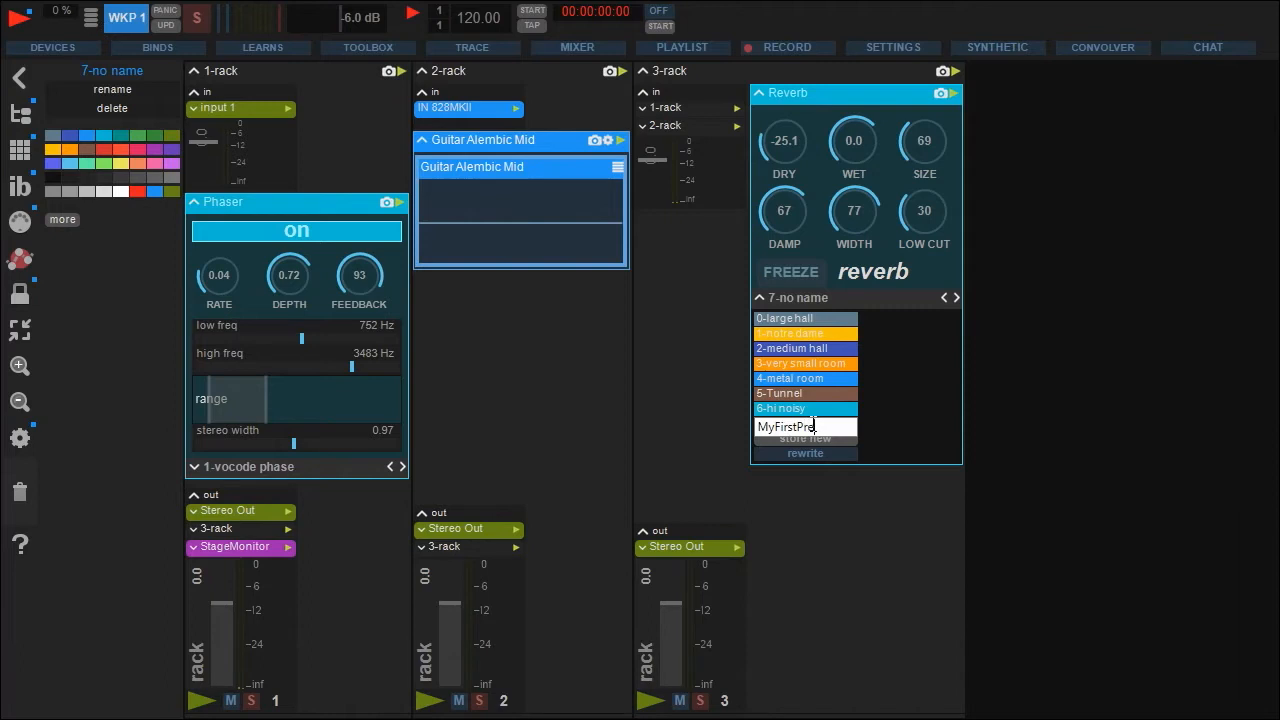
click(805, 438)
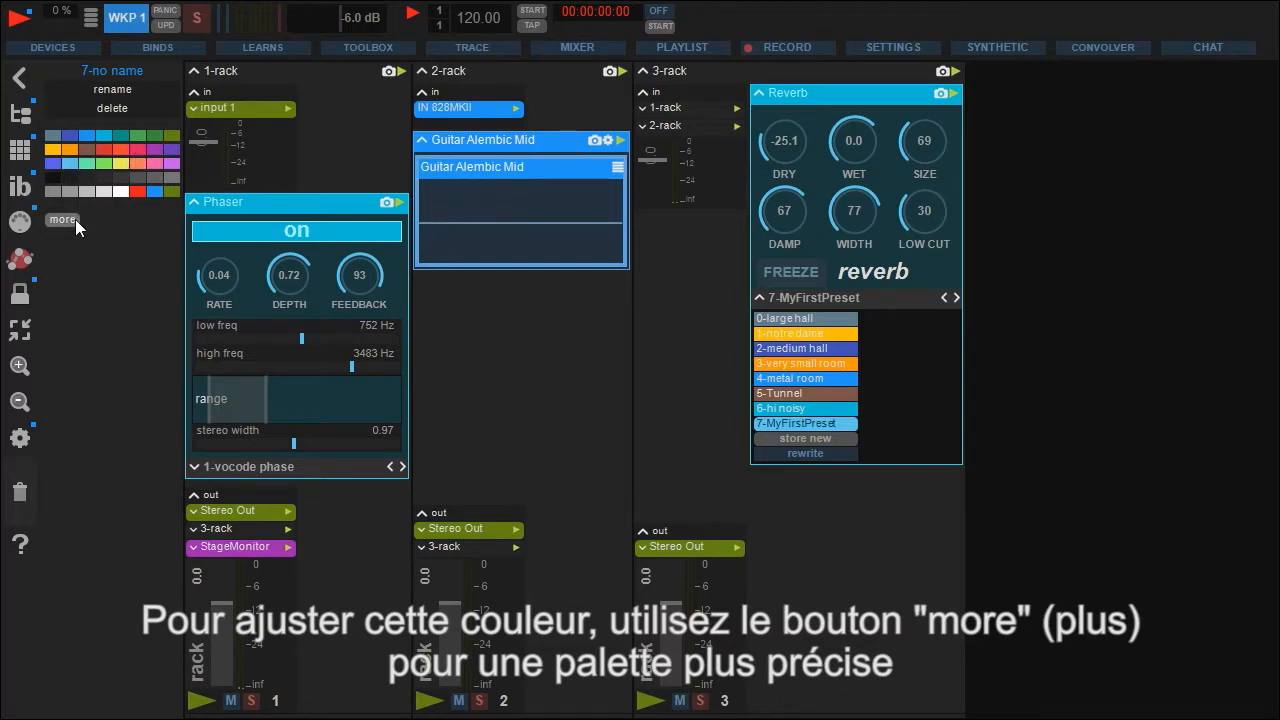
Step: Colour the 7-MyFirstPreset reverb preset magenta in the detailed colour picker
click(62, 219)
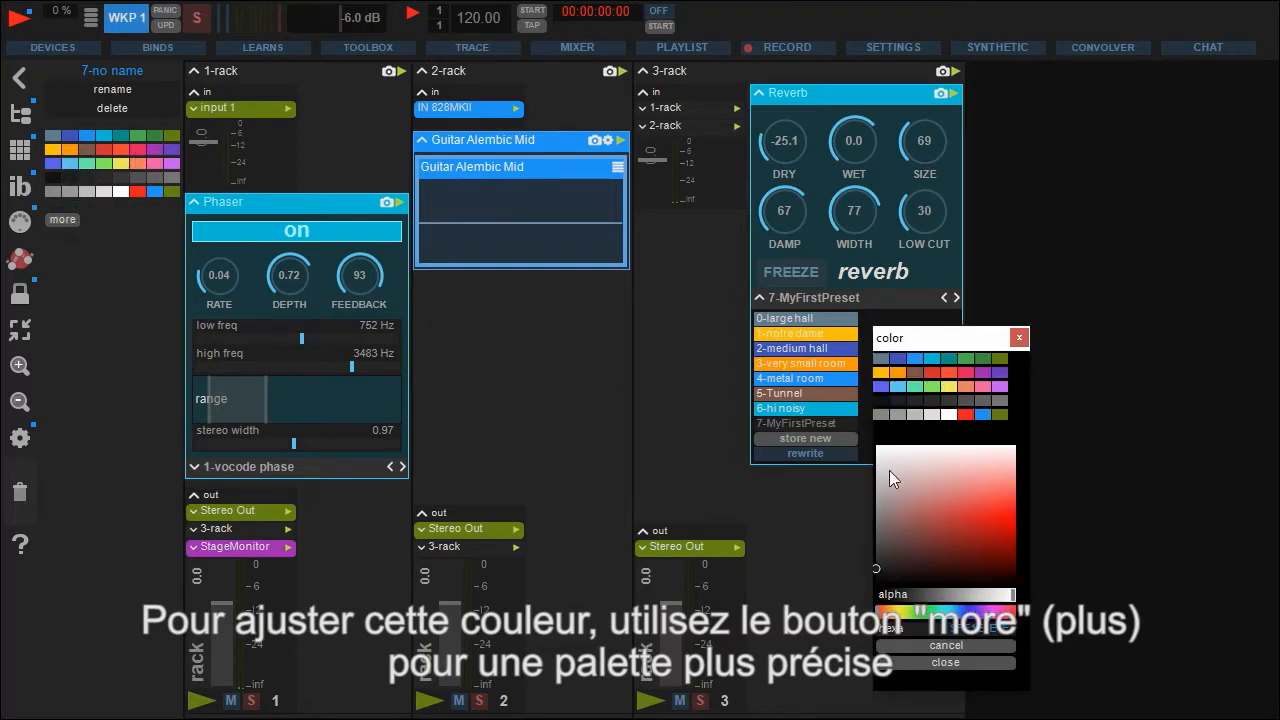
click(975, 495)
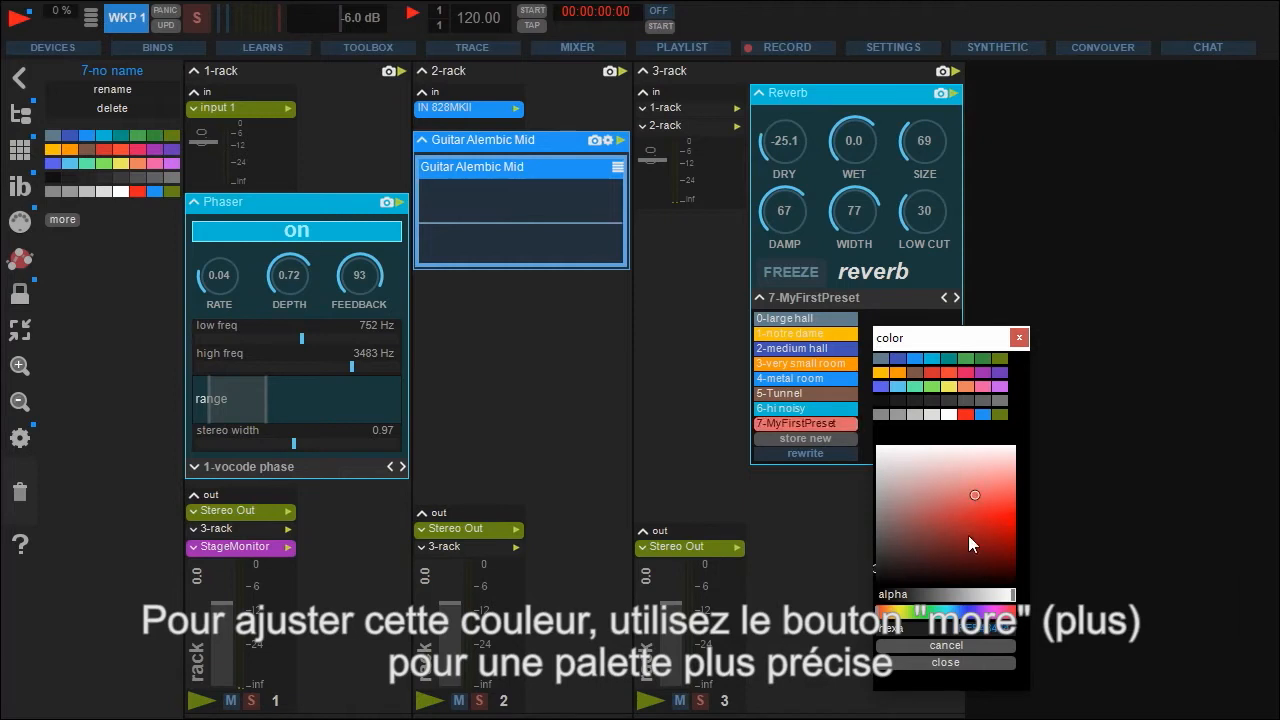
click(953, 611)
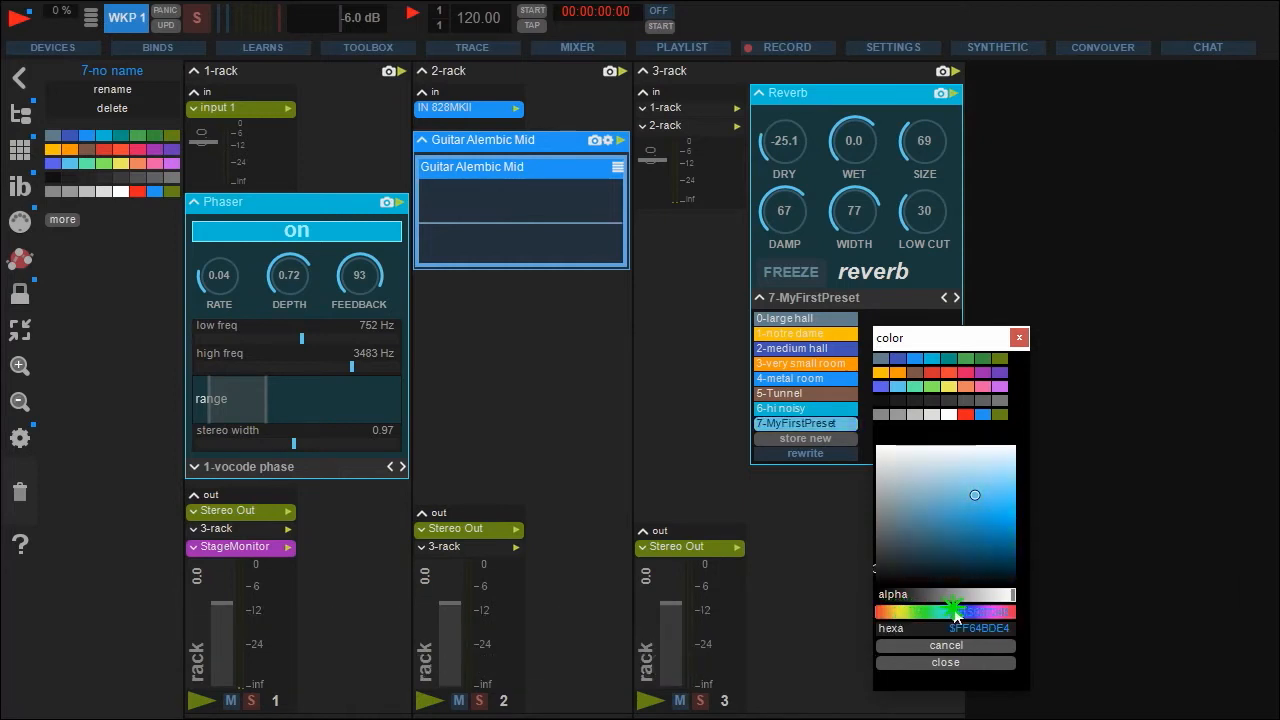
click(985, 611)
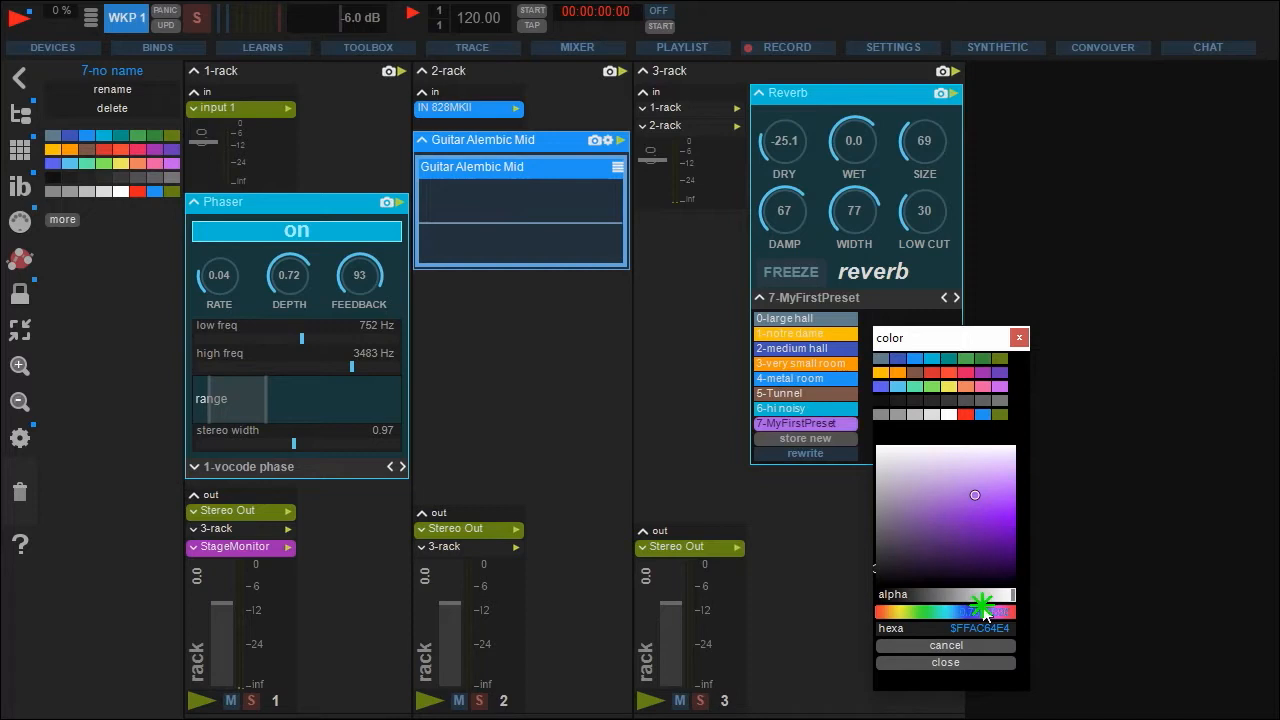
drag(975, 495, 1015, 510)
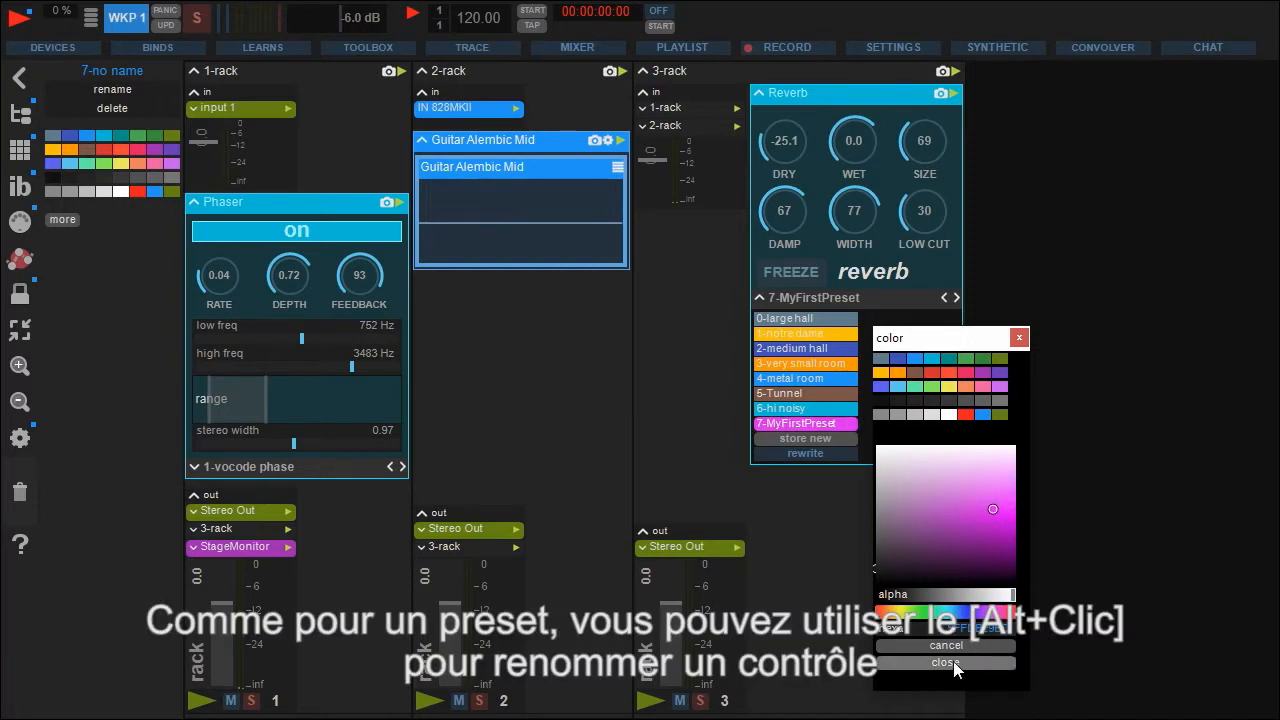
click(944, 662)
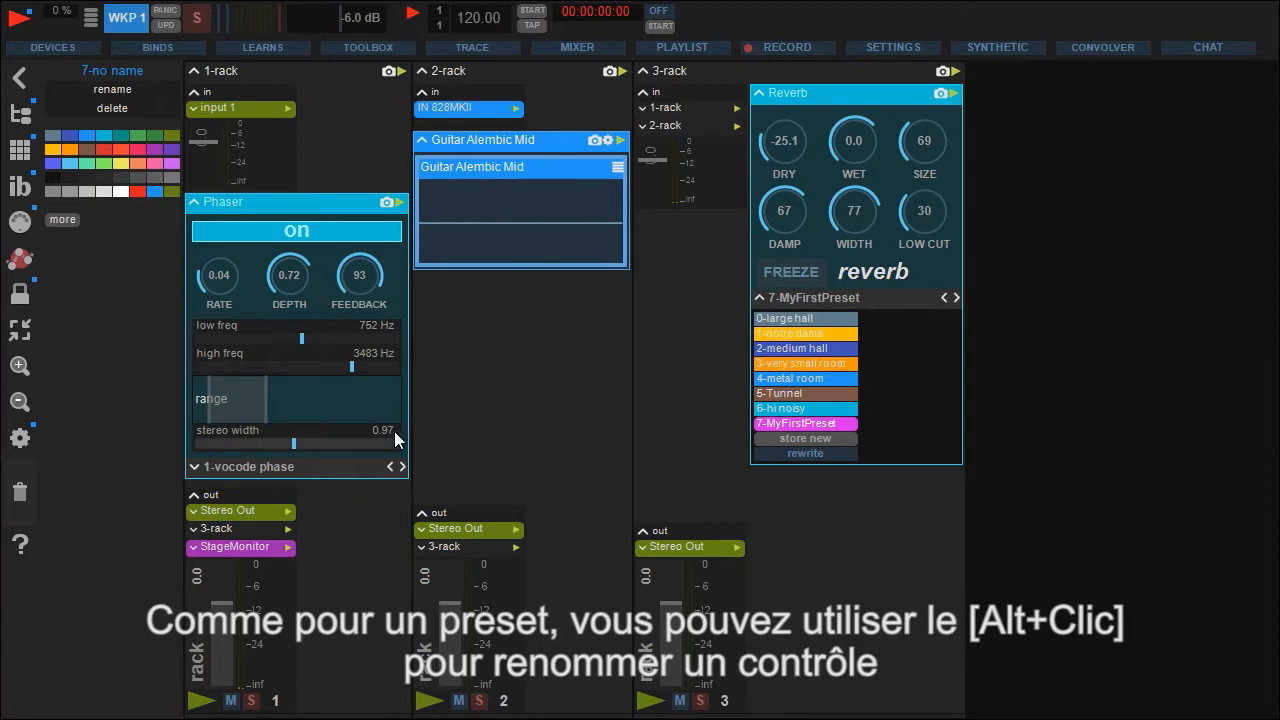
Step: Rename the phaser's stereo width control to 'whatever' and lower its low freq slider
click(293, 430)
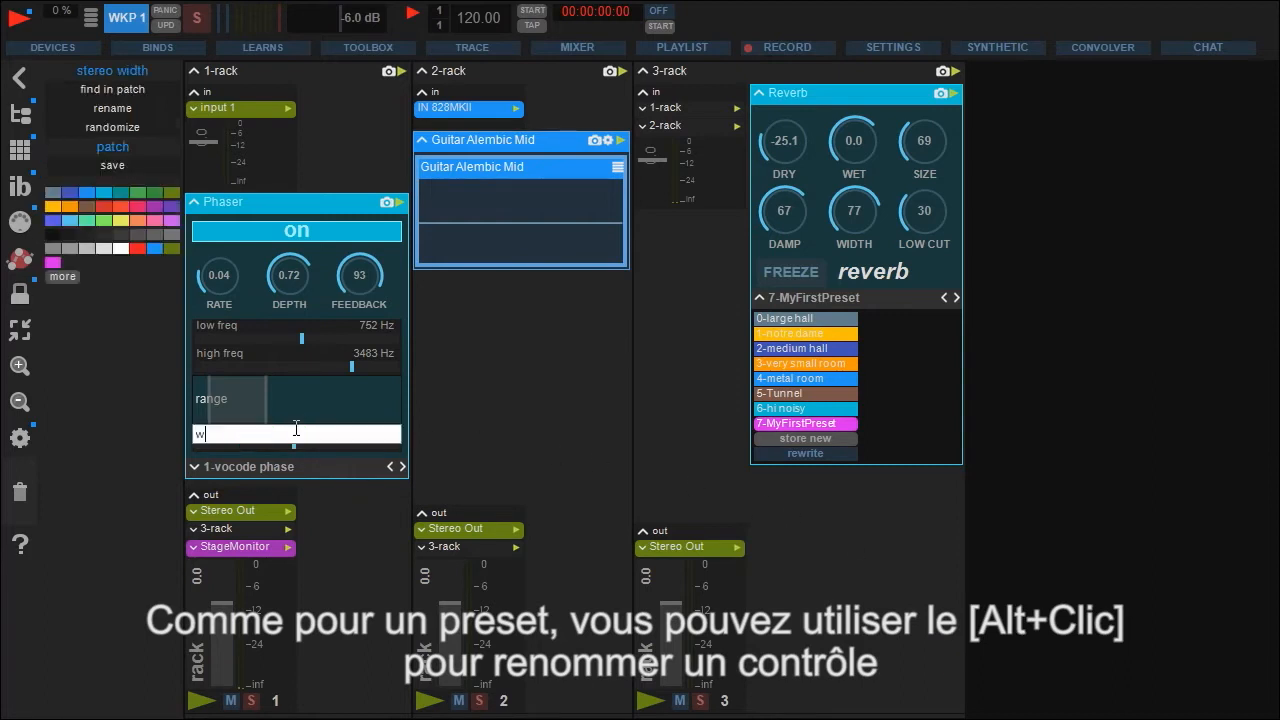
text(hatever)
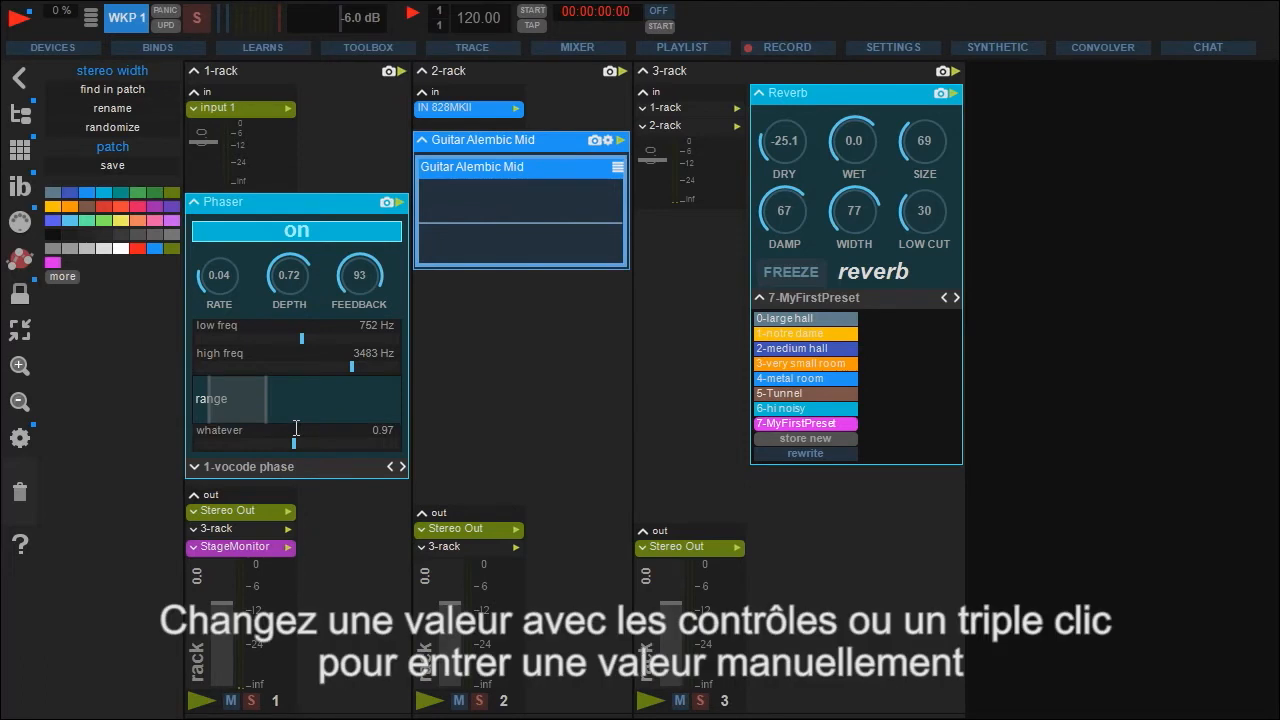
drag(301, 337, 298, 337)
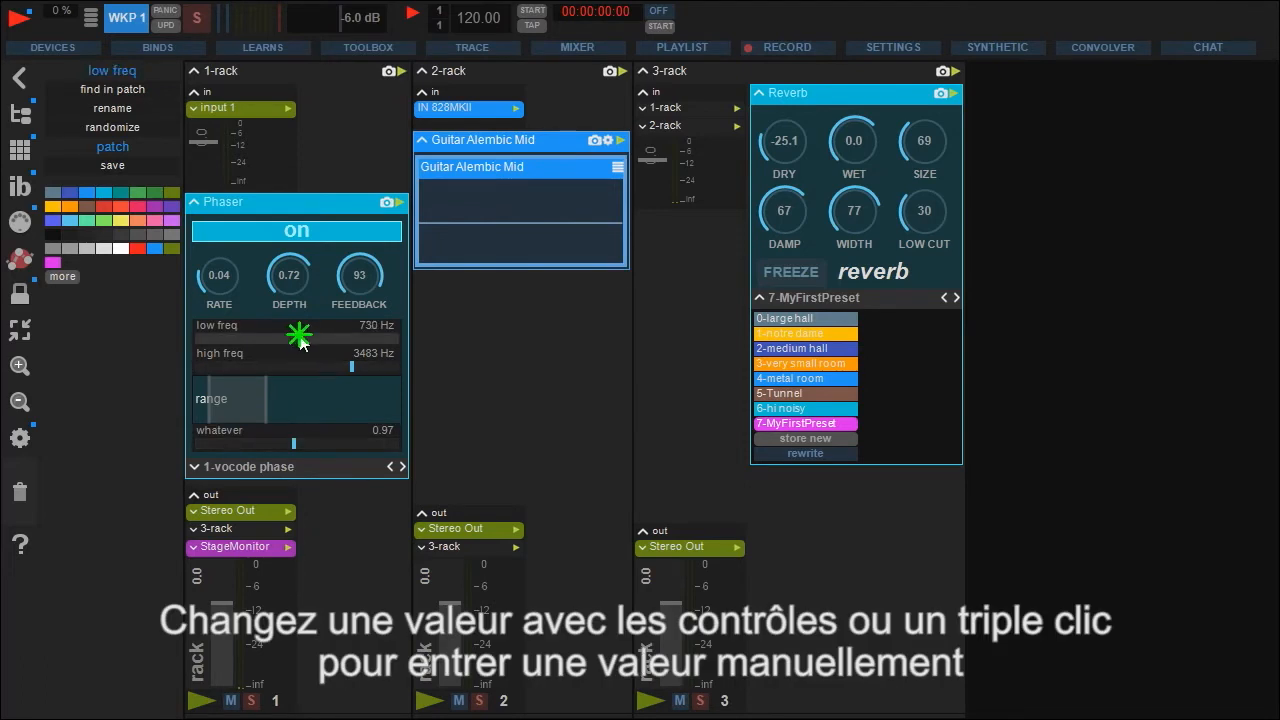
drag(299, 337, 290, 337)
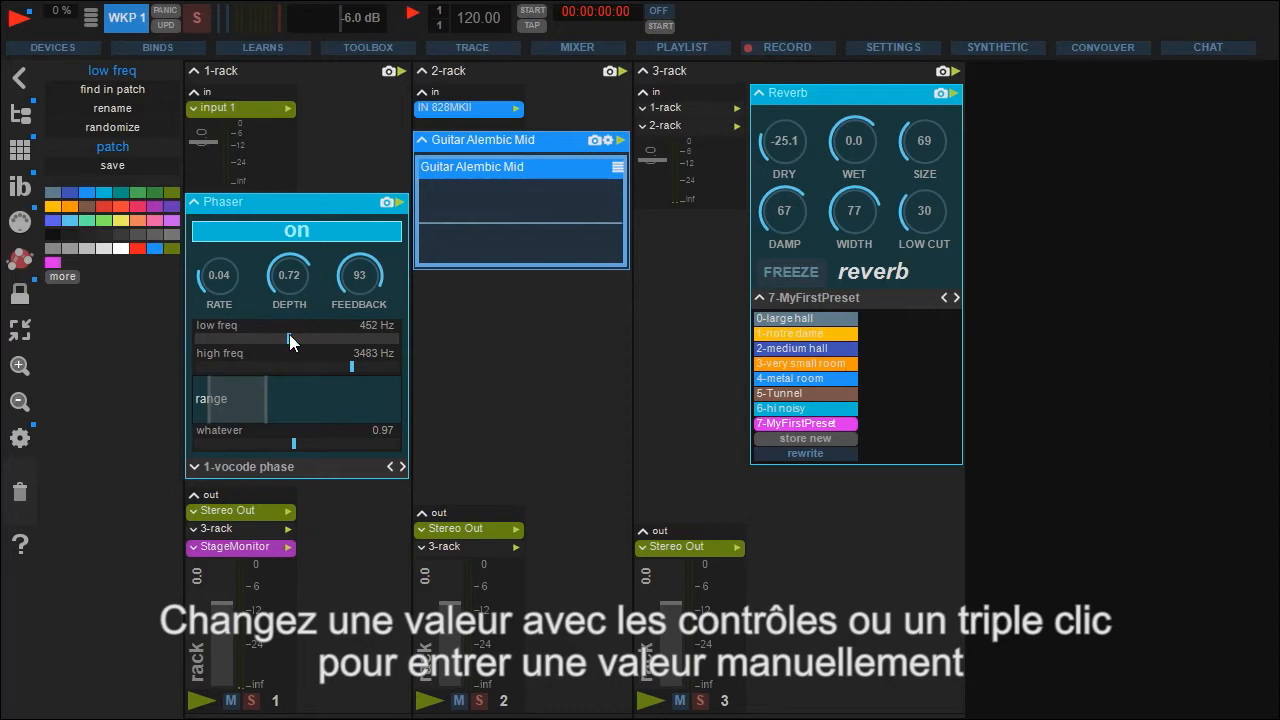
Step: Reset the phaser low freq to 1 Hz and the reverb DRY level to 0.0
triple_click(296, 326)
text(1700)
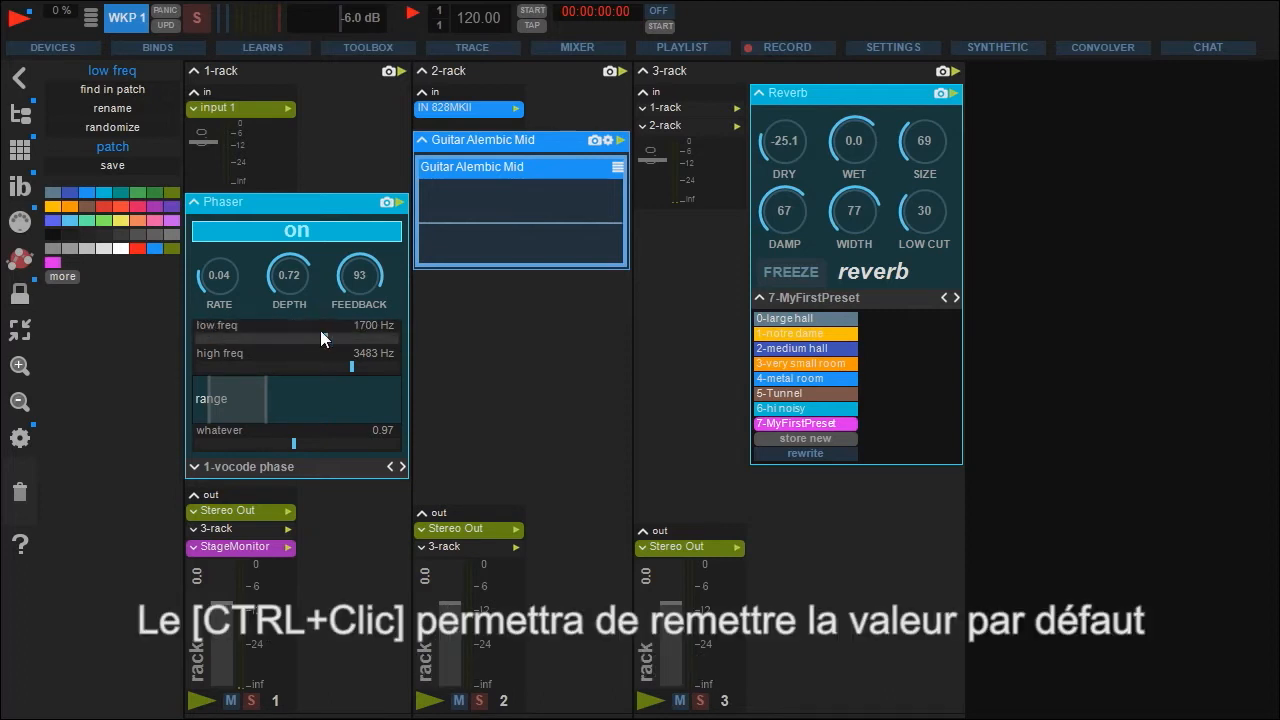
click(784, 140)
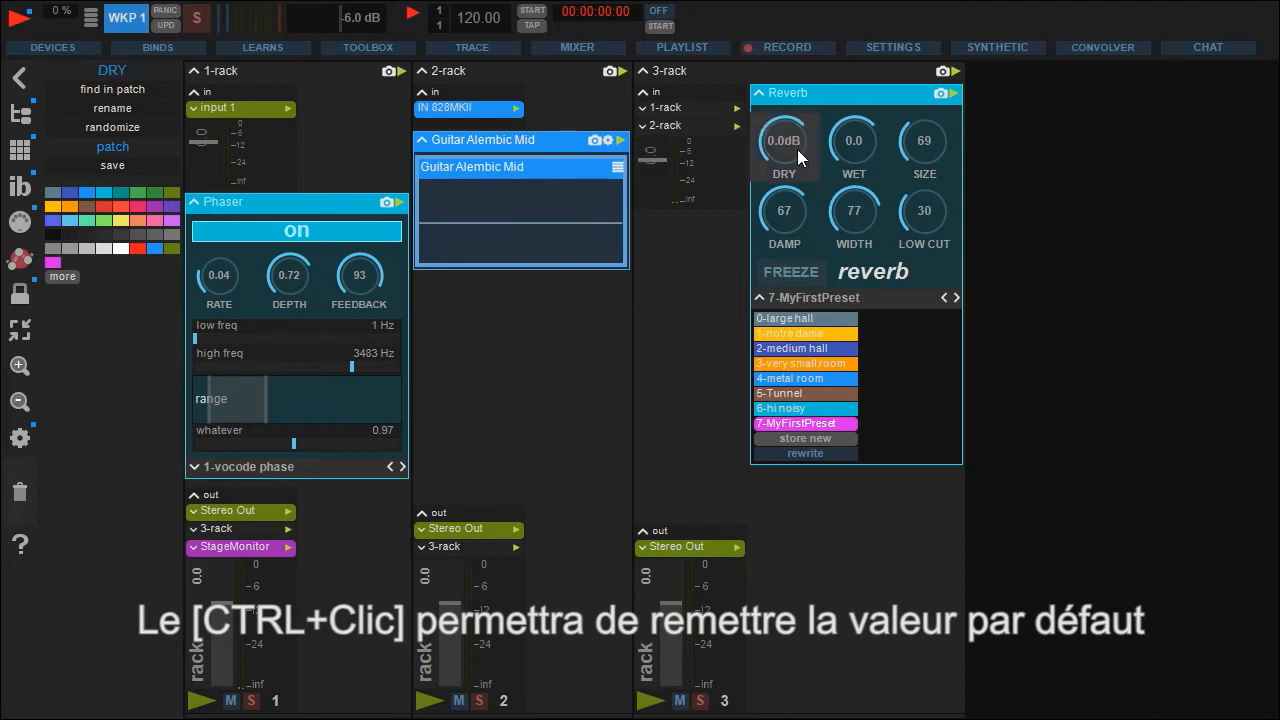
click(784, 140)
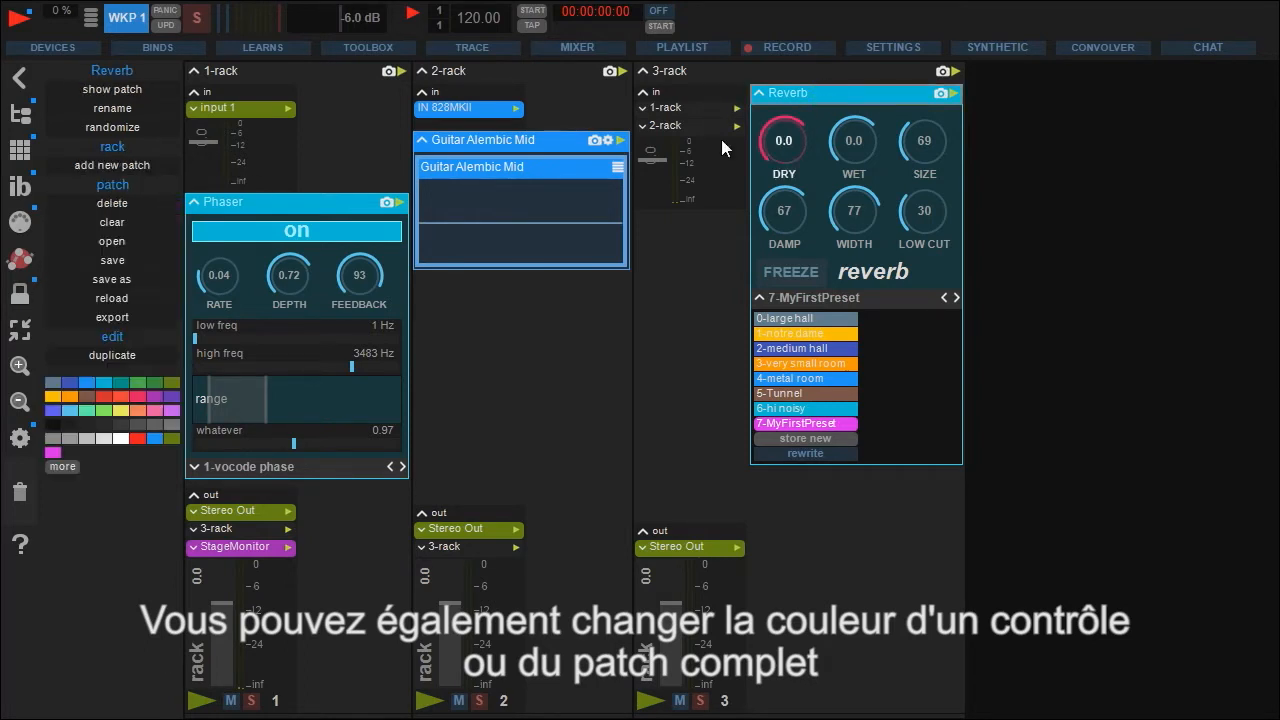
click(118, 383)
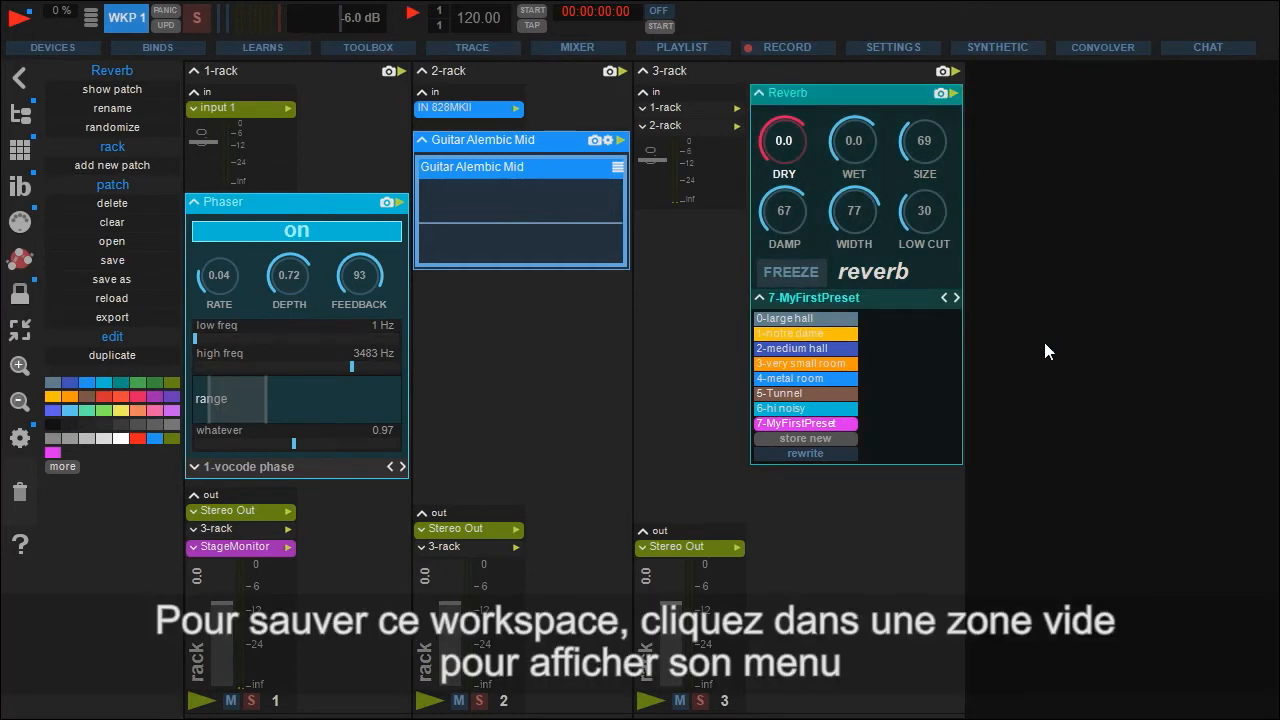
Step: Save the workspace, creating a new MyFirstProject folder in the Save As dialog
click(111, 127)
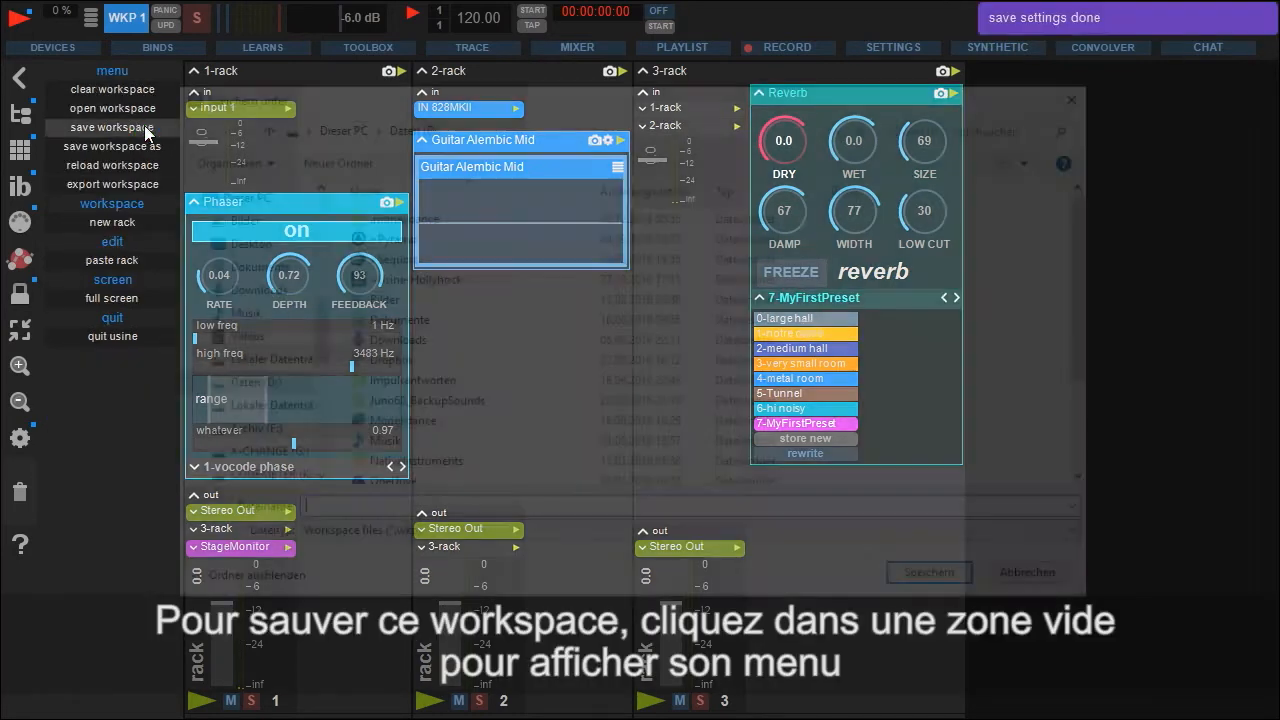
click(111, 127)
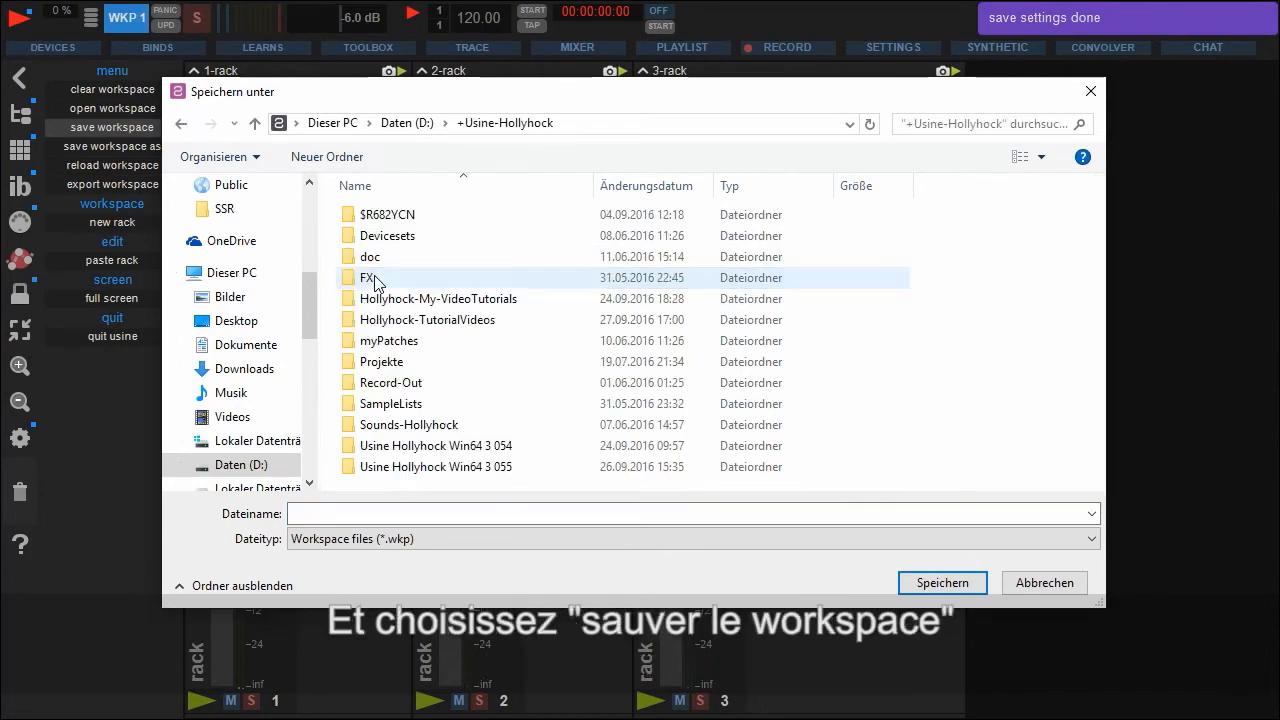
click(326, 157)
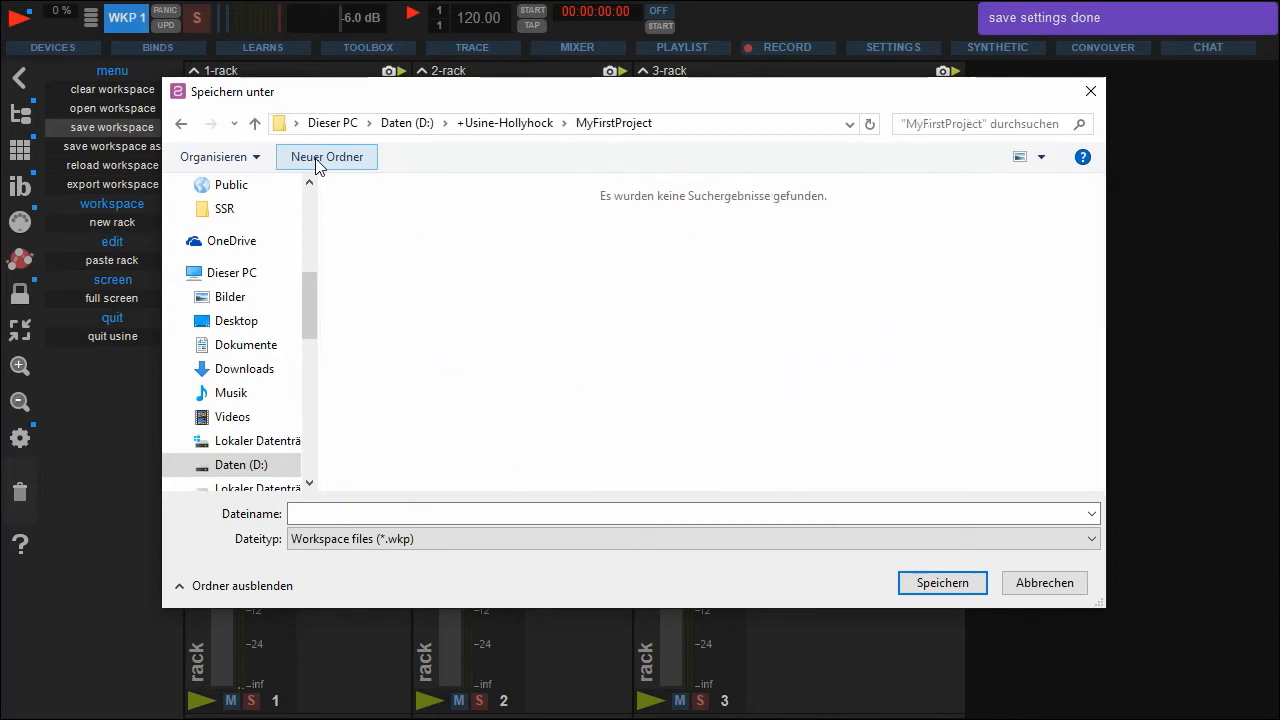
text(MyF)
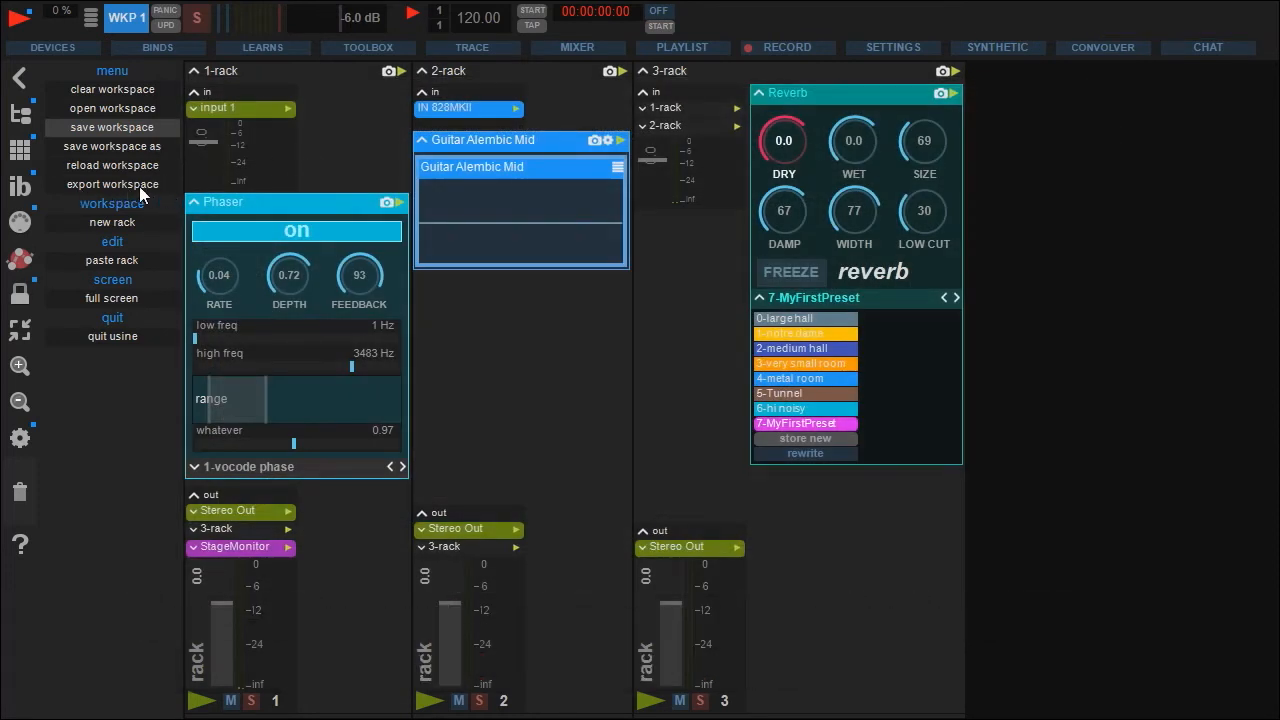
click(112, 184)
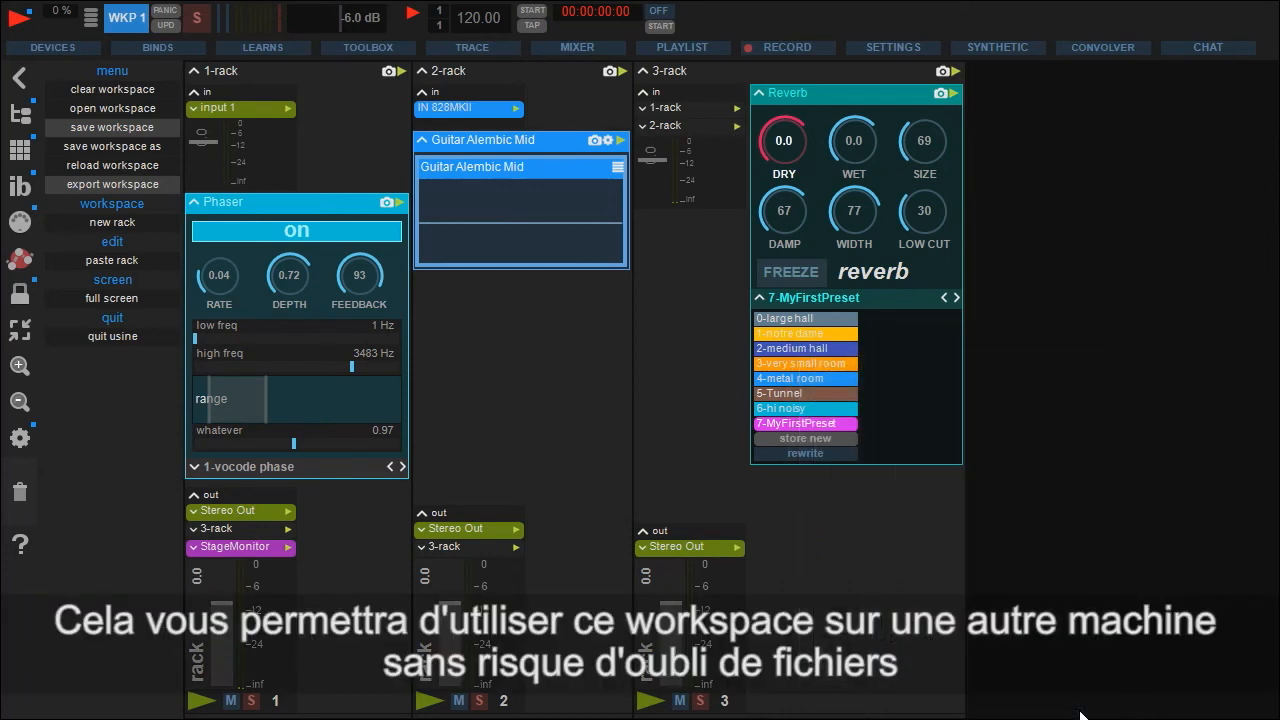
mouse_move(1080, 640)
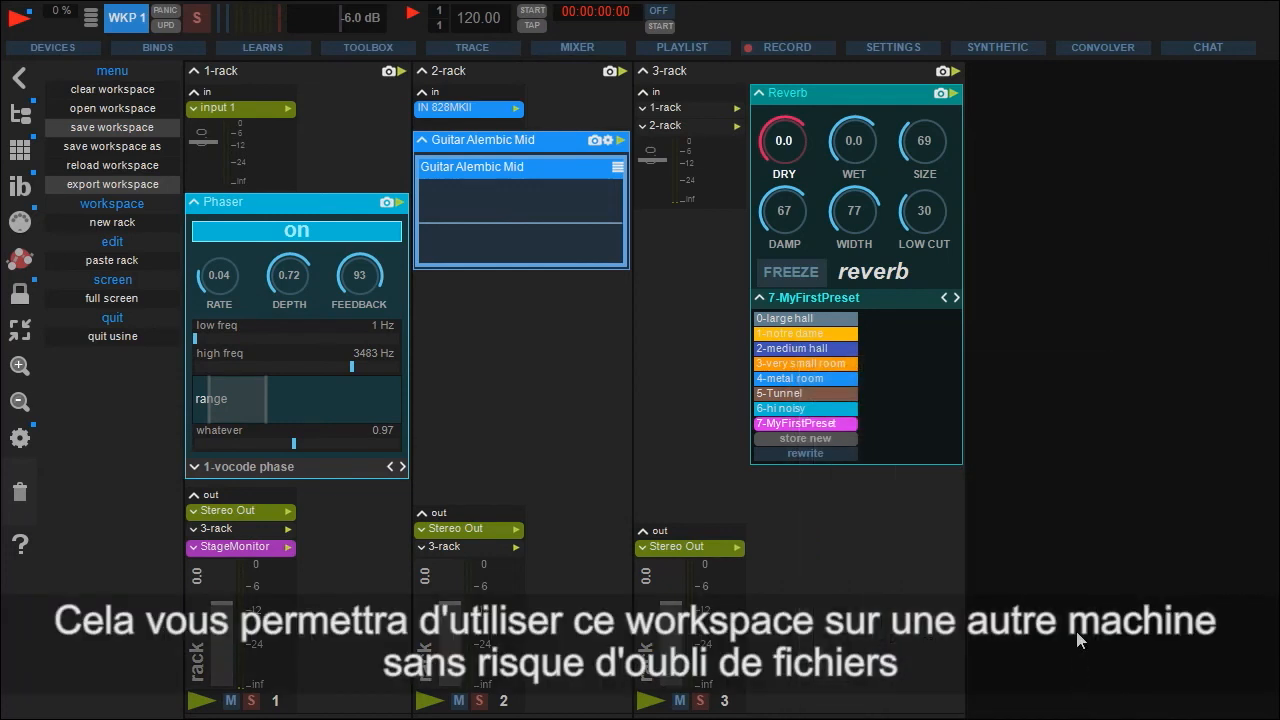